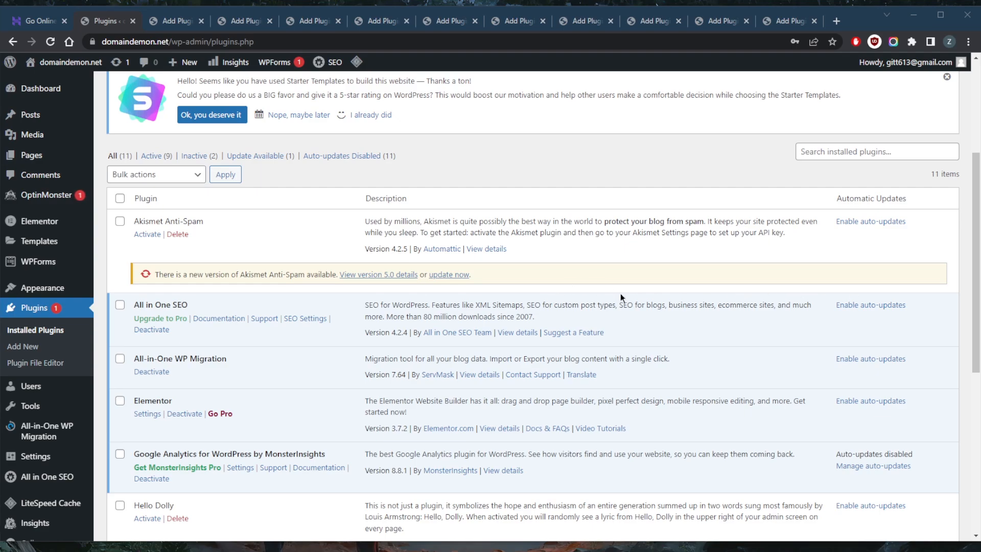
mouse_move(598, 348)
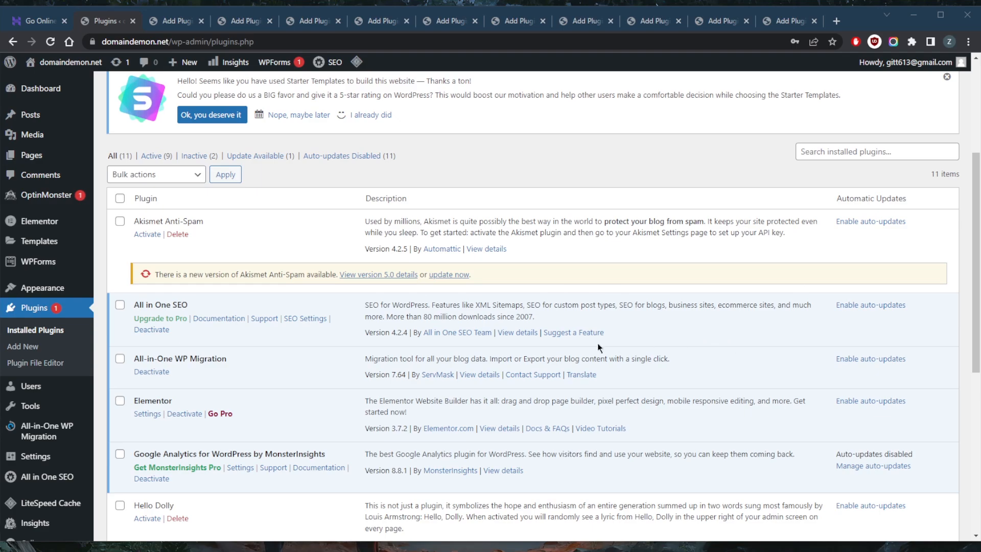
mouse_move(517, 332)
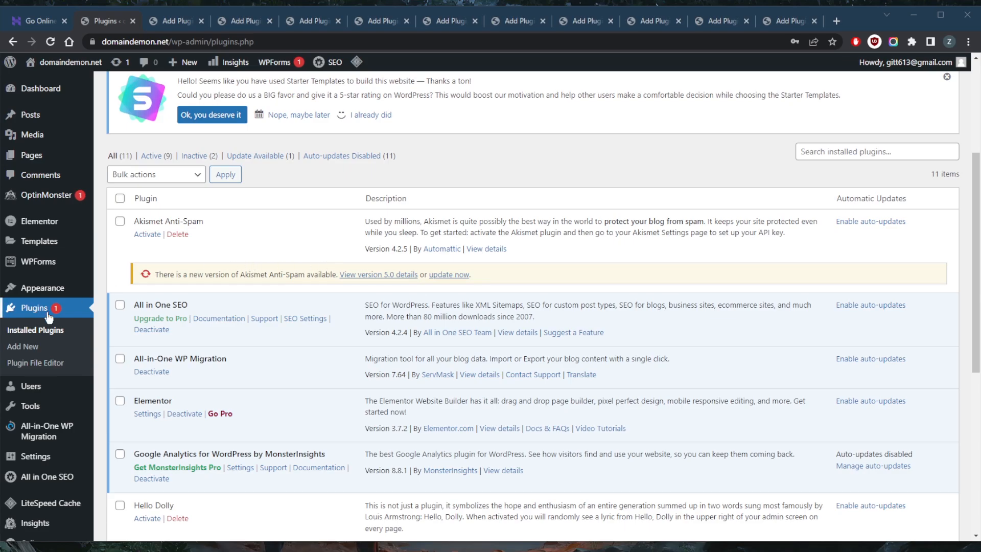
Switch to the Hostinger site and bring up its WordPress Hosting plans page.
scroll("down", 3)
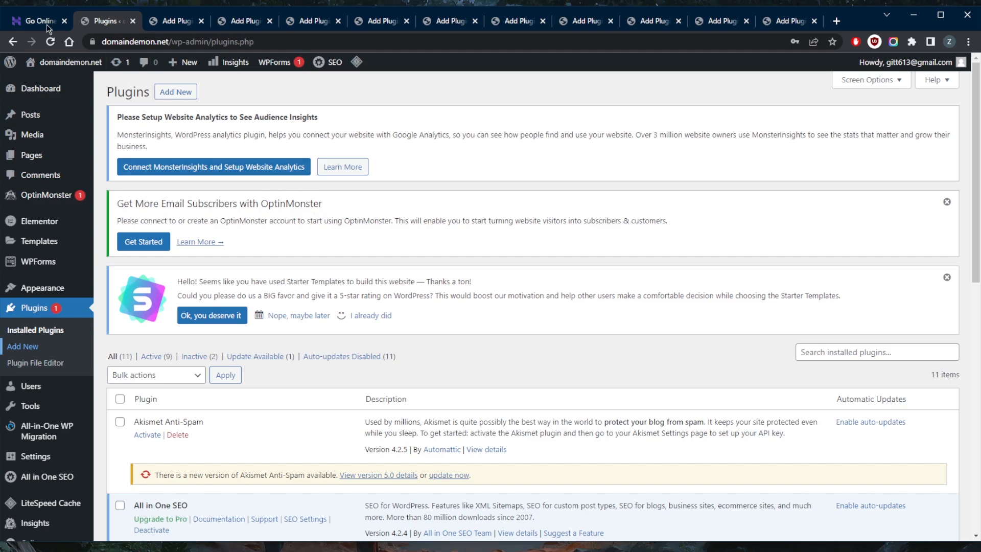
left_click(38, 20)
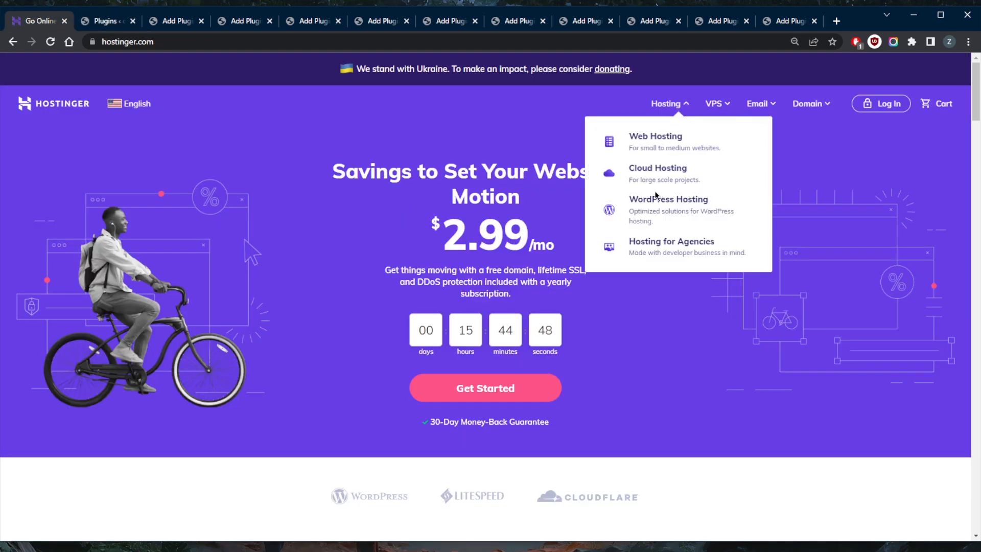
left_click(667, 200)
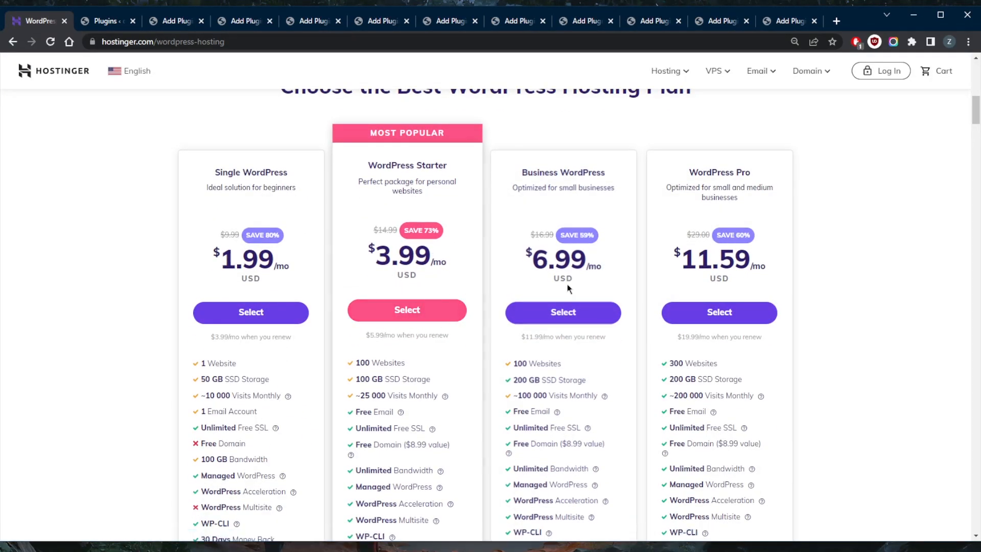
Scroll through the four WordPress hosting plans, $1.99 to $11.59 a month.
scroll("down", 3)
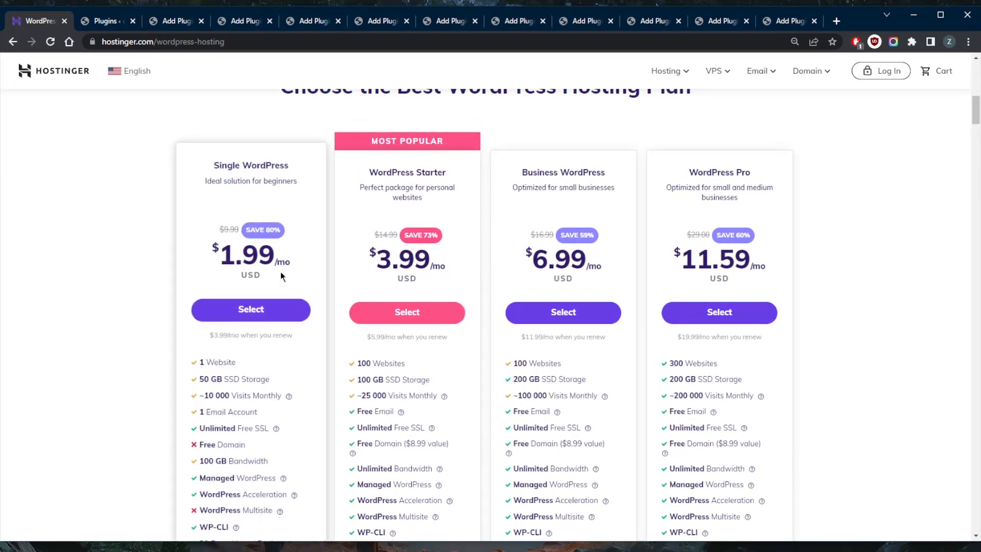
scroll("down", 3)
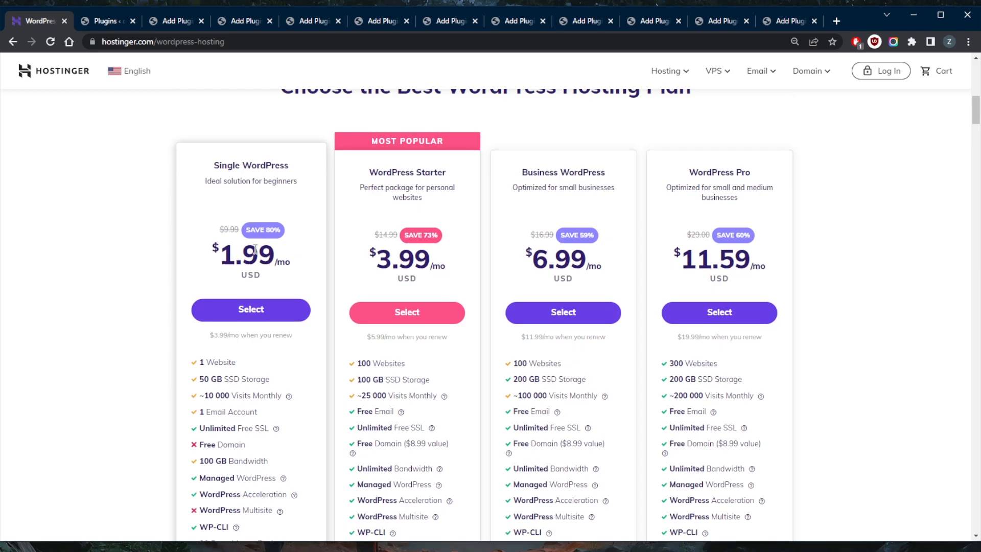
scroll("down", 3)
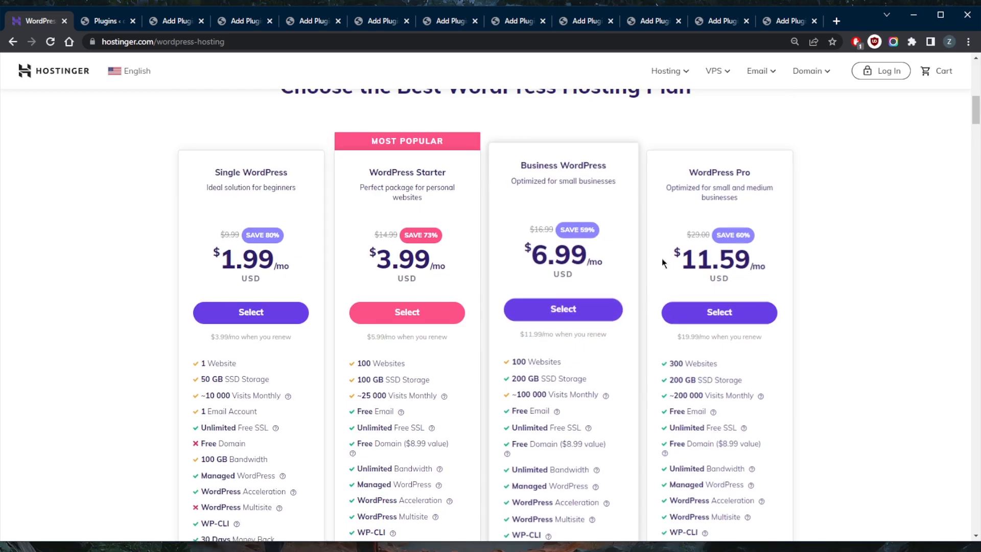
scroll("down", 3)
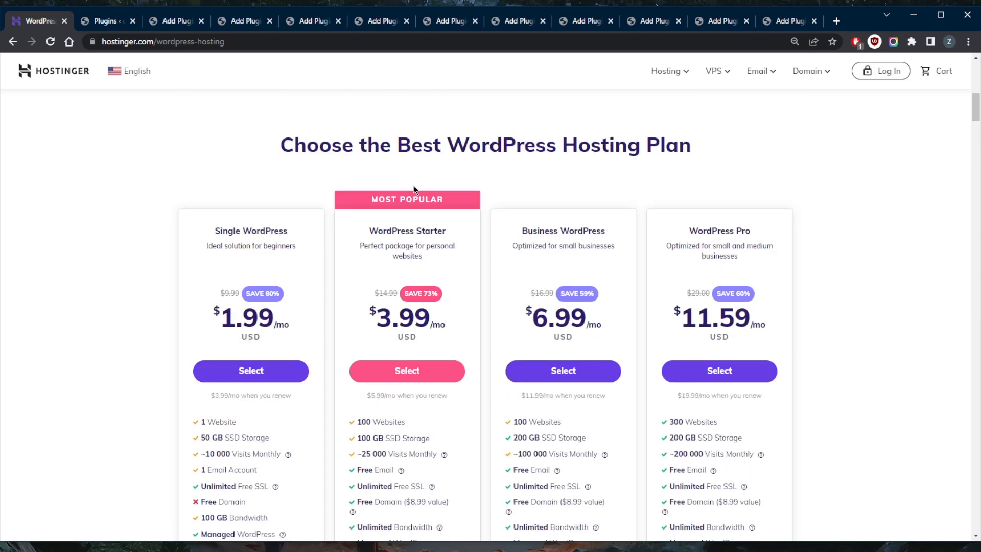
scroll("down", 3)
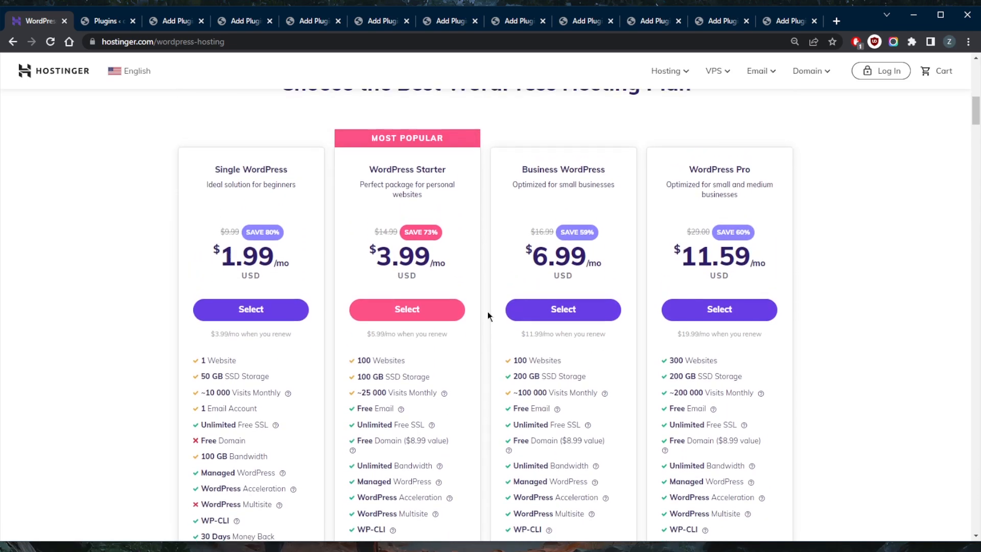
scroll("down", 3)
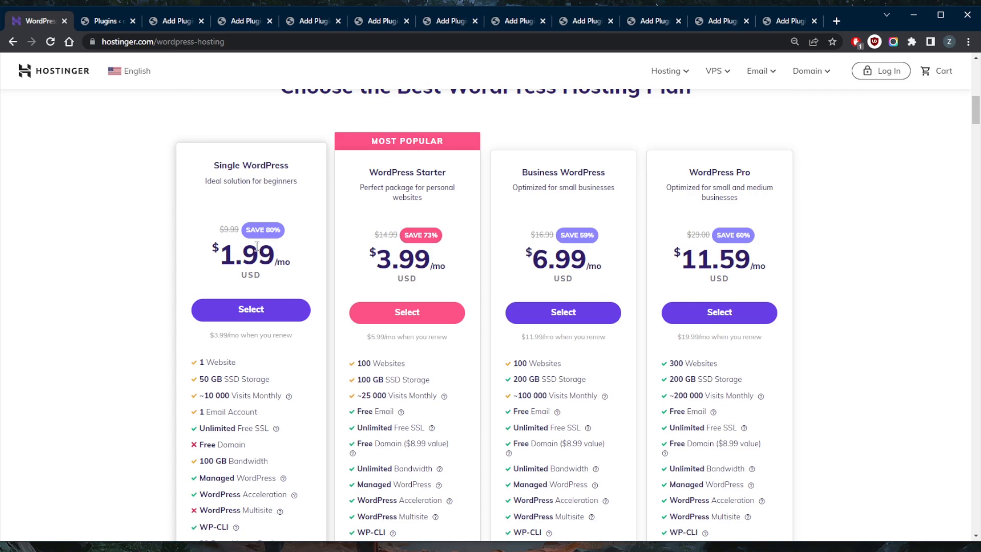
scroll("down", 3)
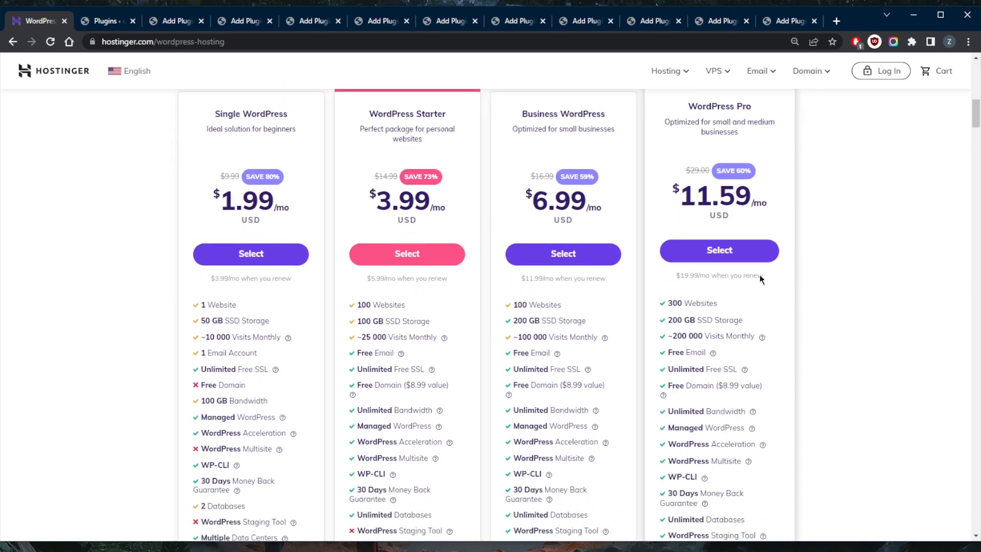
scroll("up", 3)
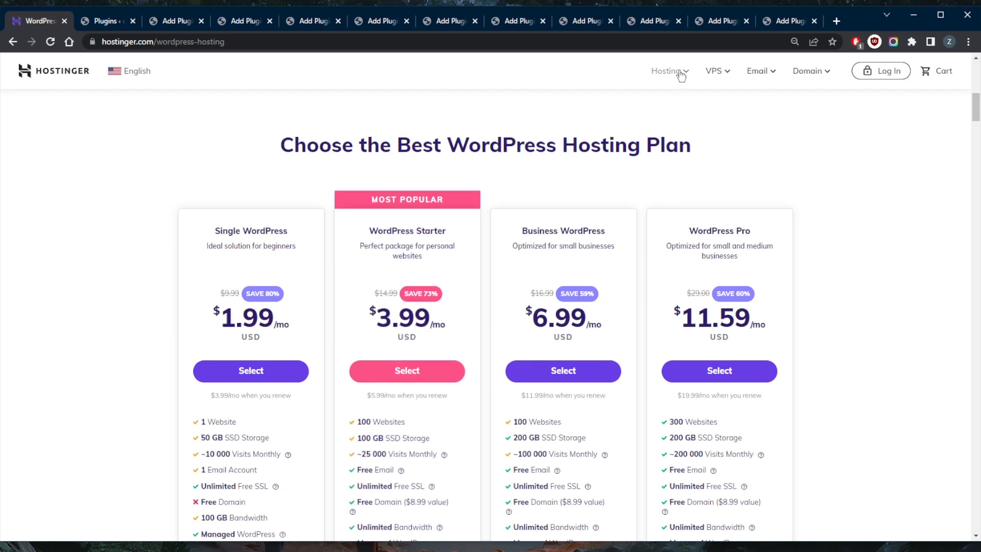
Browse the hosting types menu, then return to the WordPress installed plugins page.
left_click(668, 71)
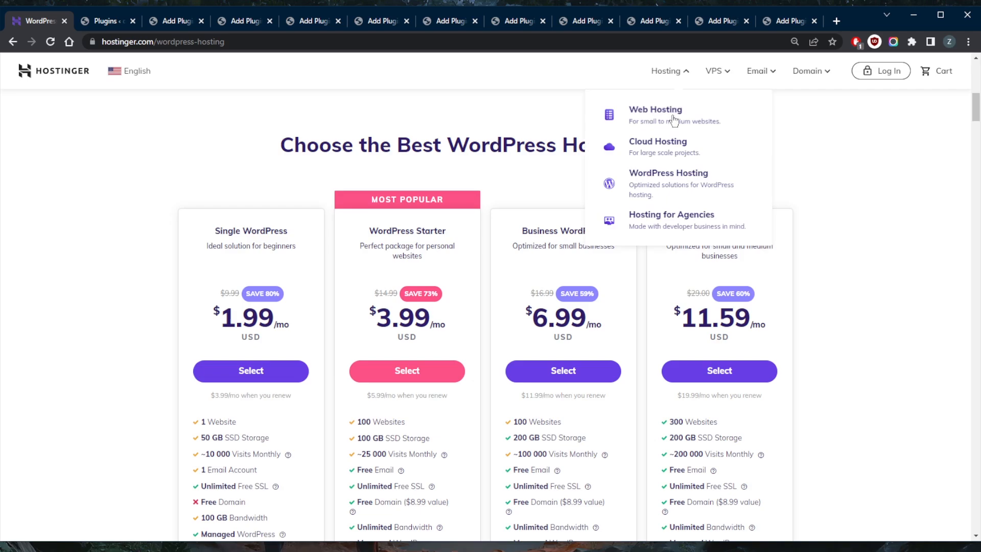
mouse_move(659, 154)
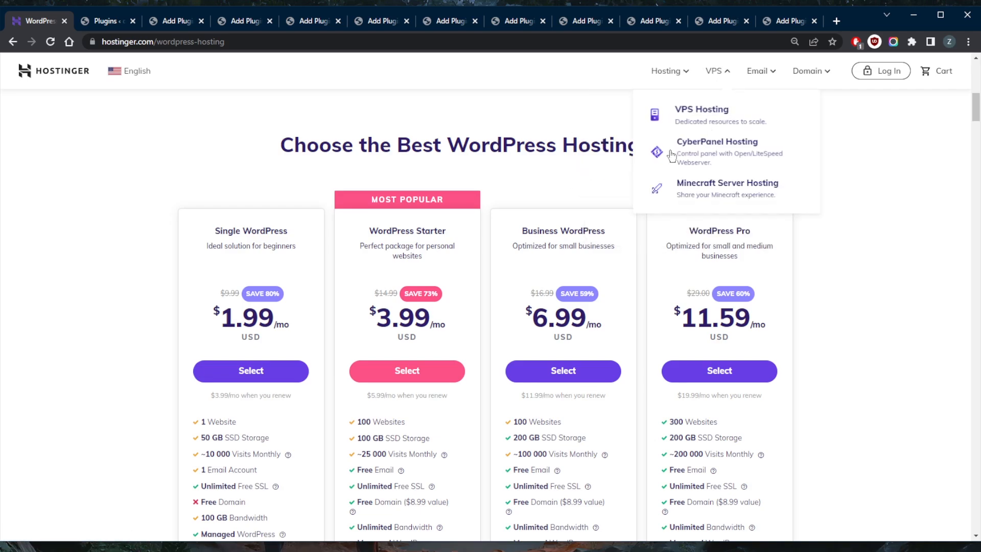
mouse_move(702, 194)
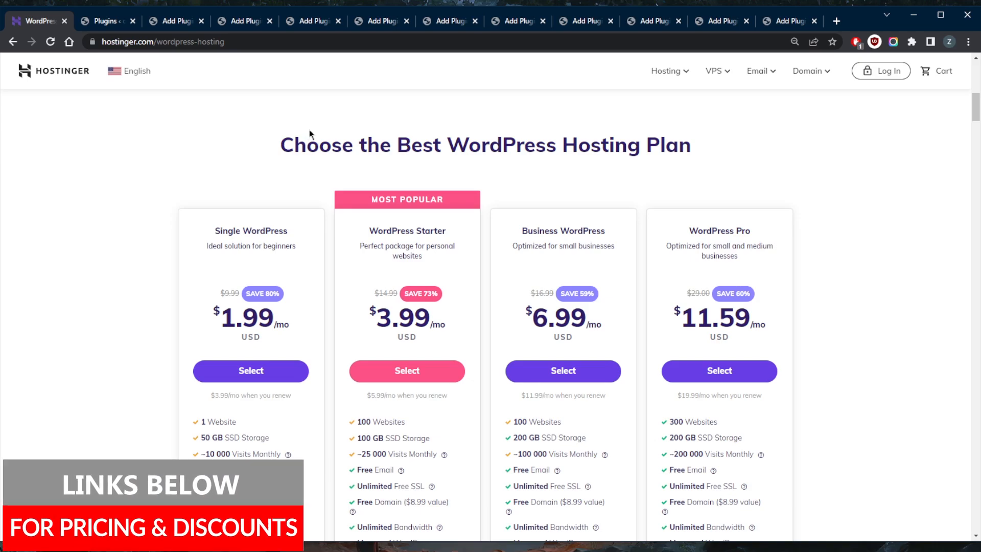
left_click(108, 21)
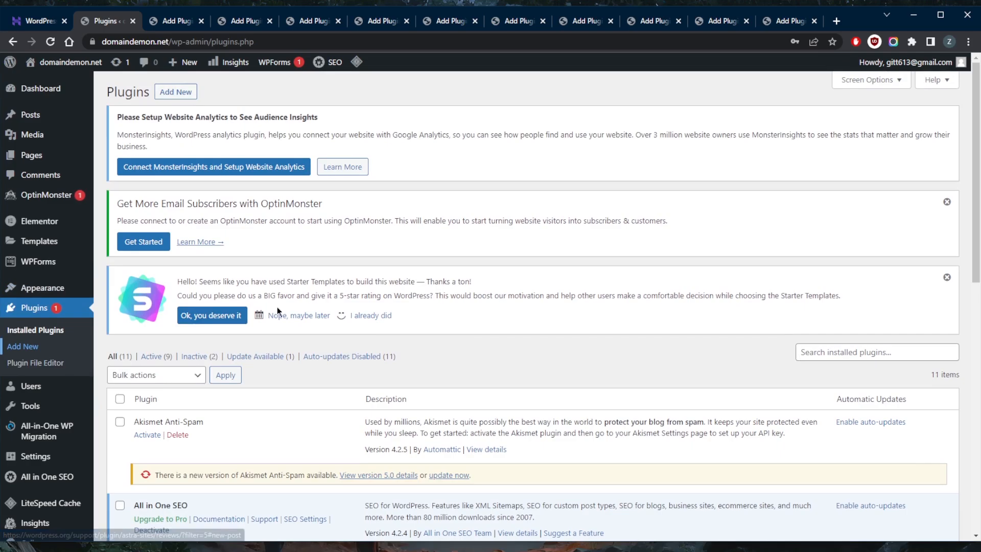
scroll("down", 3)
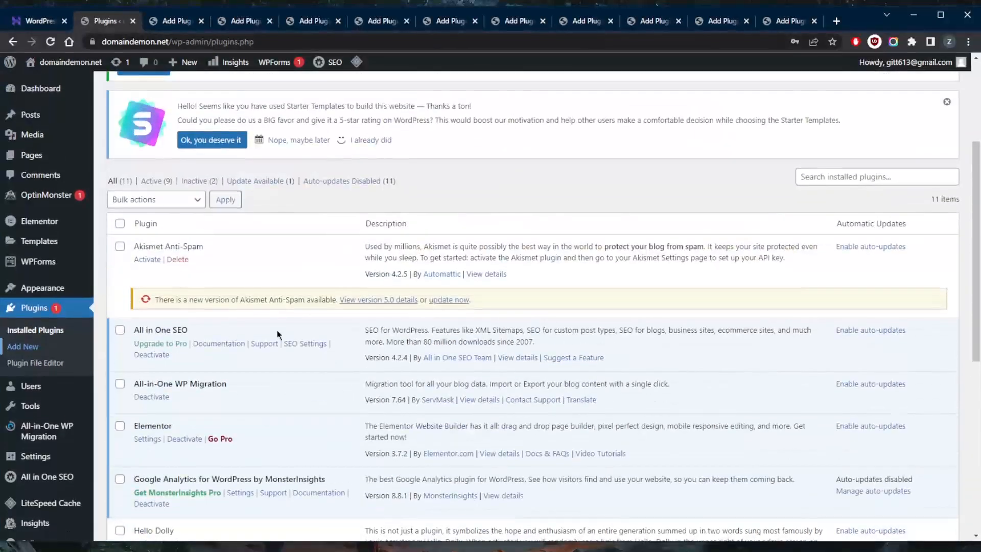
scroll("down", 3)
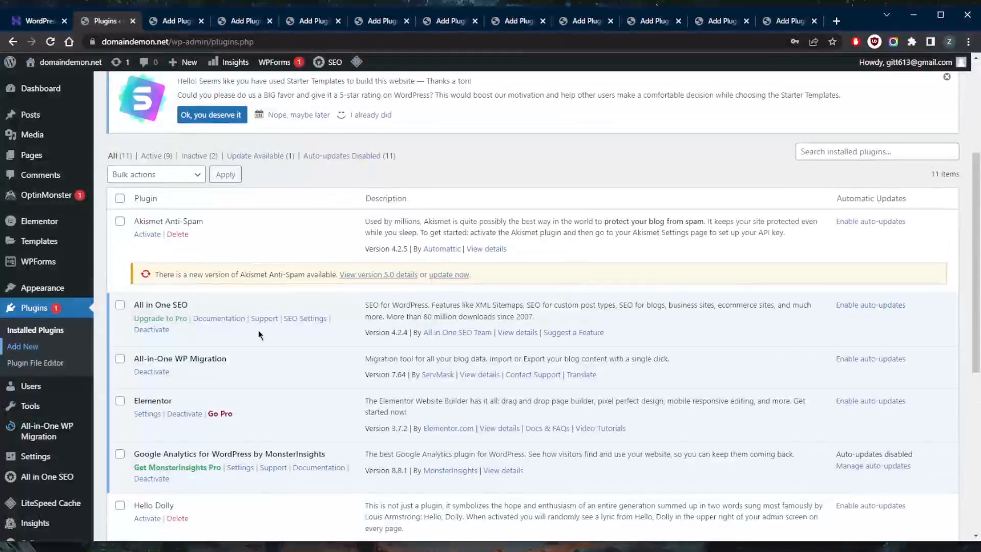
scroll("down", 3)
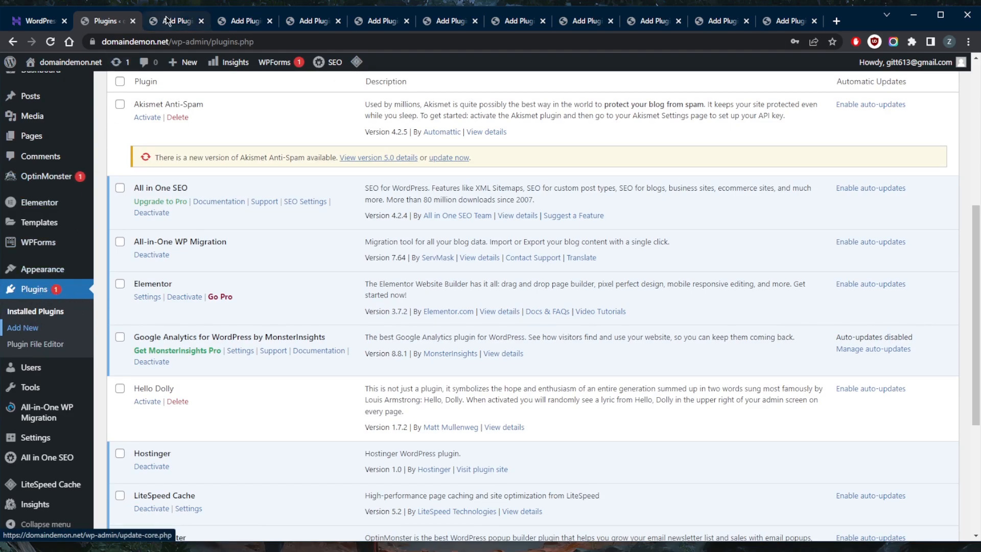
Open Elementor Website Builder's details from its plugin search results.
left_click(174, 21)
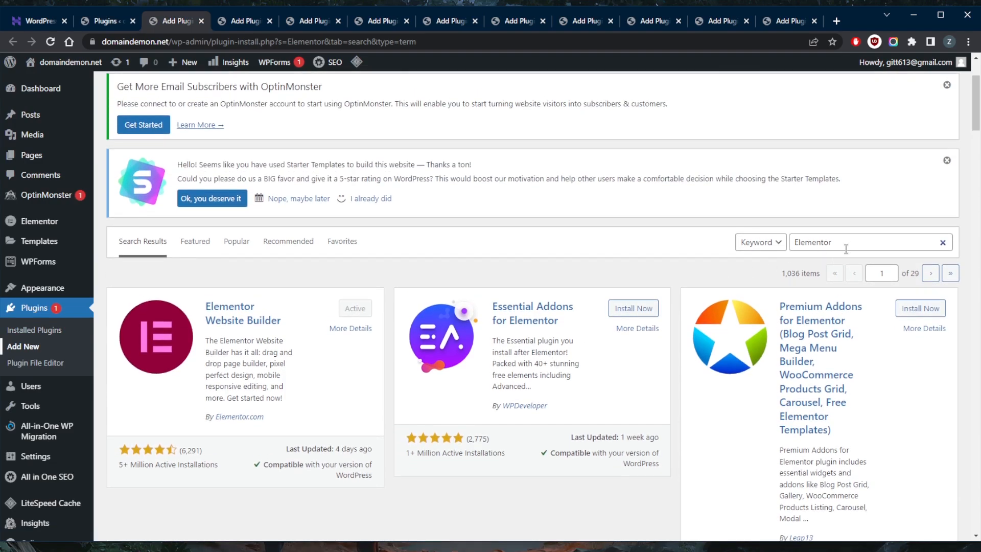
scroll("down", 3)
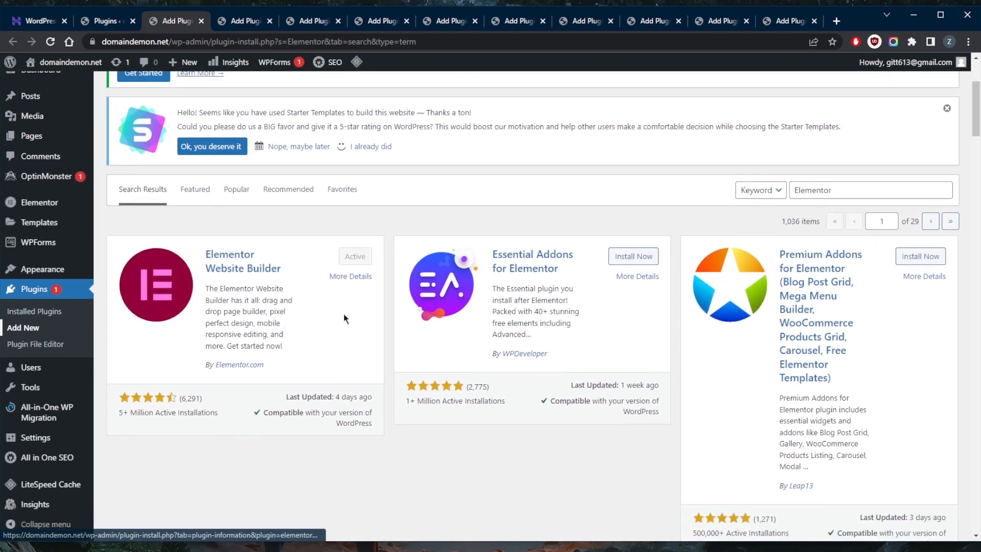
scroll("down", 3)
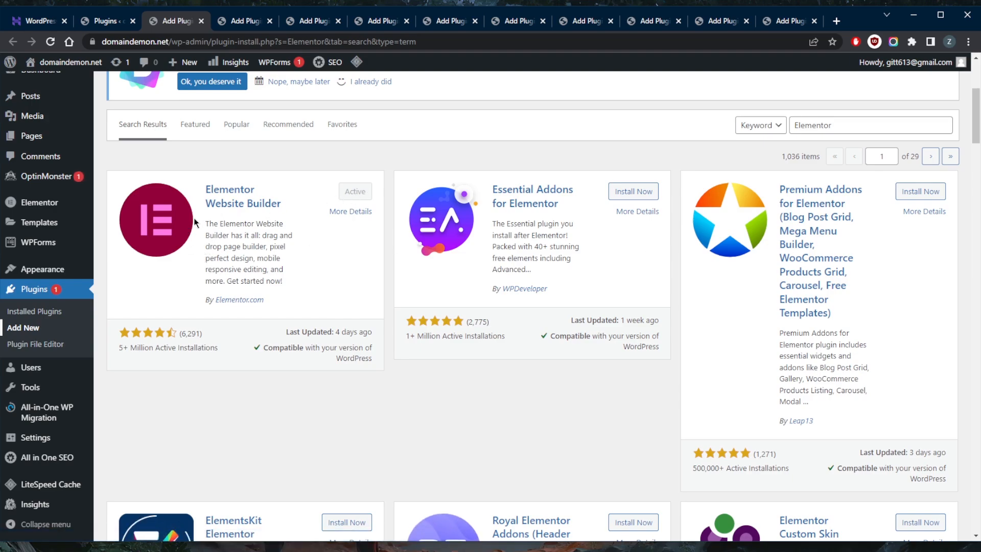
left_click(351, 211)
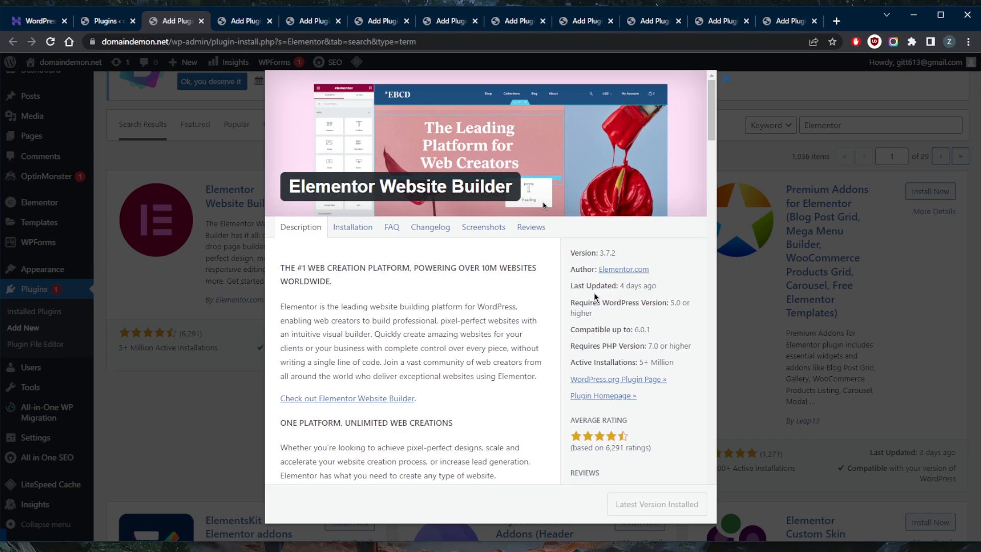
mouse_move(616, 269)
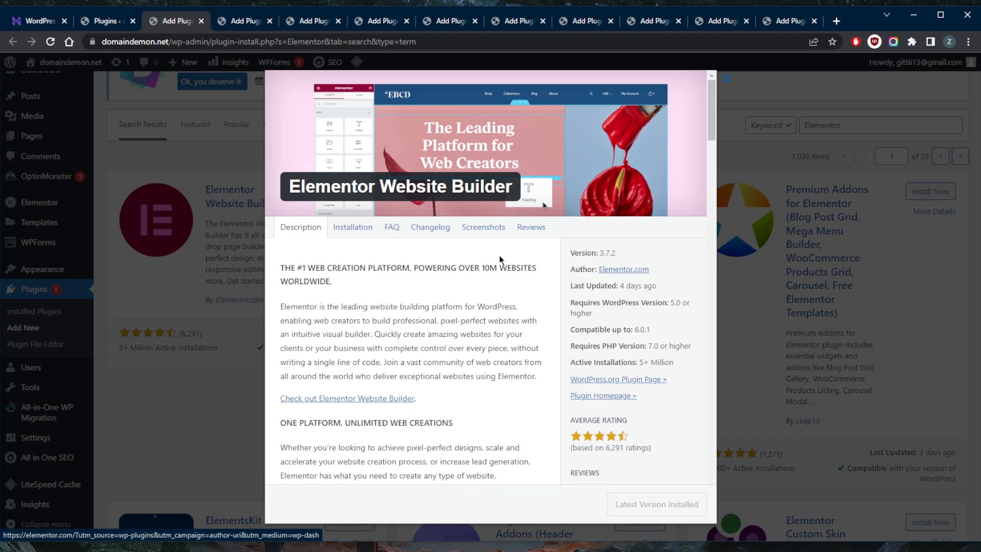
mouse_move(486, 272)
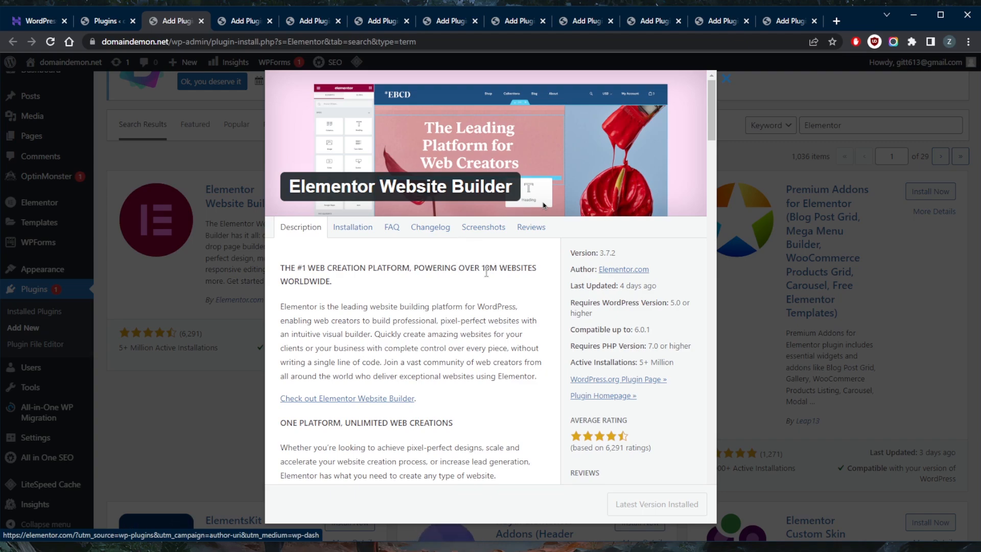
mouse_move(470, 307)
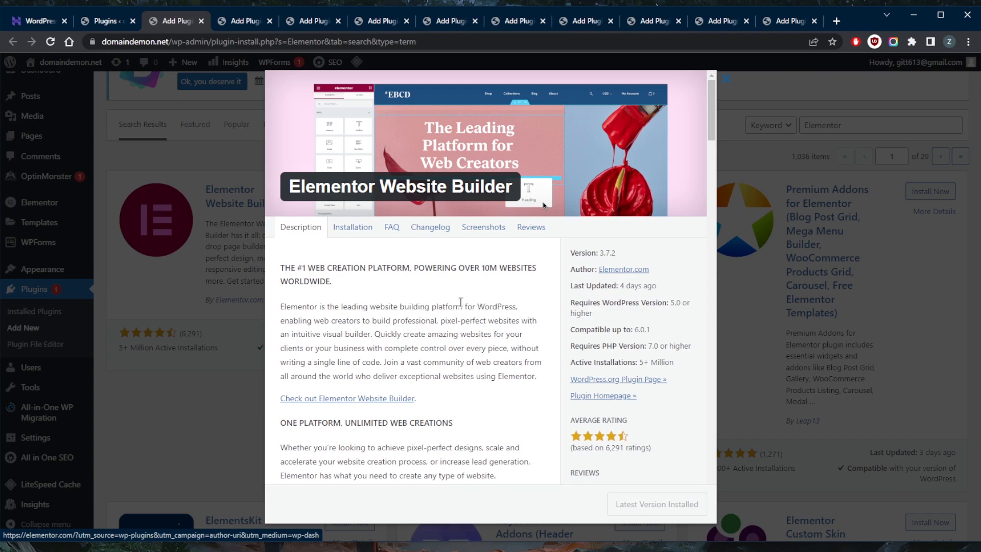
Review Elementor's screenshots, then switch to the WooCommerce search results.
left_click(483, 227)
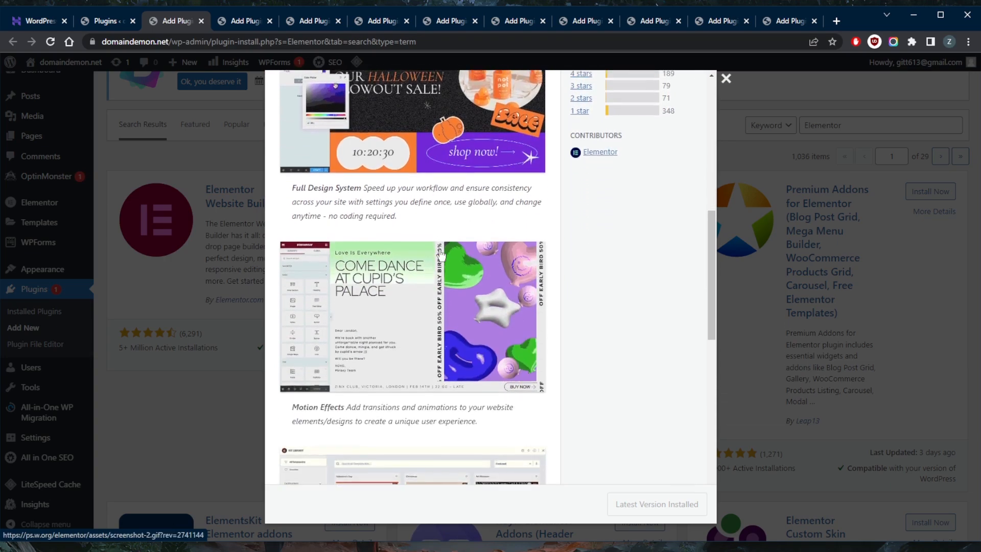
scroll("down", 3)
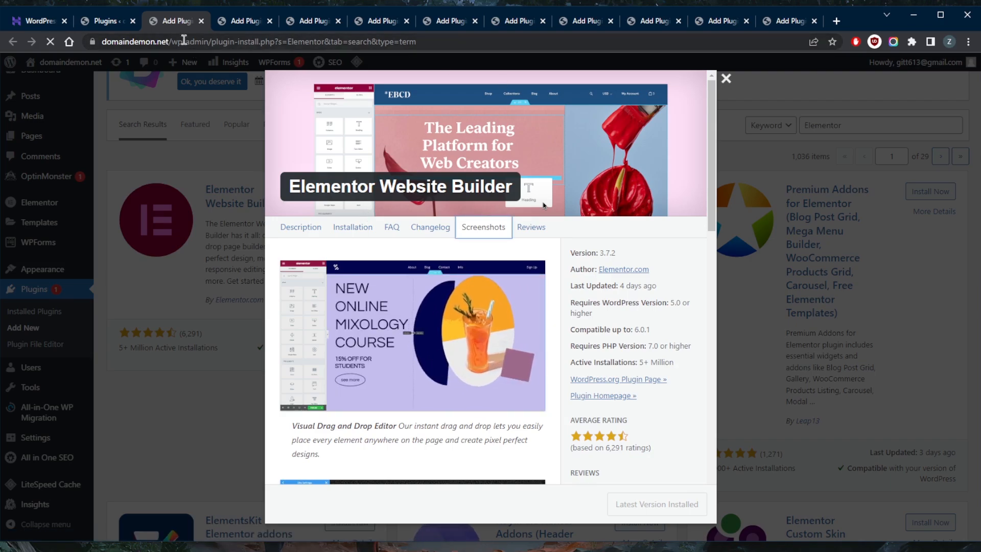
left_click(245, 20)
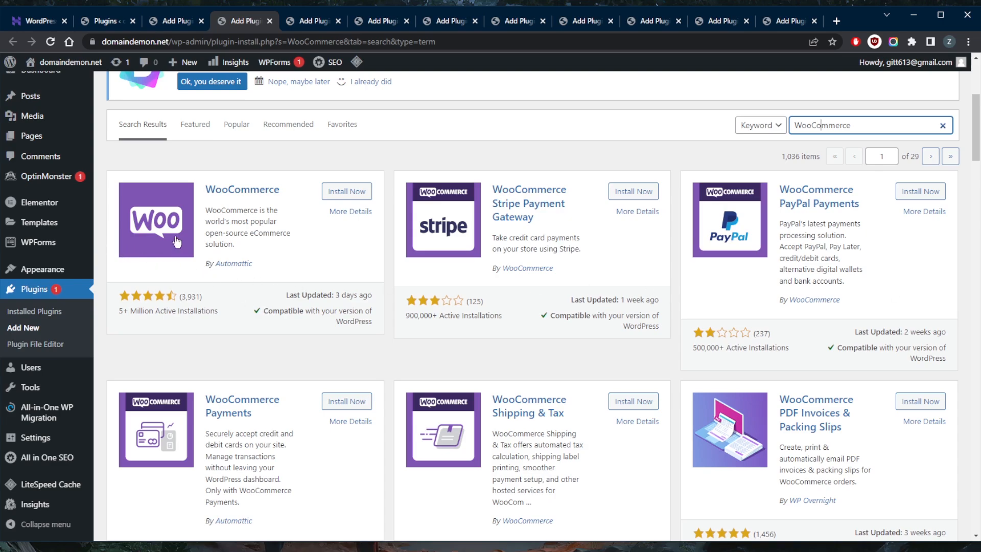
Open WooCommerce's plugin details and its Screenshots section.
left_click(350, 211)
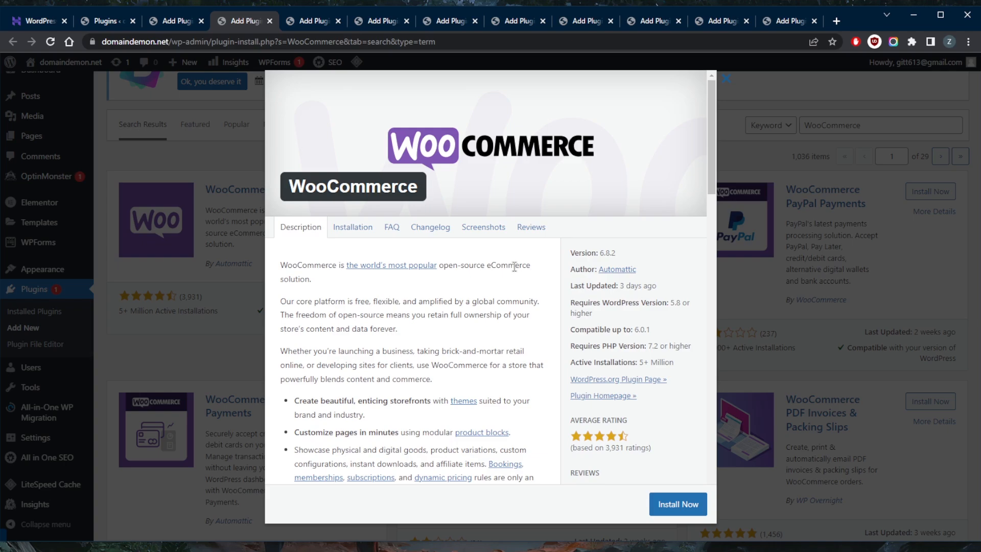
mouse_move(492, 257)
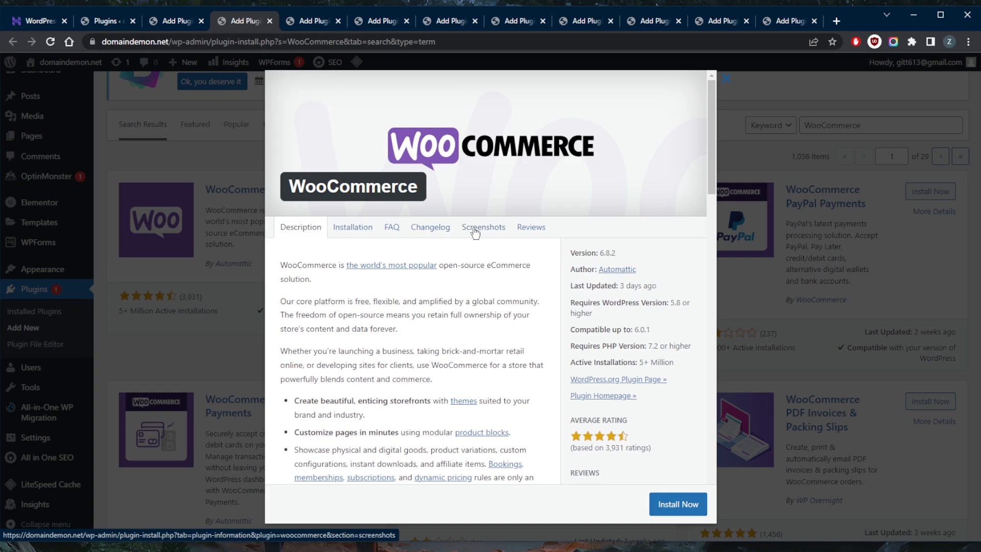
left_click(484, 227)
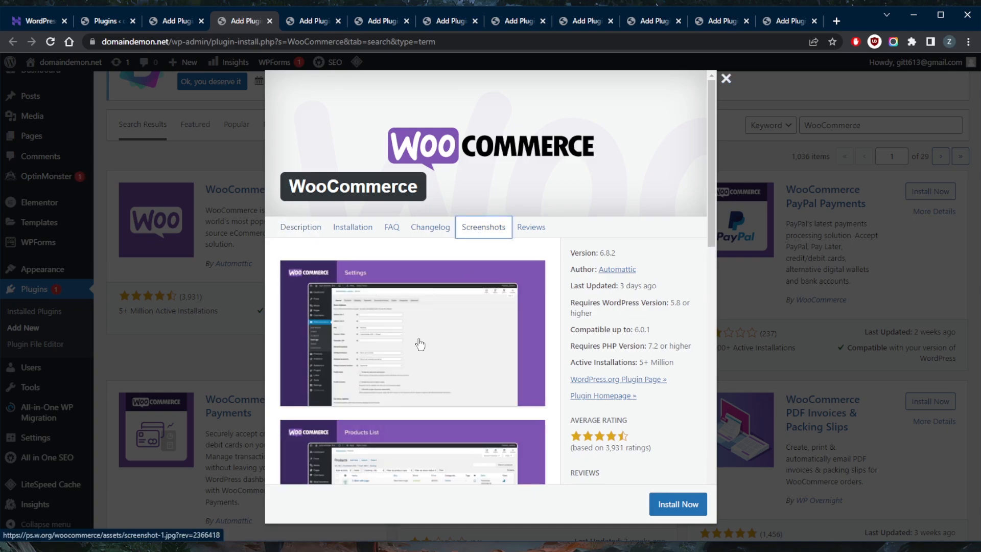
scroll("down", 3)
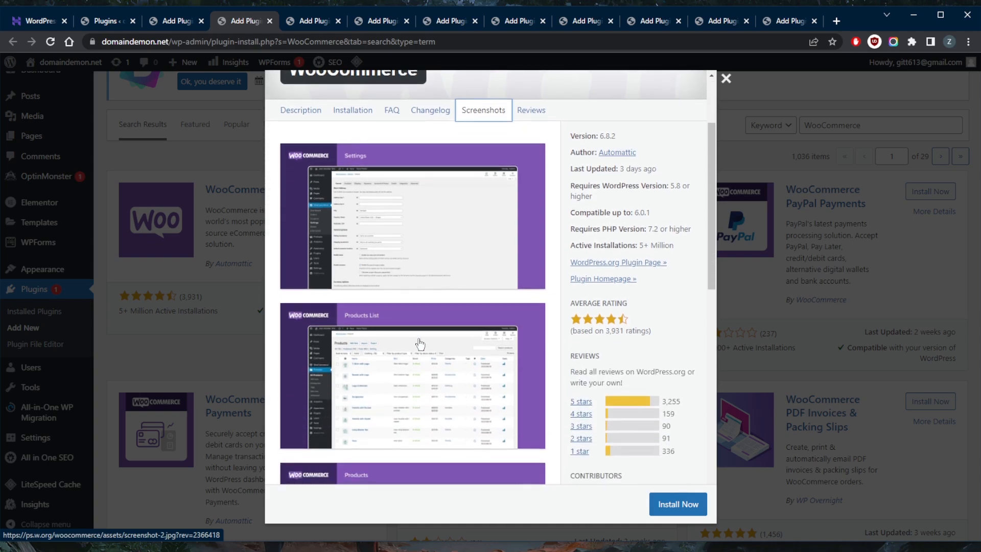
scroll("down", 3)
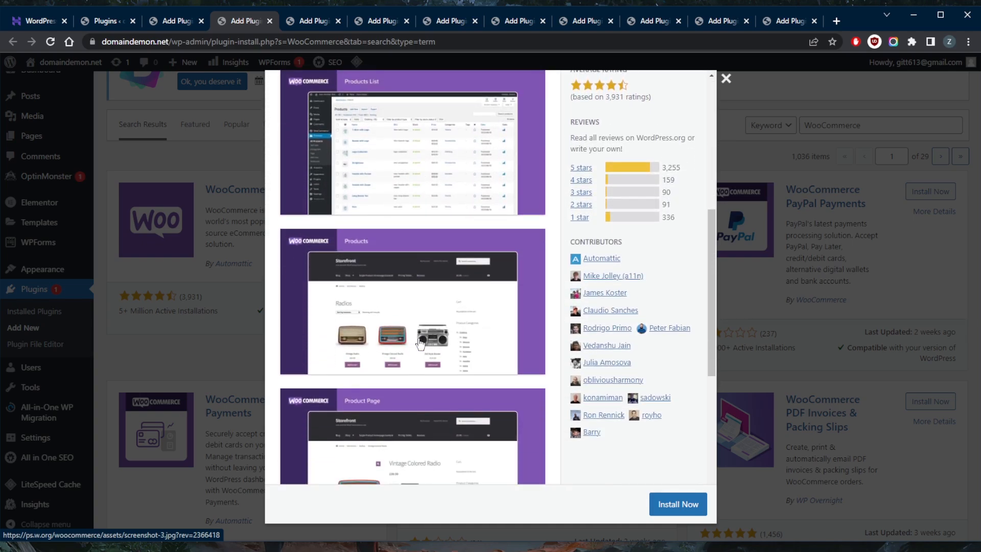
Scroll through WooCommerce's settings, product page and blocks screenshots.
scroll("down", 3)
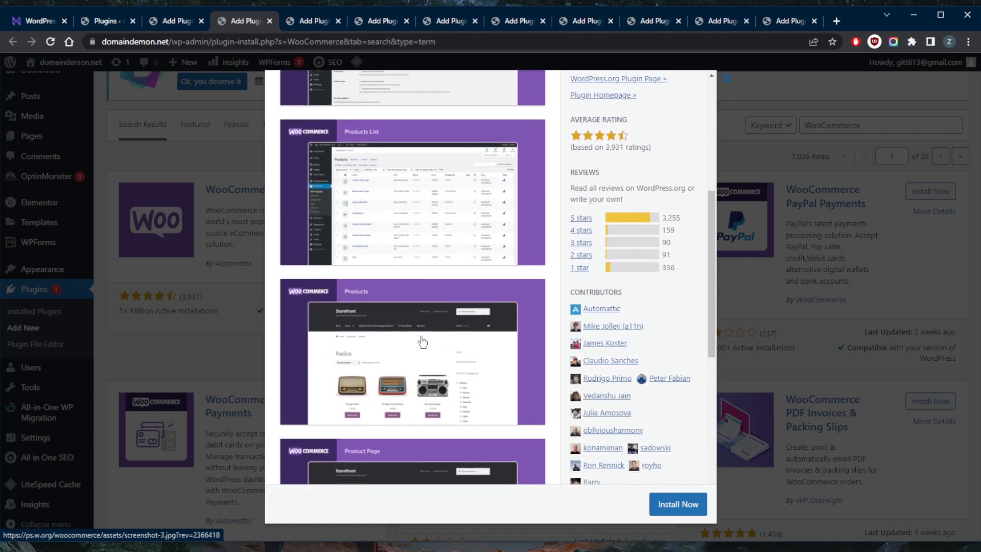
scroll("down", 3)
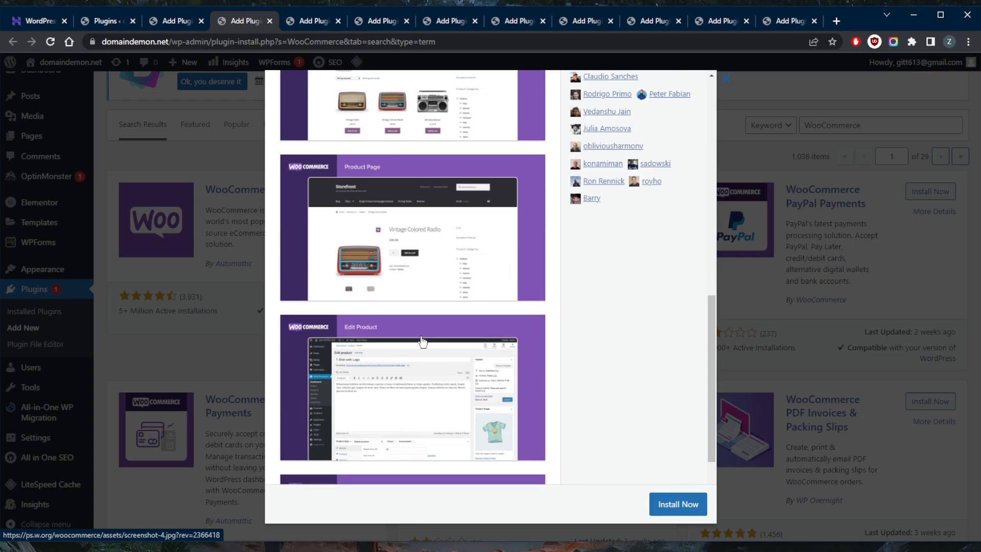
scroll("down", 3)
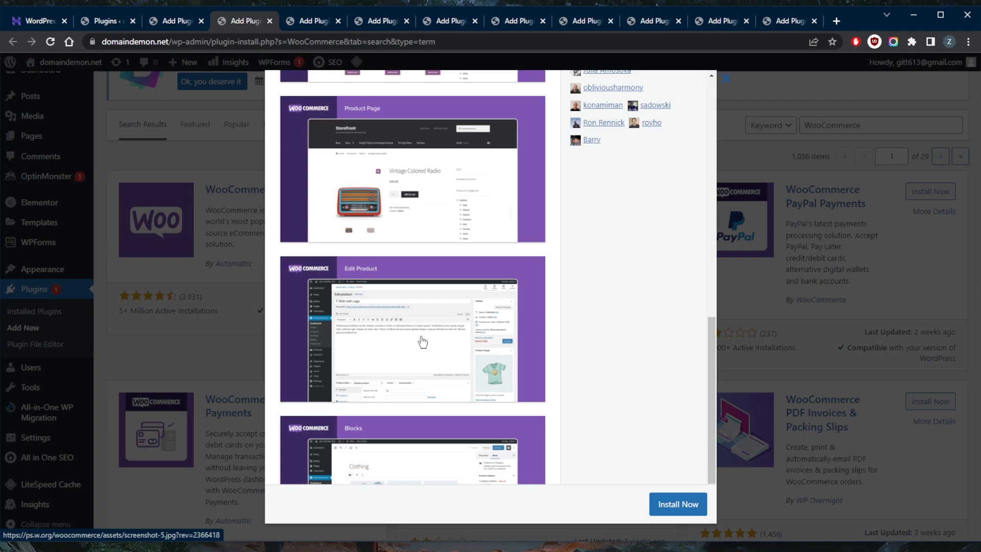
scroll("down", 3)
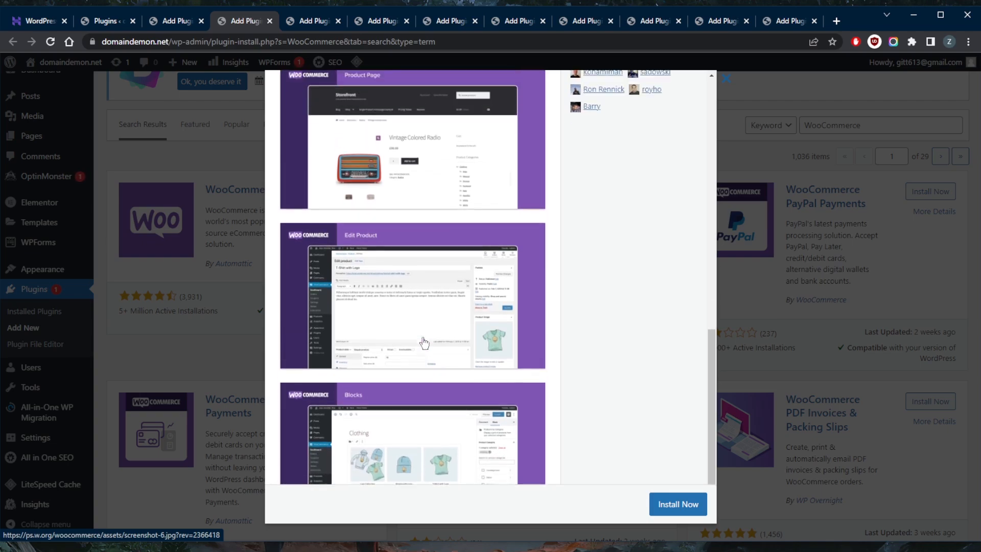
scroll("down", 3)
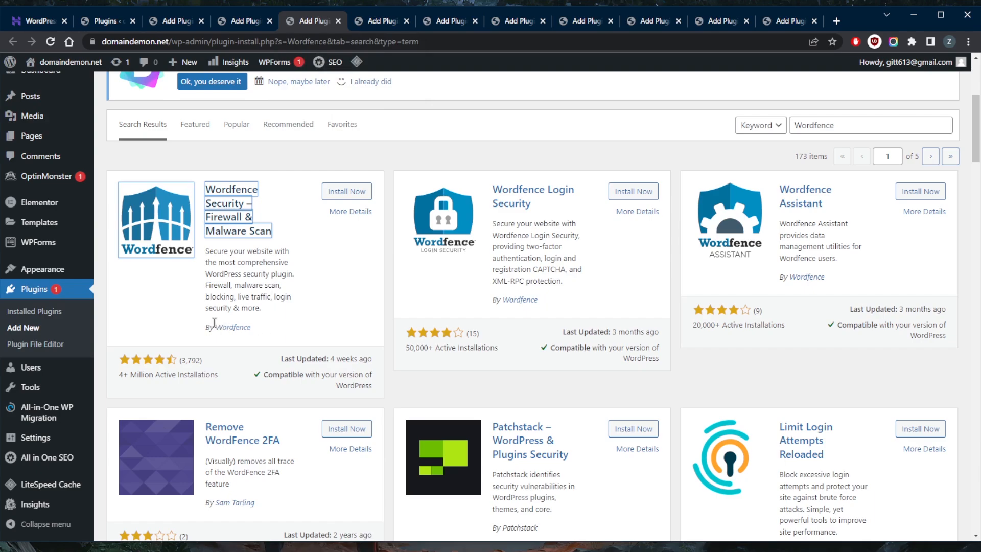
mouse_move(215, 323)
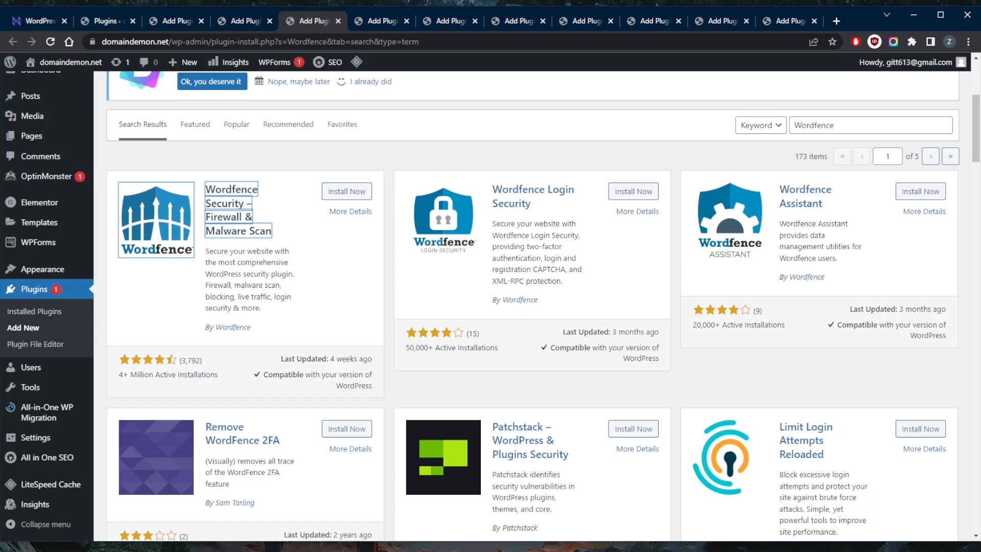
Open Wordfence Security's details and start through its firewall and scanner screenshots.
left_click(350, 211)
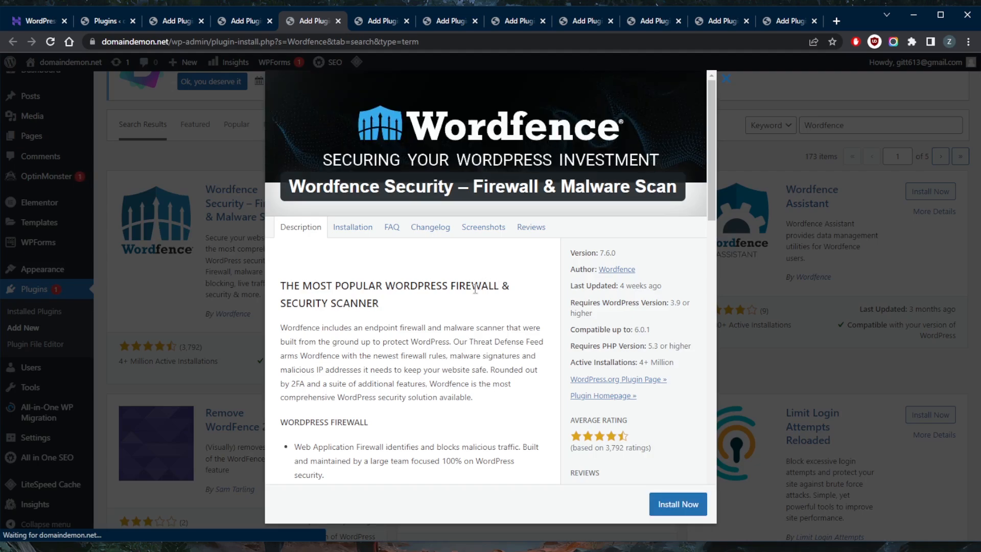
mouse_move(482, 304)
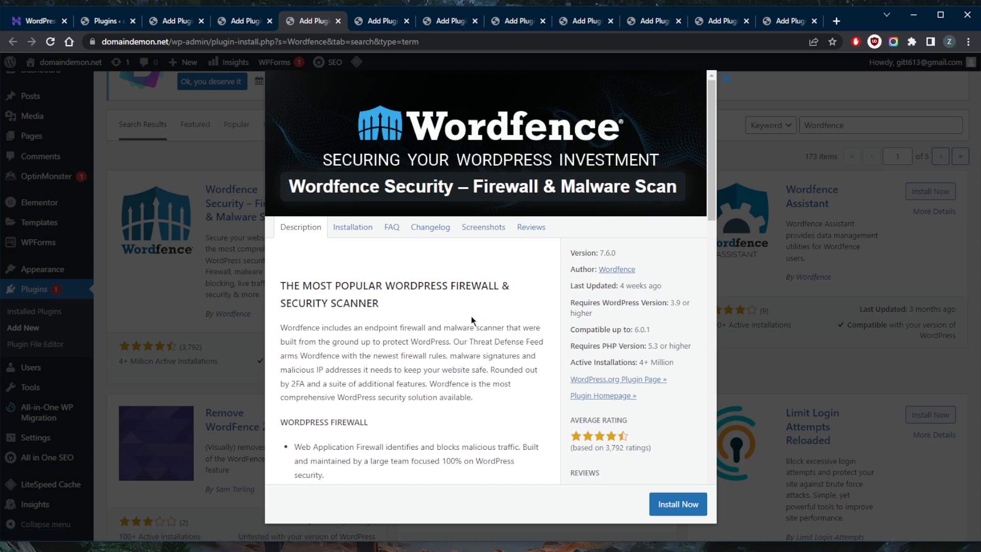
mouse_move(409, 306)
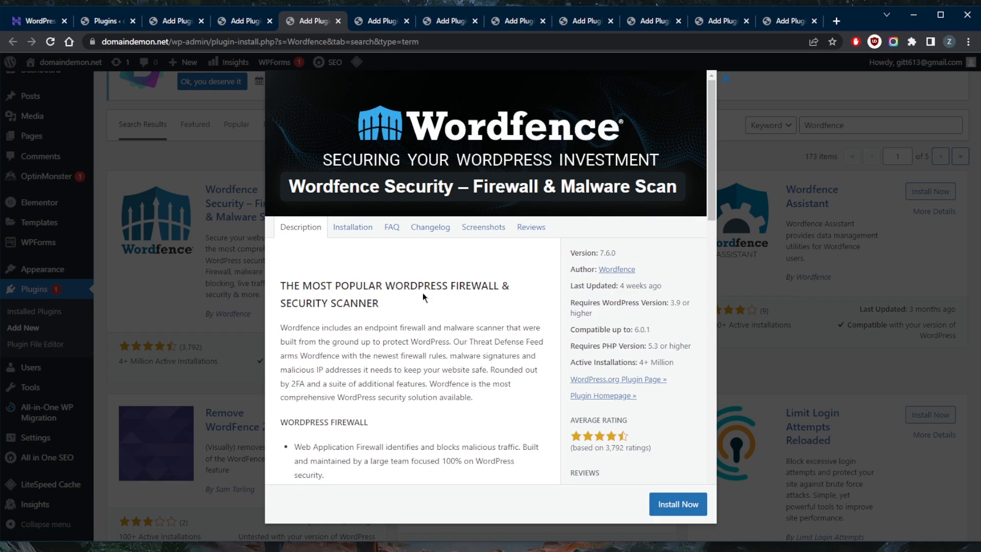
left_click(484, 227)
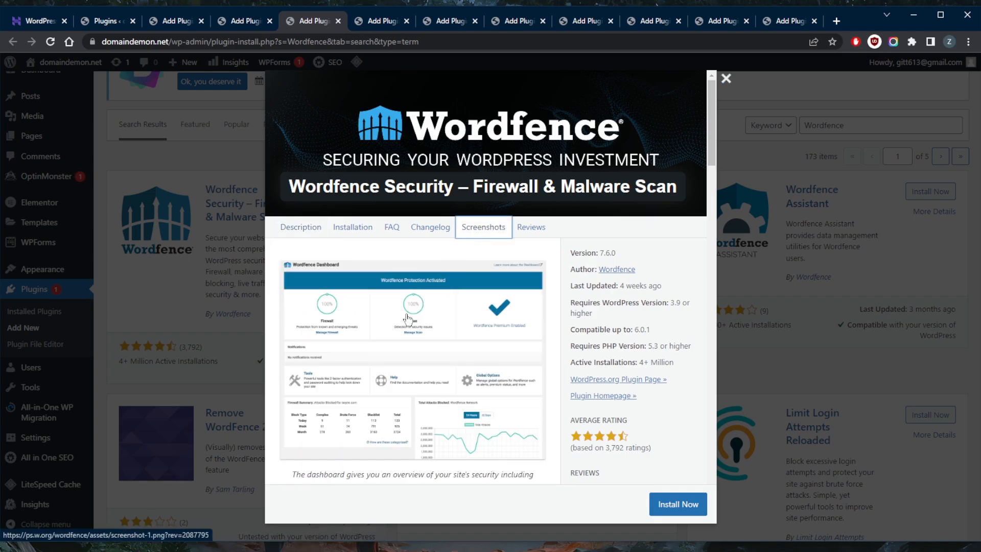
scroll("down", 3)
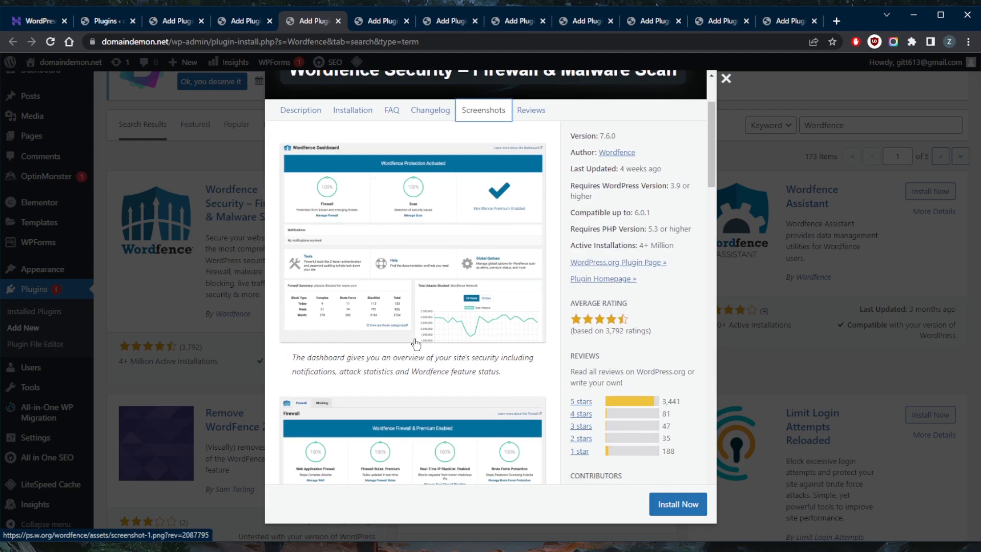
mouse_move(628, 330)
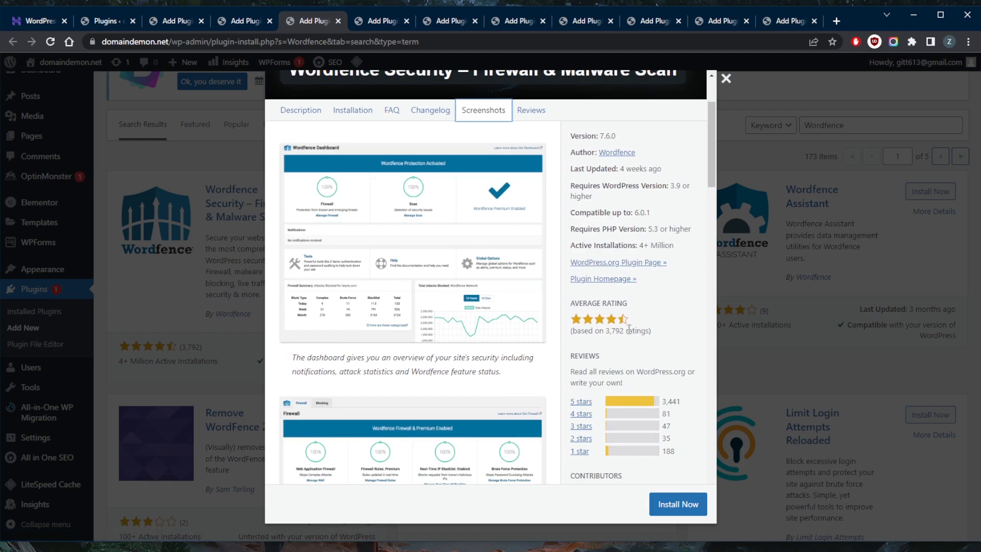
mouse_move(474, 313)
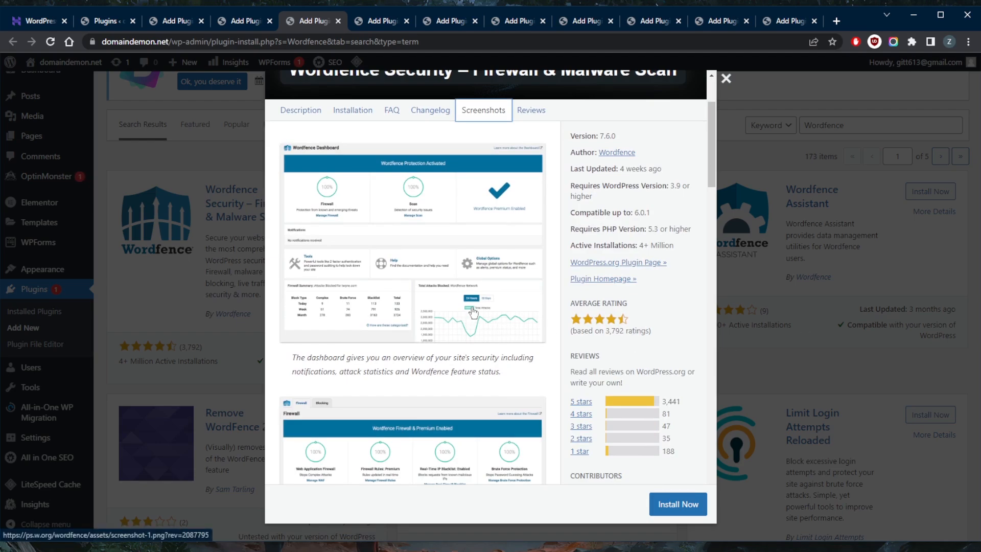
scroll("down", 3)
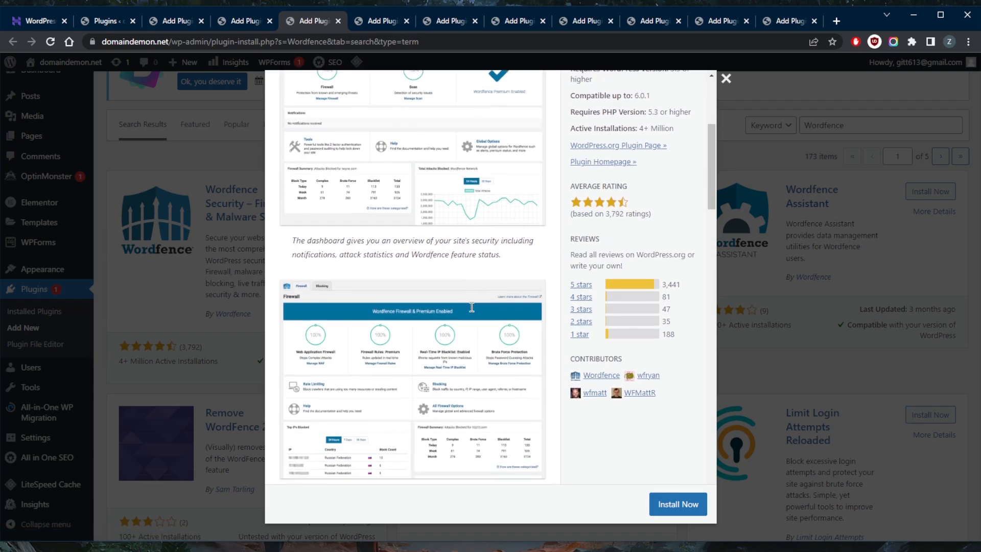
scroll("down", 3)
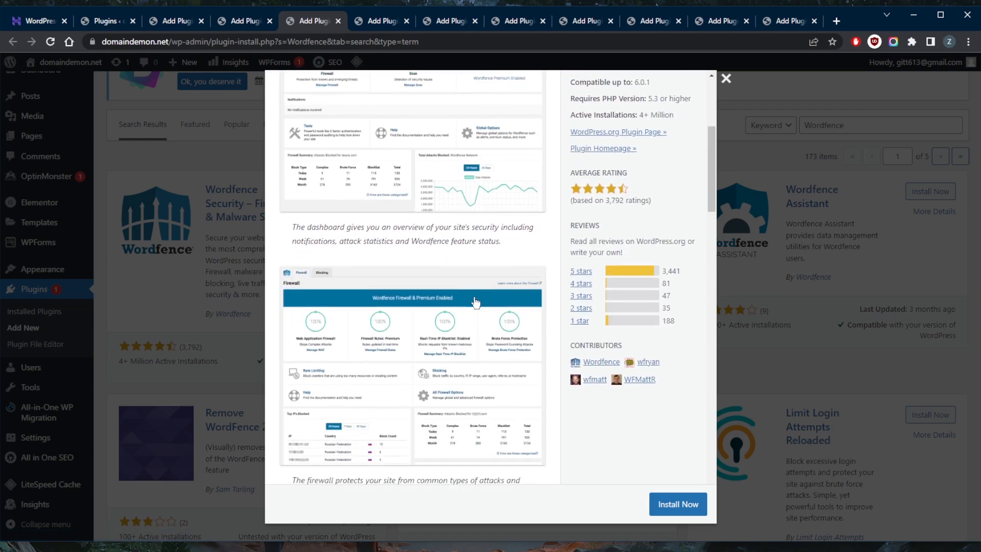
scroll("down", 3)
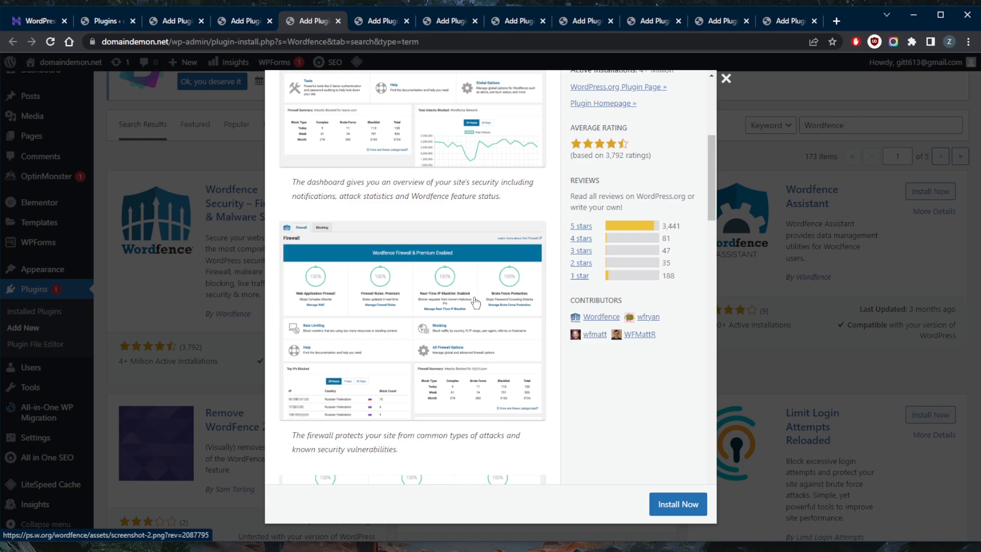
Scroll on through Wordfence's brute force, blocking and live traffic screenshots.
scroll("down", 3)
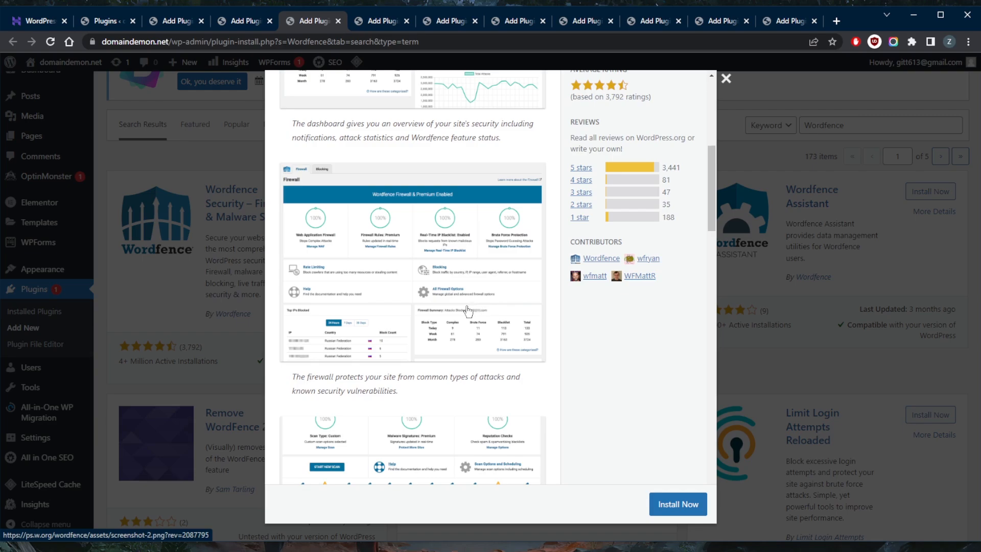
scroll("down", 3)
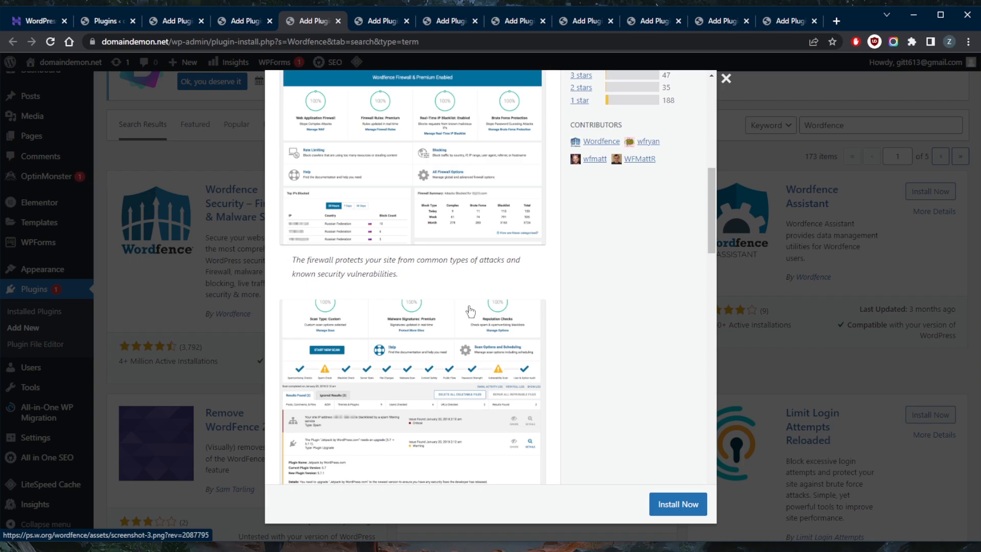
scroll("down", 3)
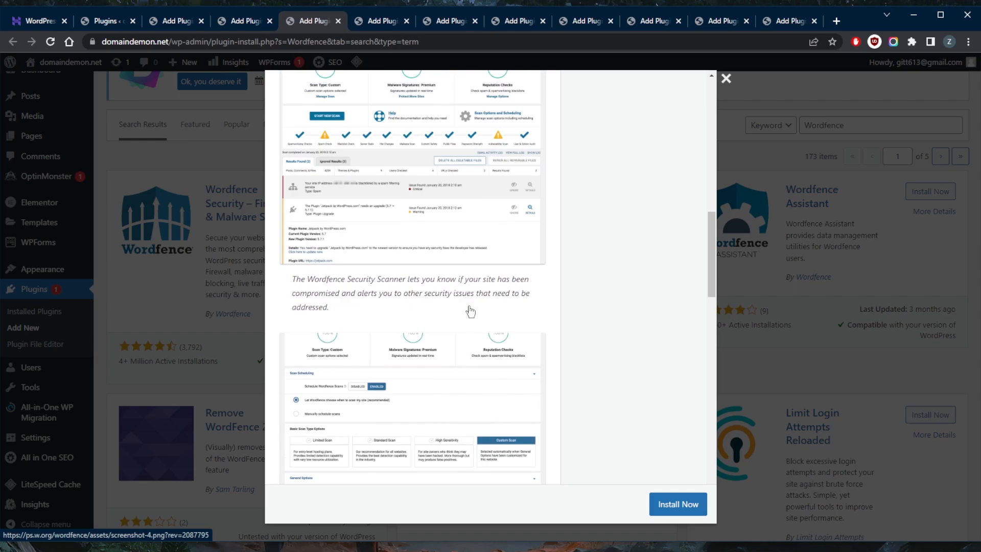
scroll("down", 3)
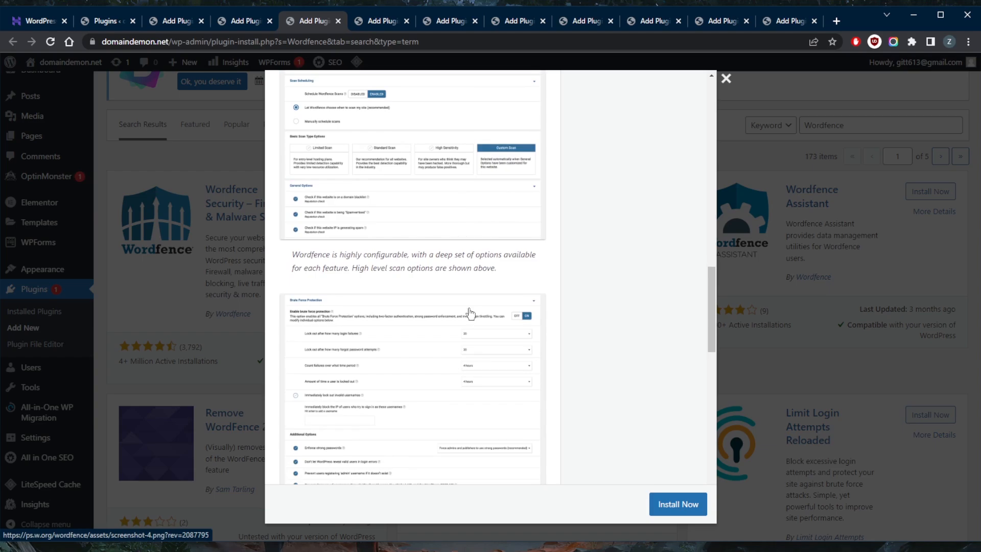
scroll("down", 3)
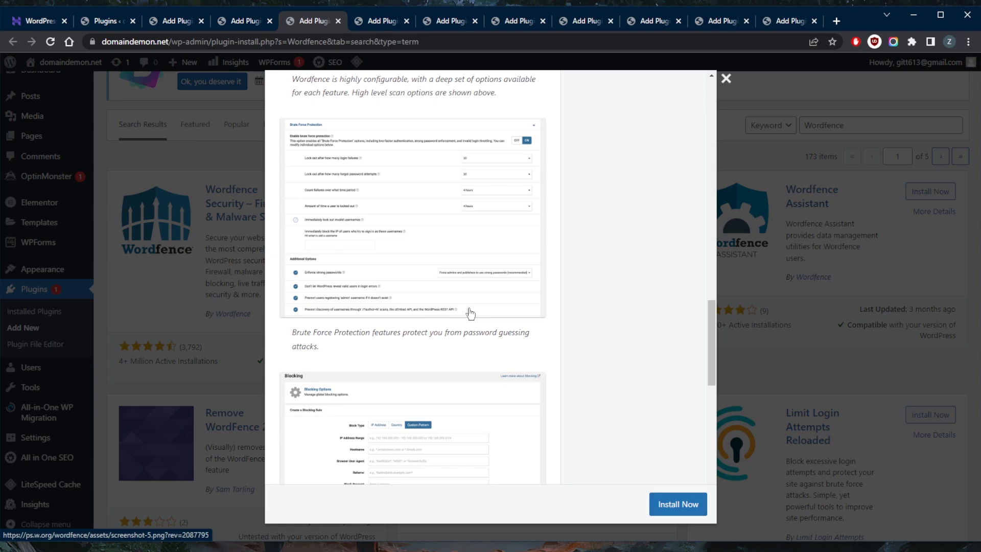
scroll("down", 3)
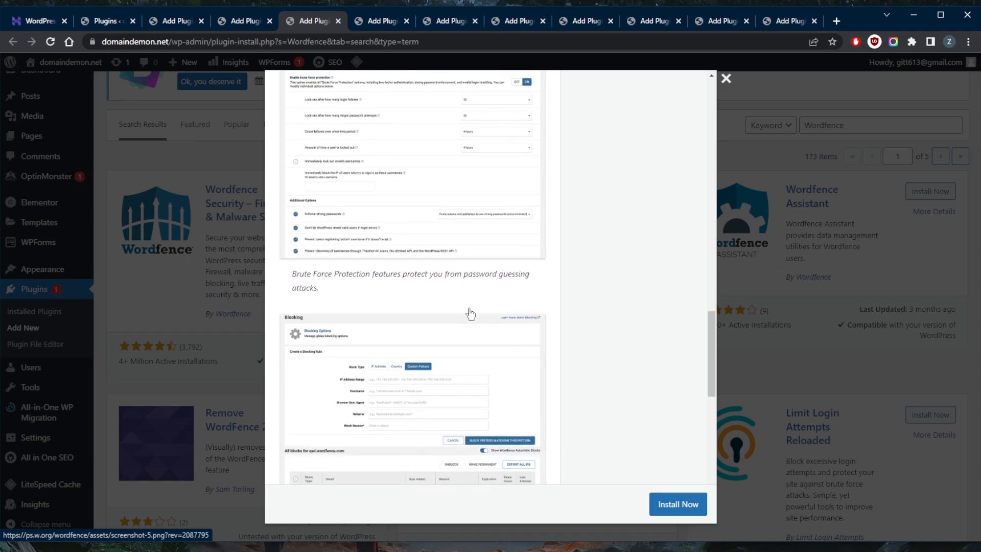
scroll("down", 3)
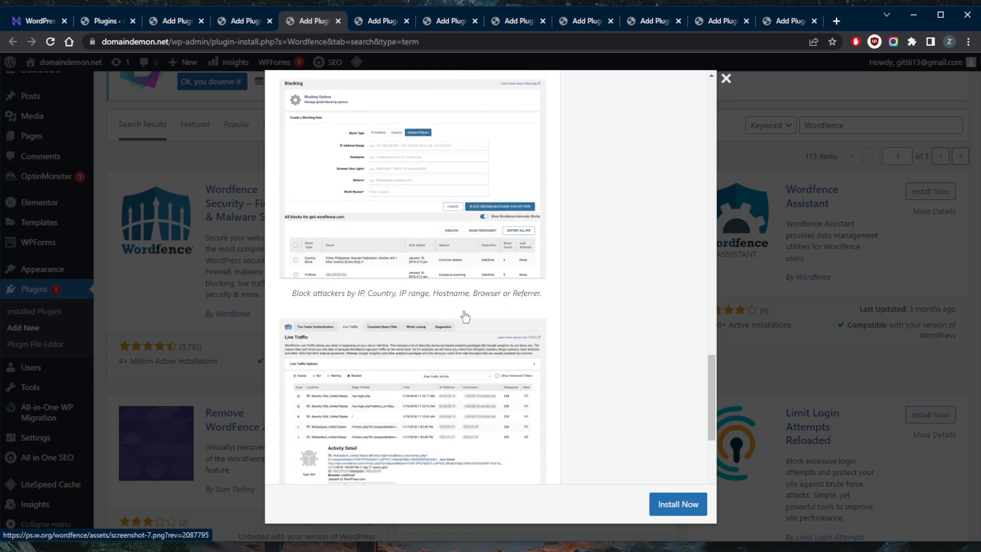
scroll("down", 3)
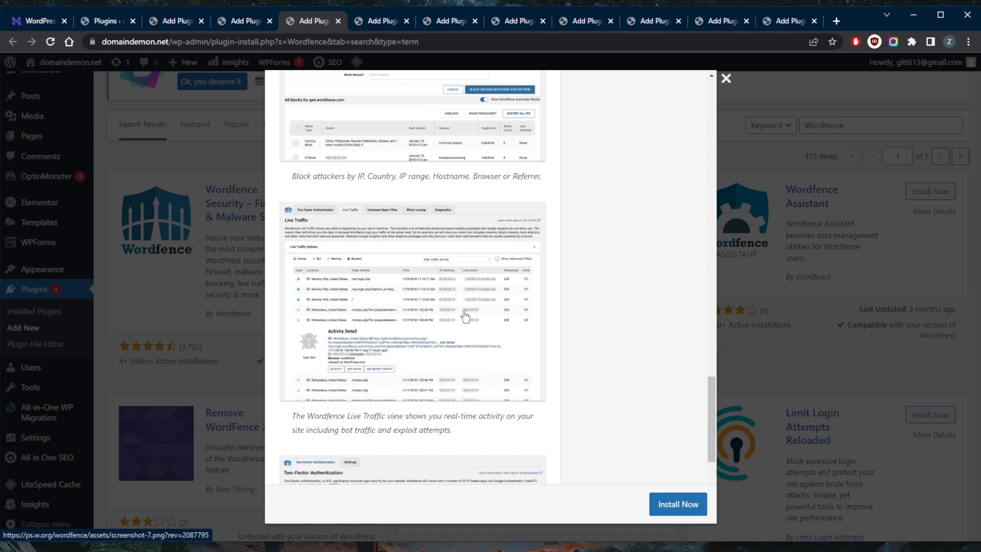
mouse_move(466, 315)
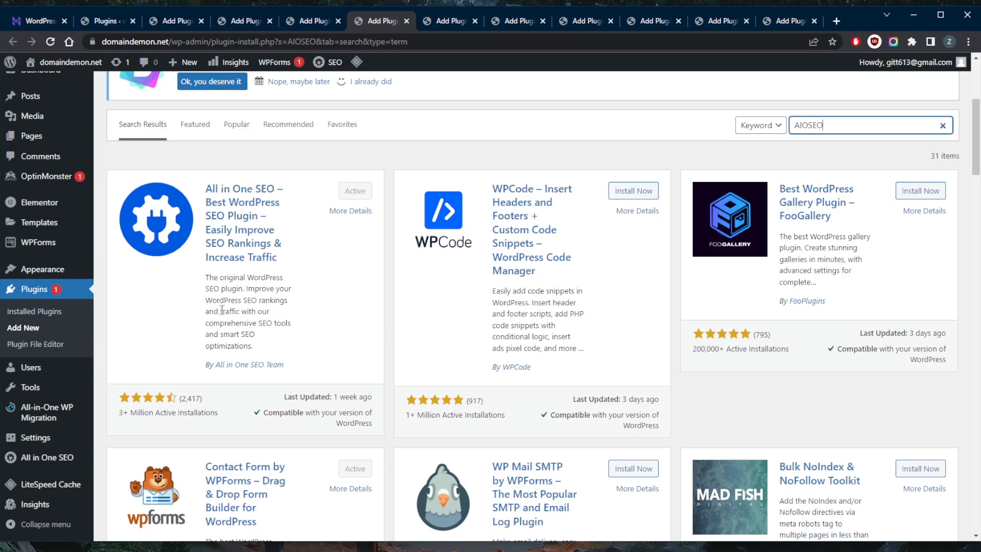
Open All in One SEO's details and scroll through its screenshots.
left_click(350, 210)
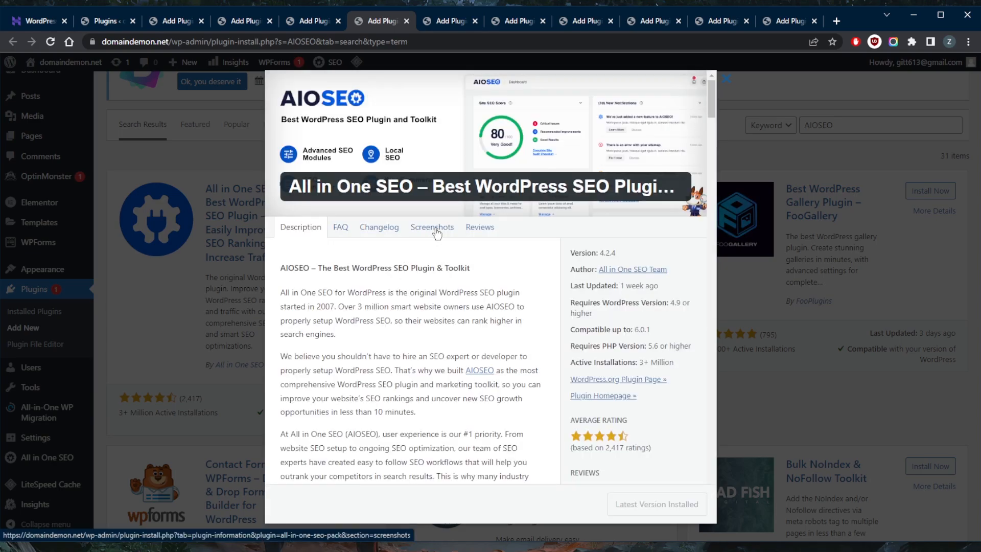
left_click(431, 227)
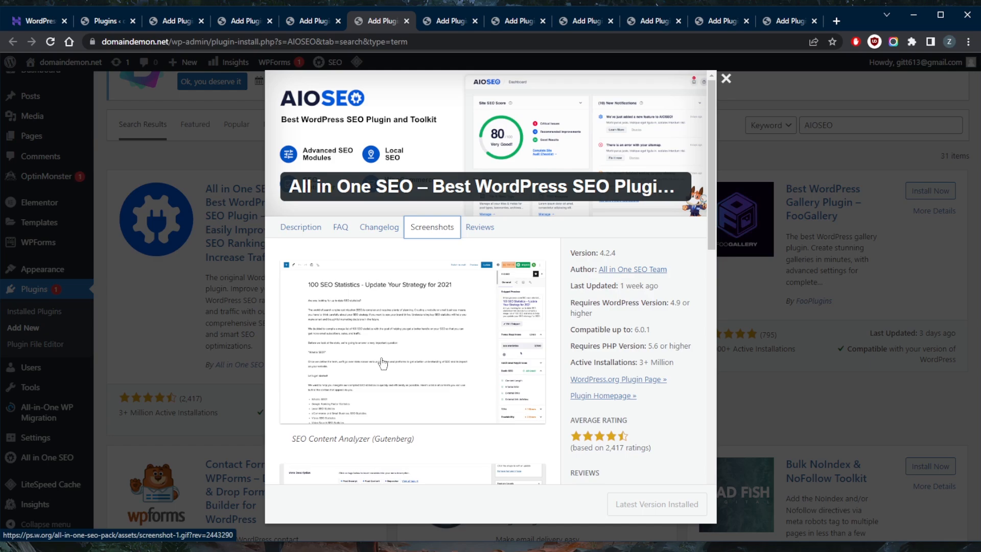
scroll("down", 3)
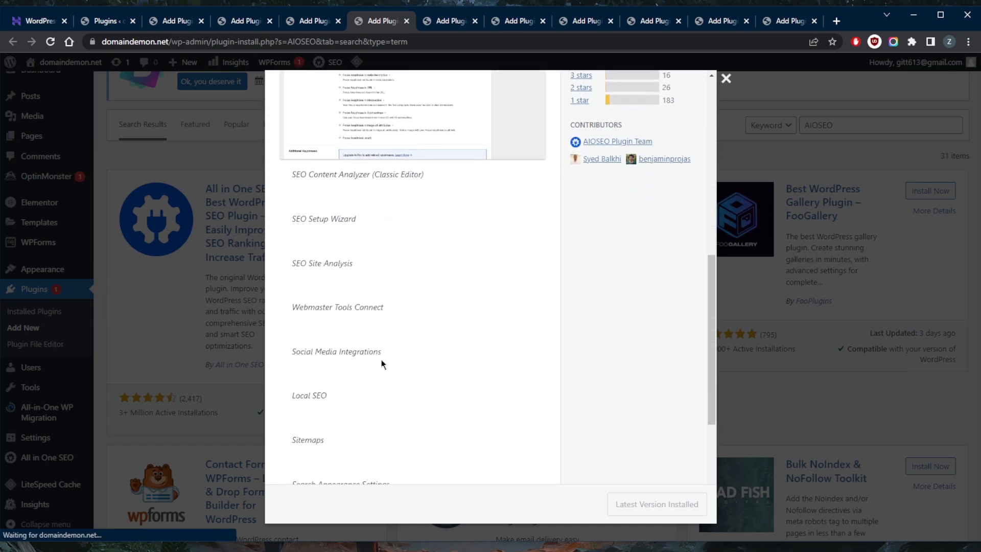
scroll("down", 3)
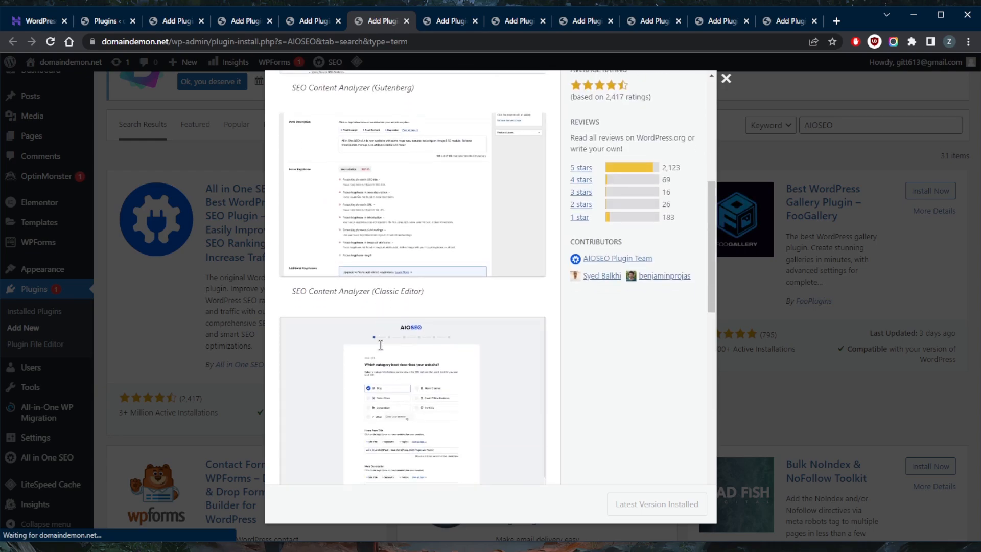
scroll("down", 3)
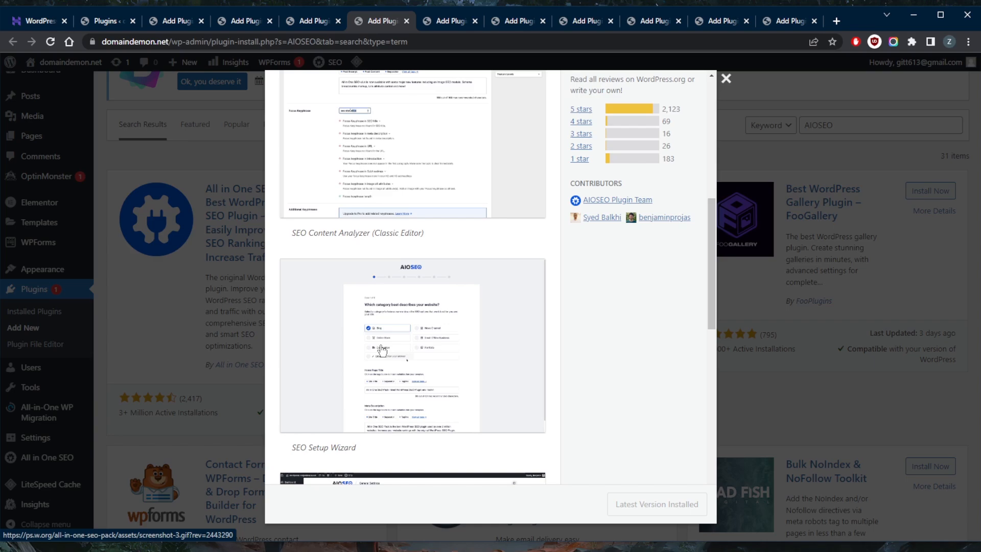
scroll("down", 3)
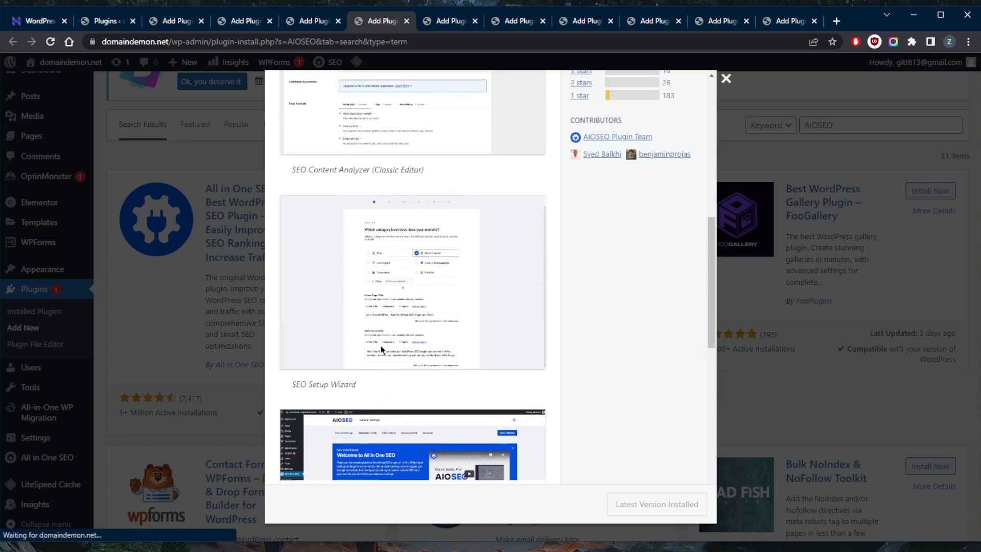
scroll("down", 3)
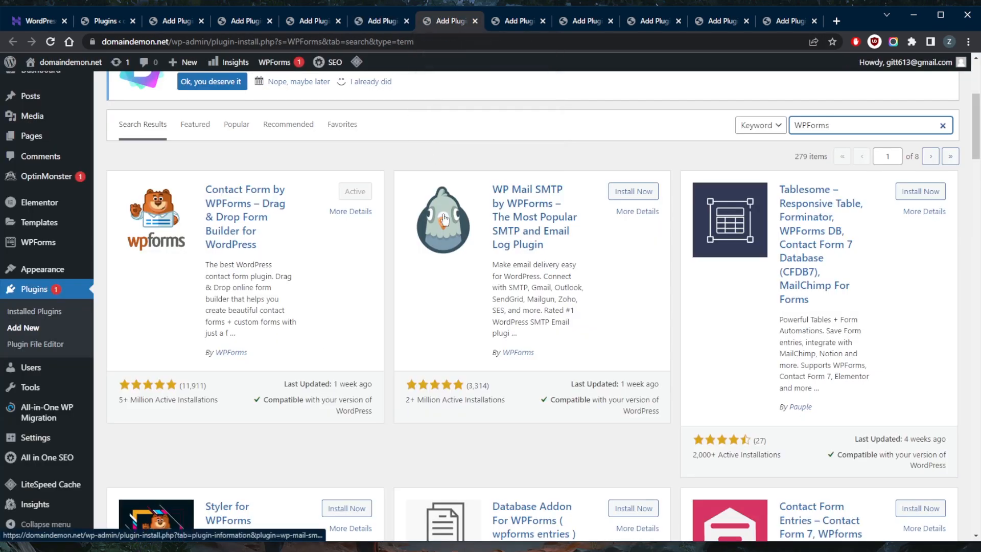
Open Contact Form by WPForms' details showing its description, version 1.7.6 and ratings.
left_click(350, 211)
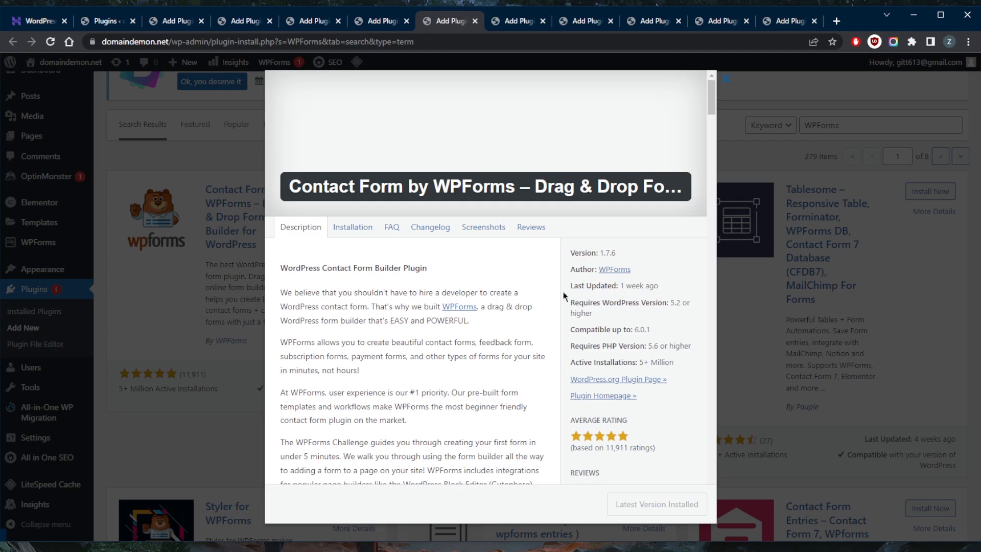
mouse_move(507, 289)
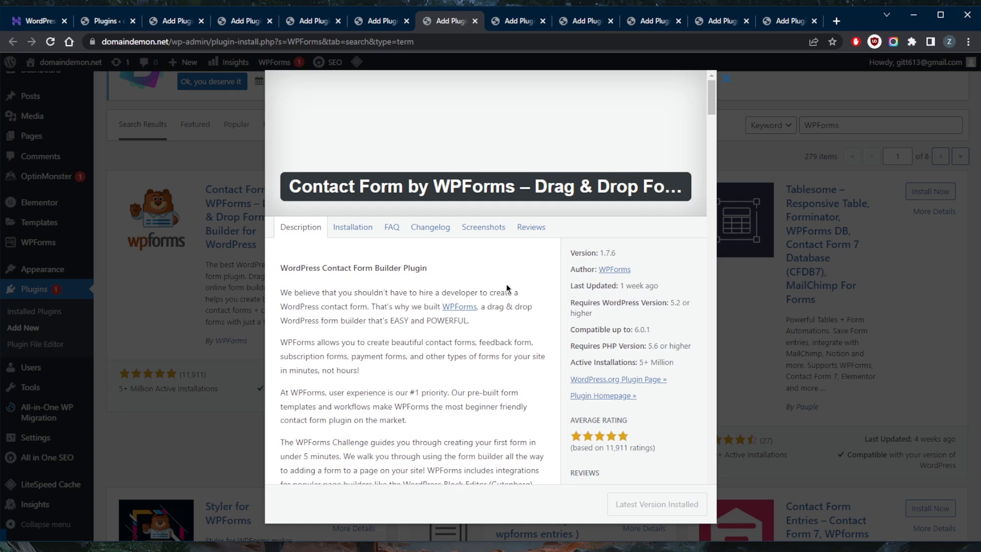
mouse_move(512, 286)
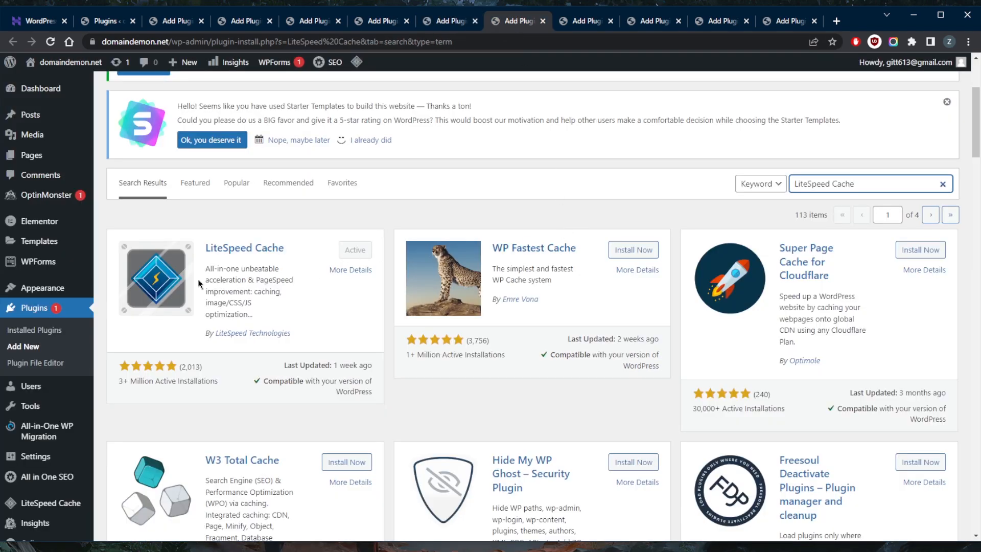
Open LiteSpeed Cache's details and view its benchmark and dashboard screenshots.
left_click(351, 270)
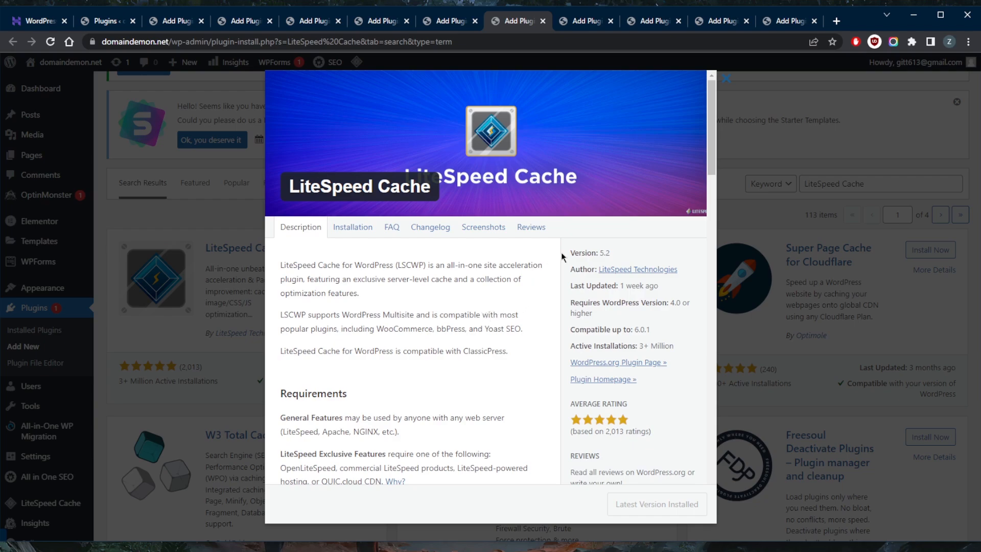
left_click(483, 227)
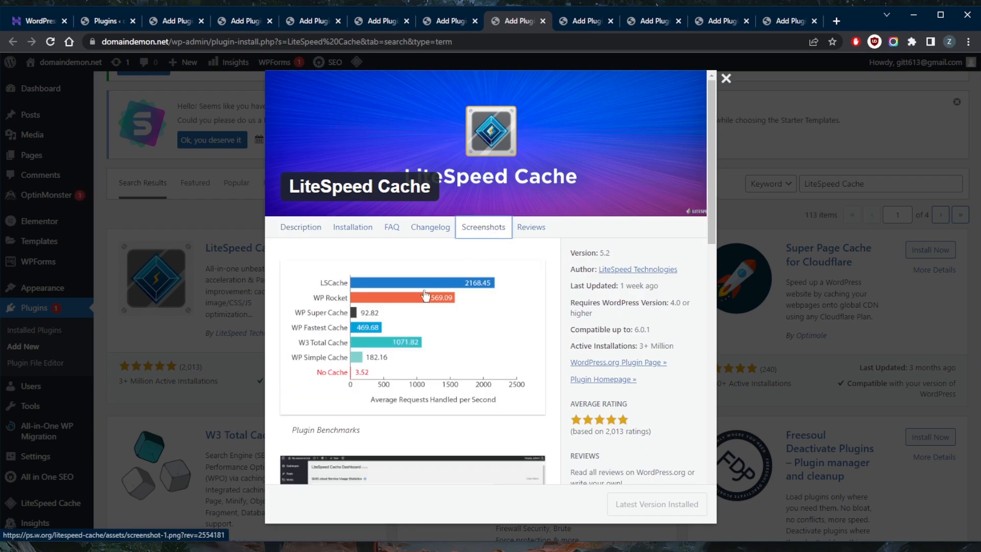
mouse_move(406, 336)
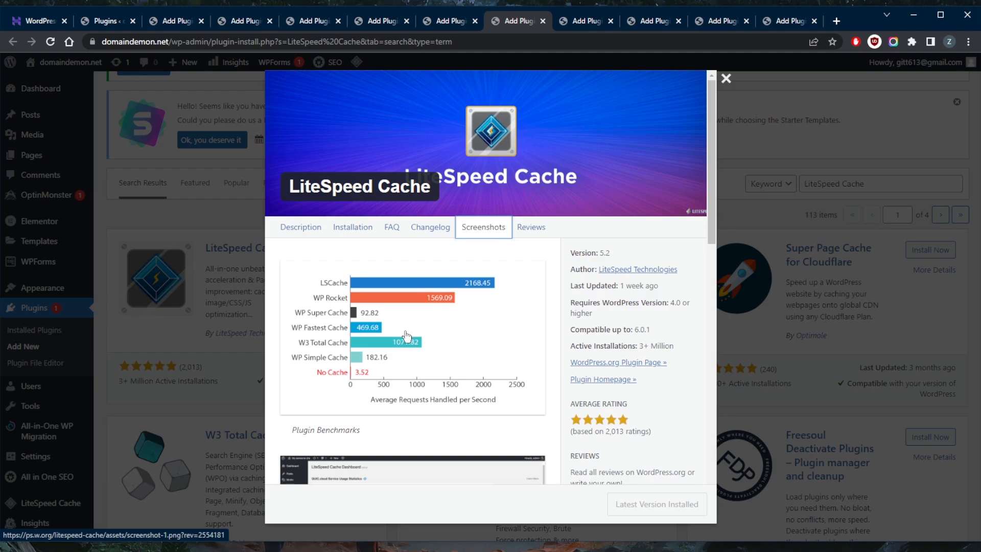
scroll("down", 3)
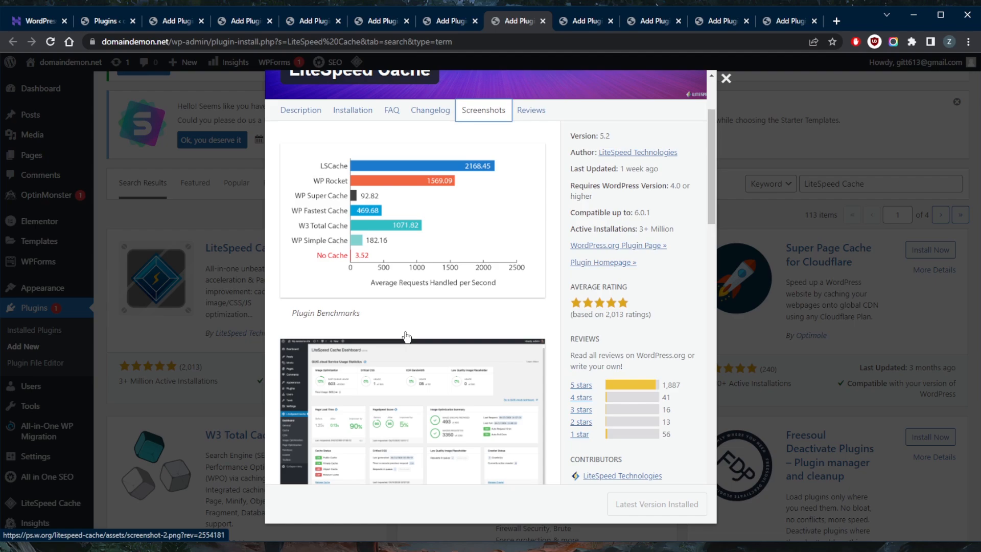
mouse_move(408, 336)
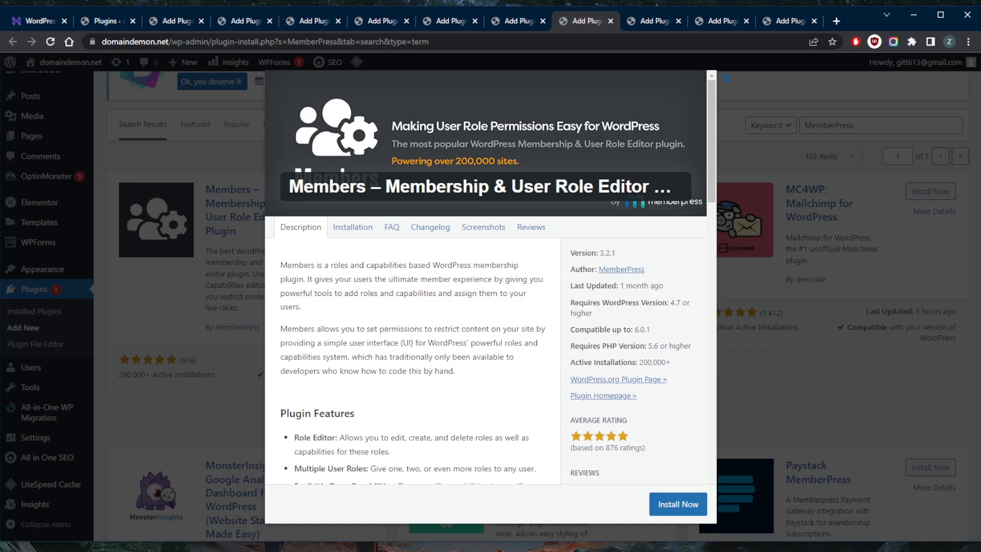
Scroll through the Members plugin's role management and settings screenshots.
left_click(484, 227)
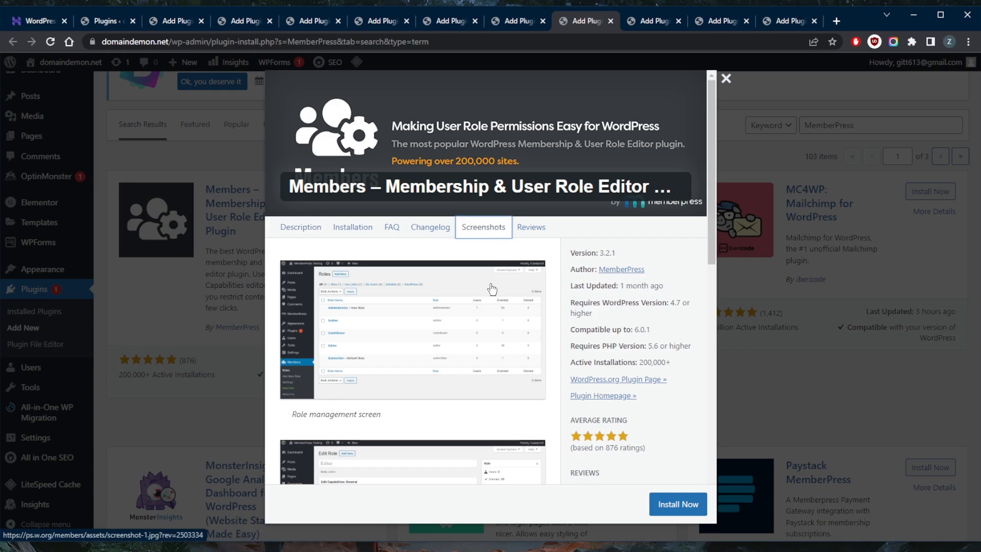
mouse_move(481, 291)
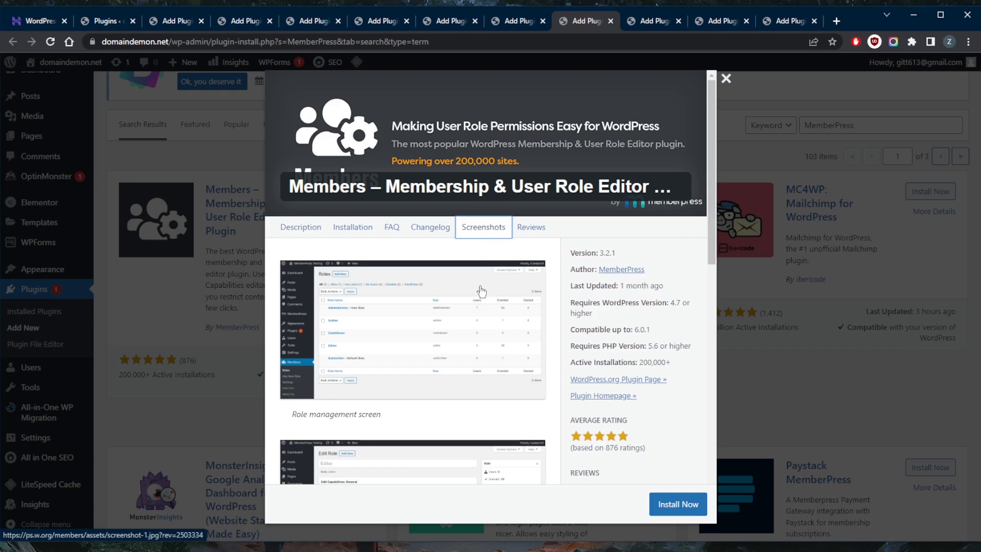
scroll("down", 3)
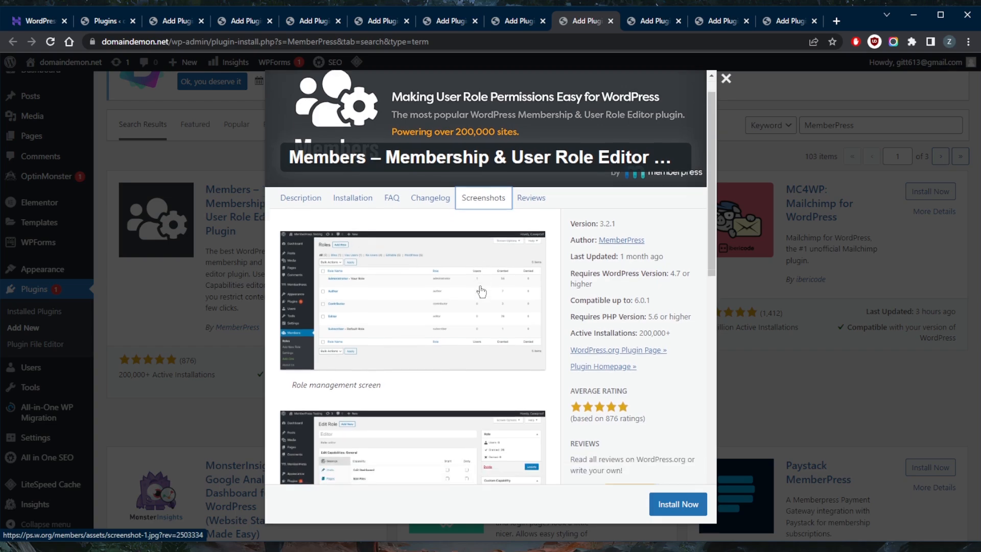
scroll("down", 3)
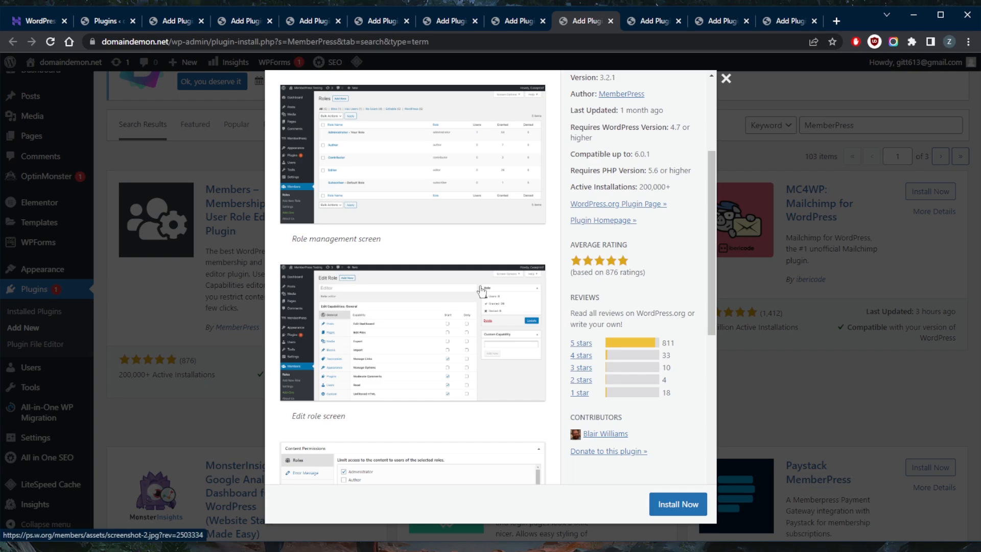
scroll("down", 3)
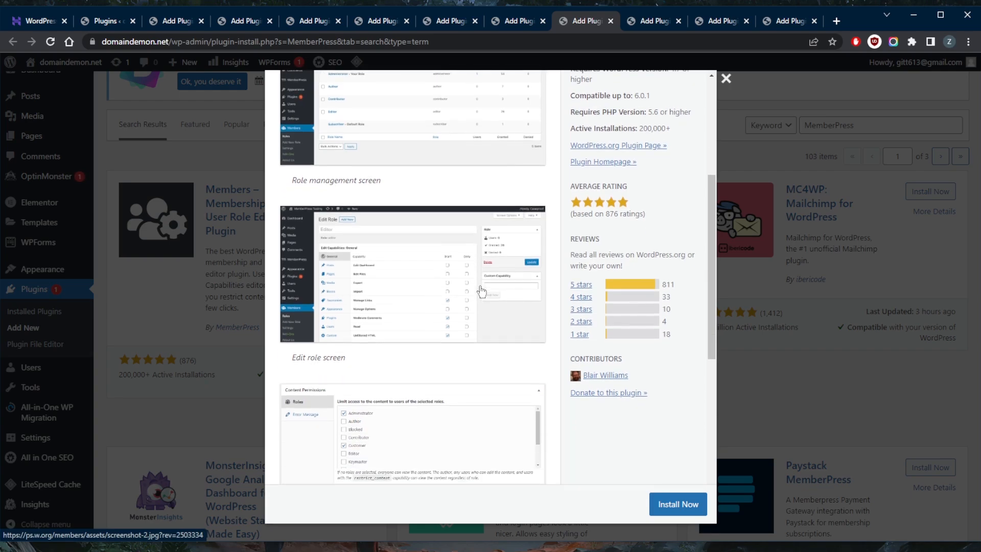
scroll("down", 3)
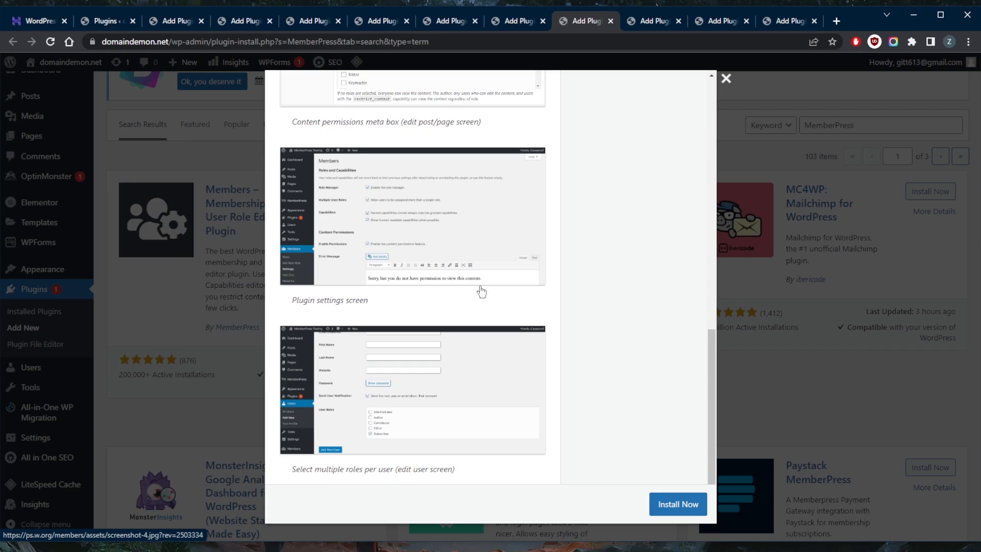
mouse_move(455, 299)
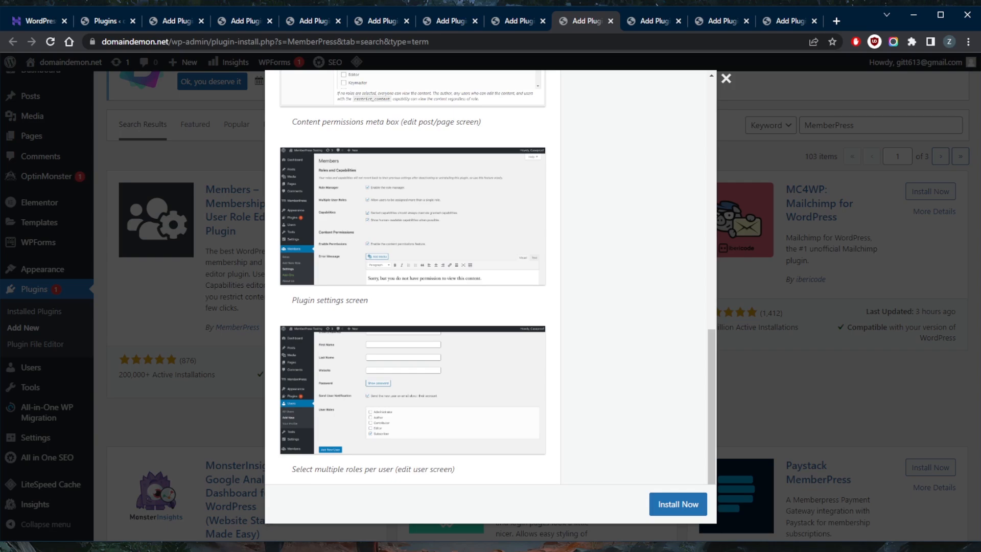
mouse_move(616, 189)
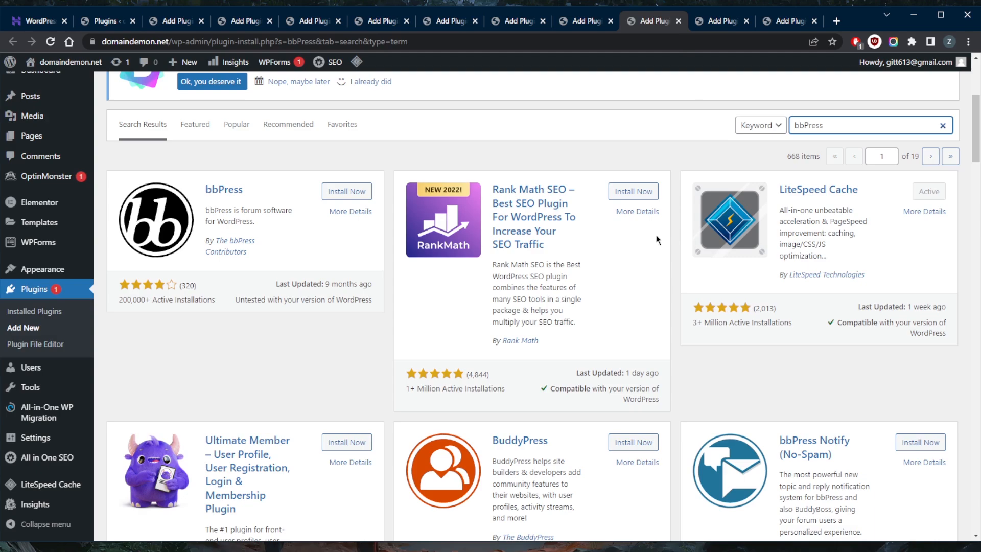
Open bbPress's details and scroll through its forum admin interface screenshots.
left_click(351, 211)
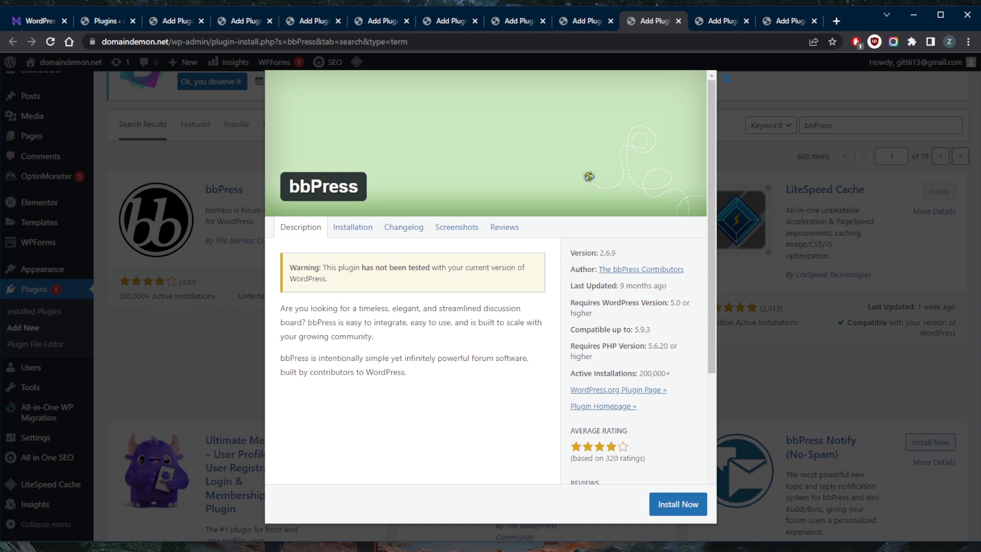
mouse_move(571, 265)
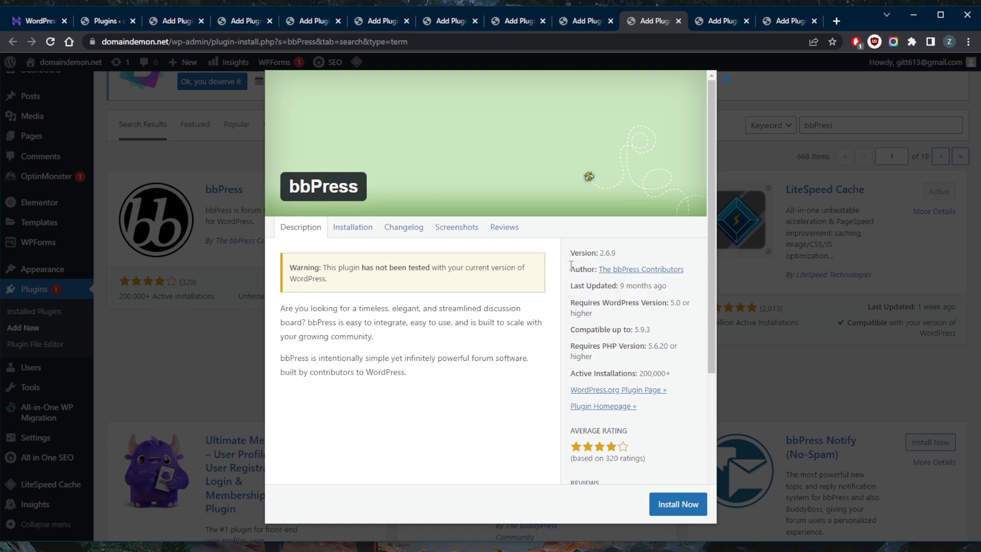
mouse_move(548, 278)
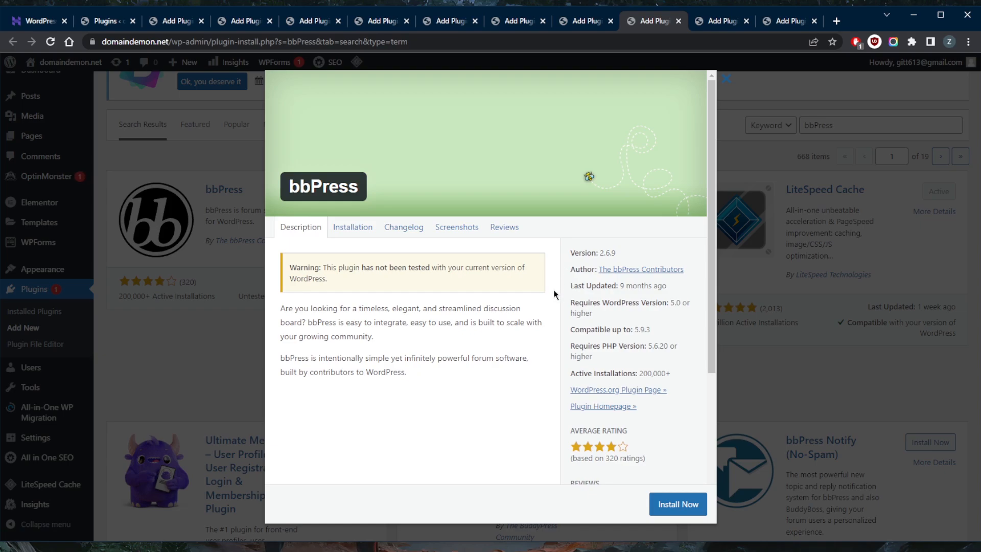
mouse_move(457, 227)
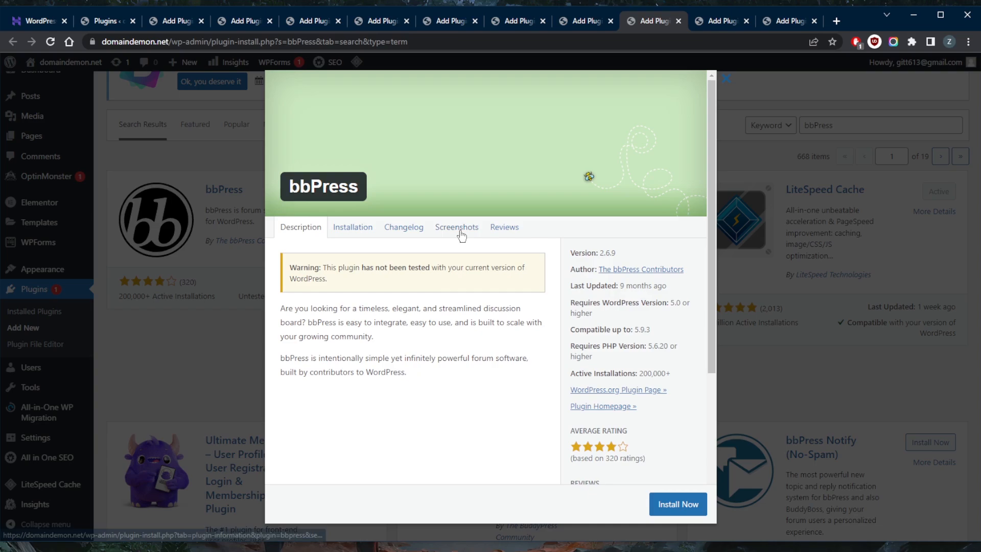
left_click(456, 227)
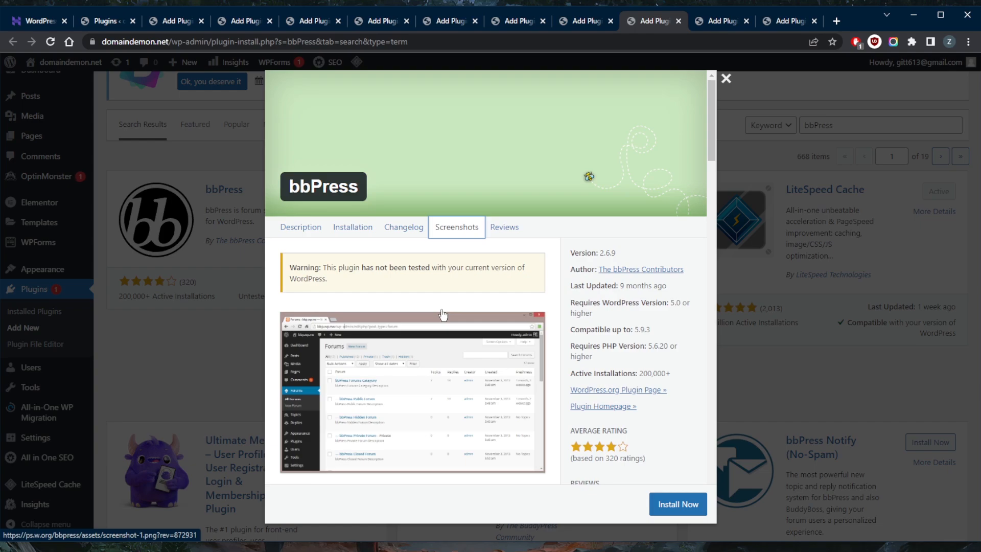
scroll("down", 3)
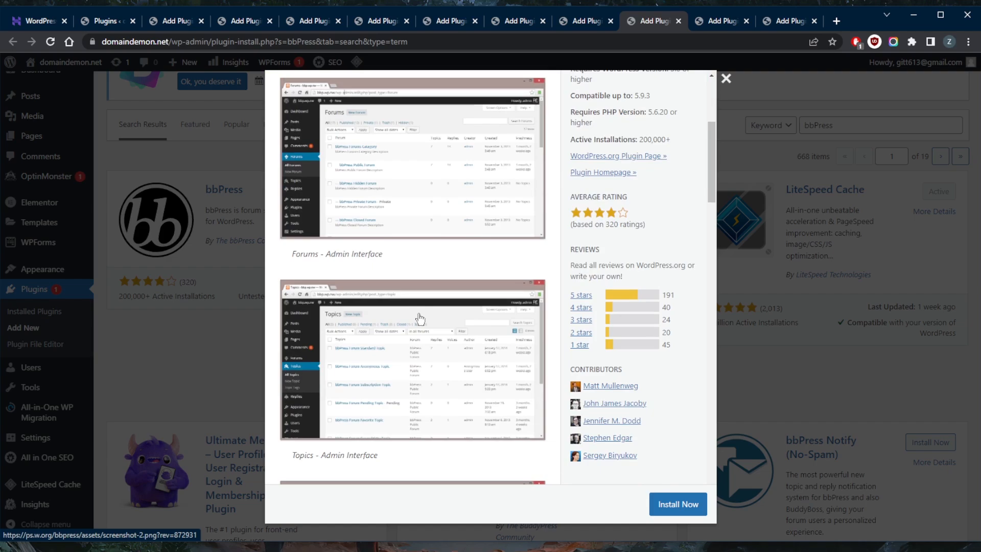
scroll("down", 3)
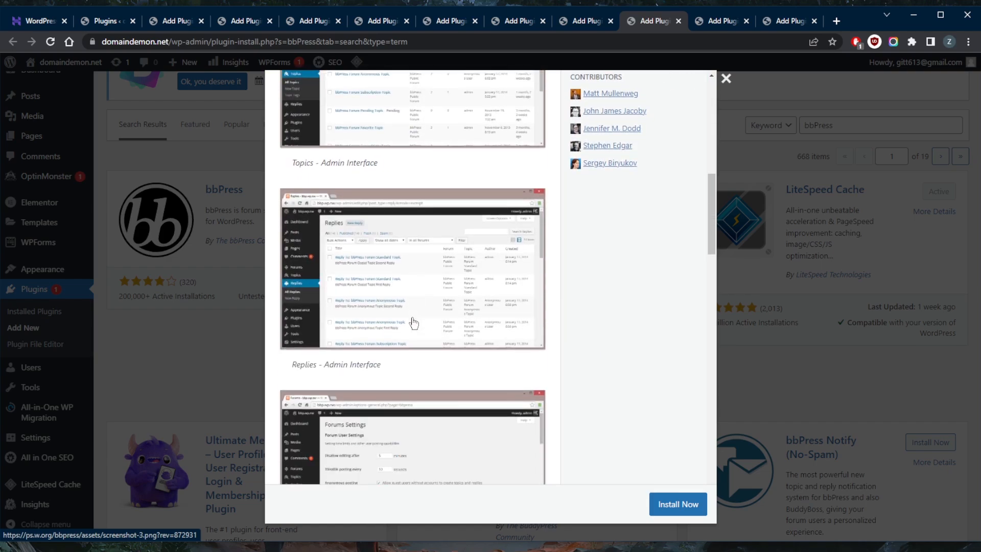
scroll("down", 3)
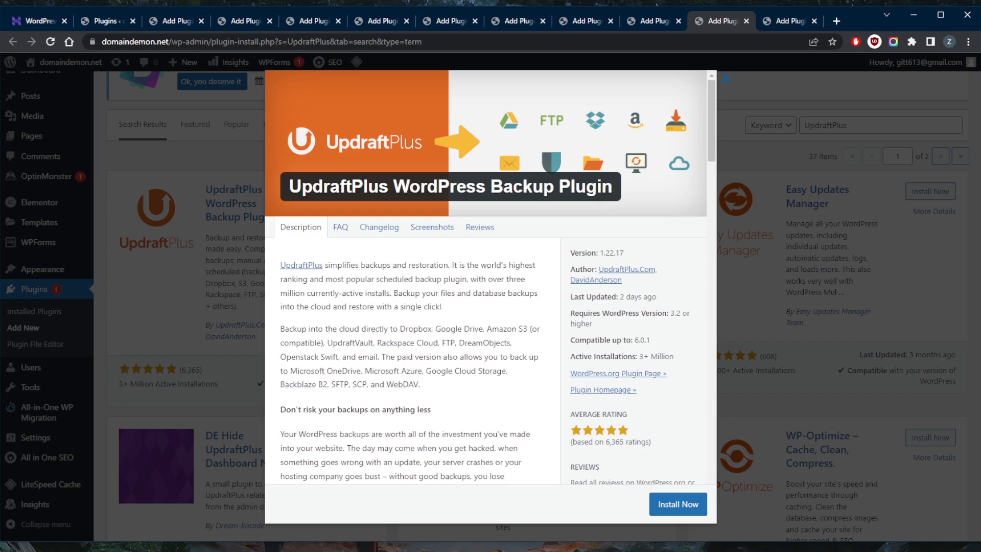
mouse_move(649, 308)
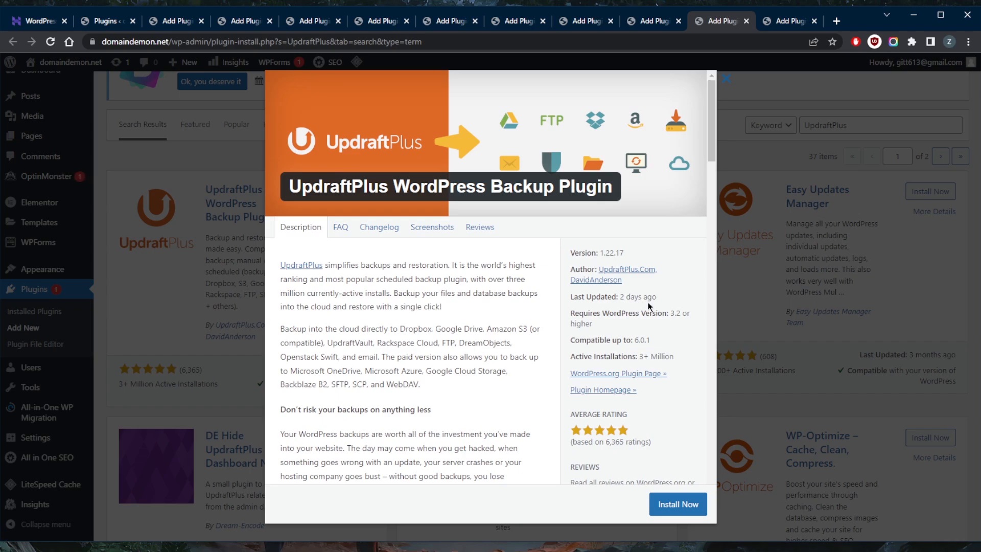
mouse_move(545, 314)
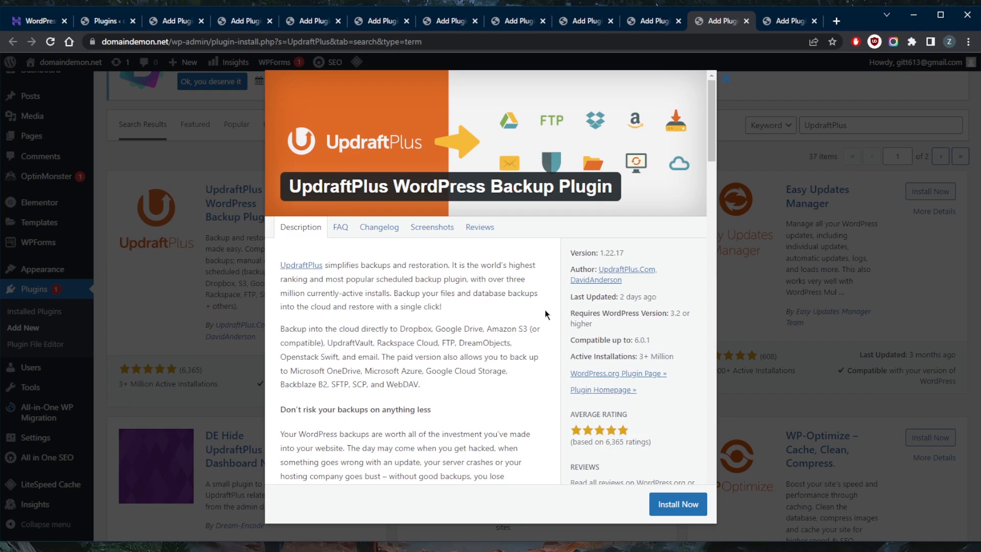
mouse_move(520, 306)
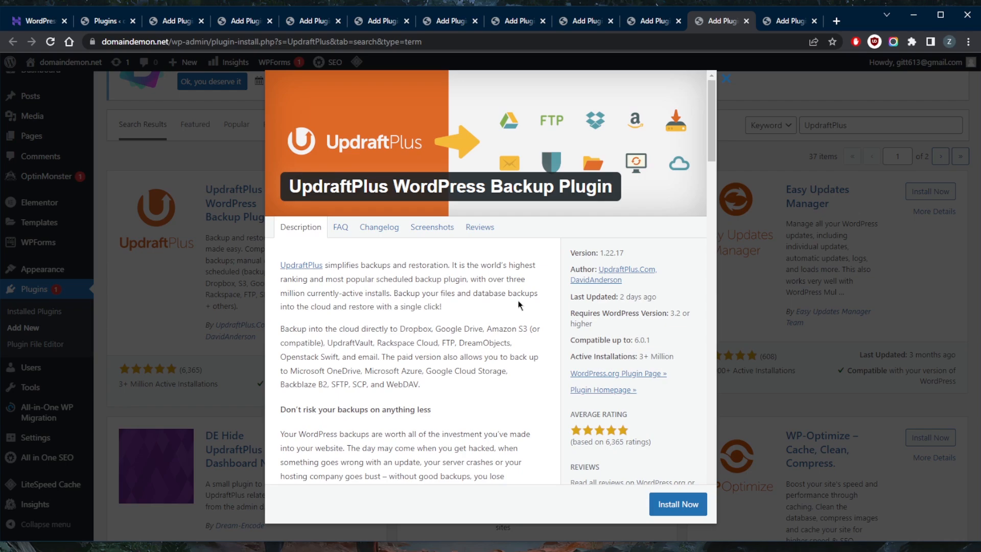
mouse_move(431, 227)
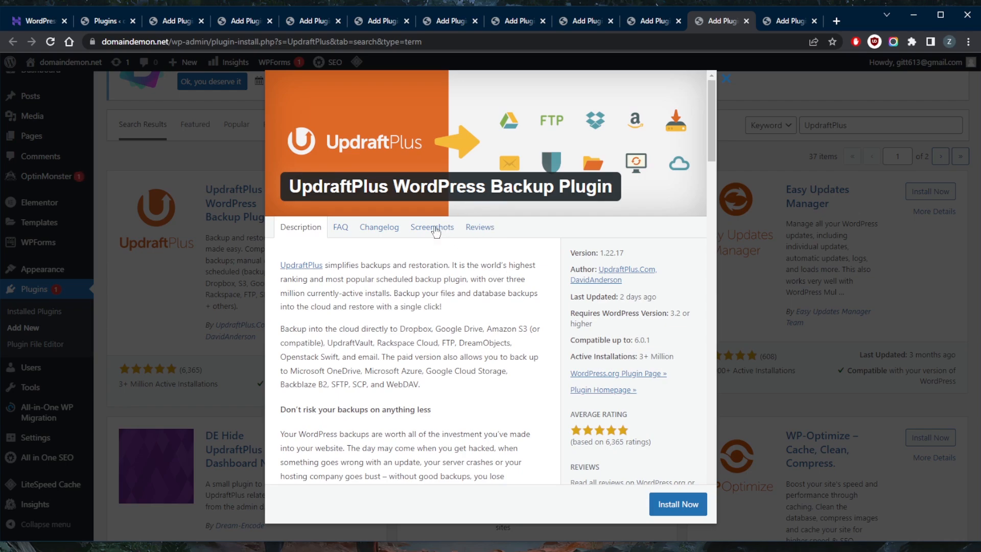
Scroll through UpdraftPlus's dashboard, backup configuration, take-backup and restore screenshots.
left_click(431, 227)
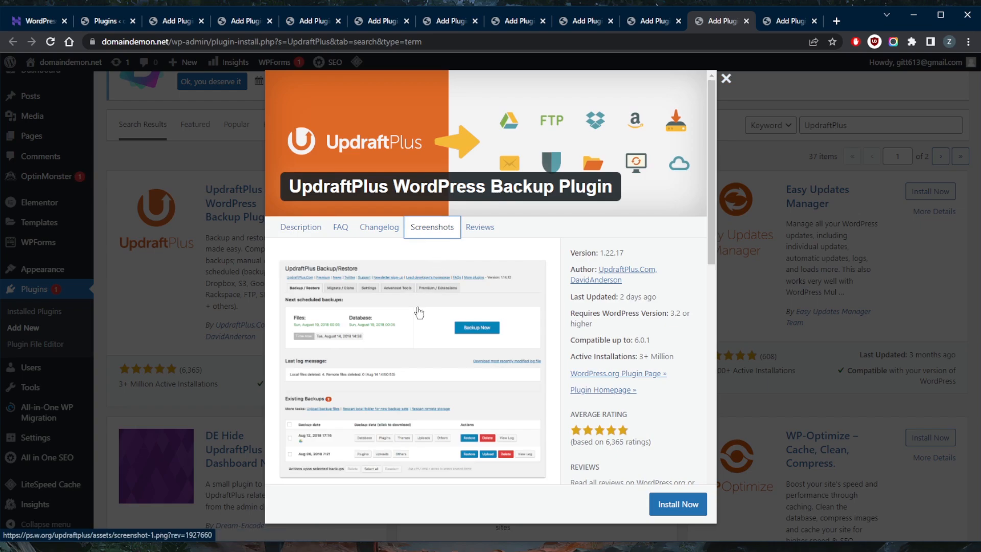
mouse_move(391, 346)
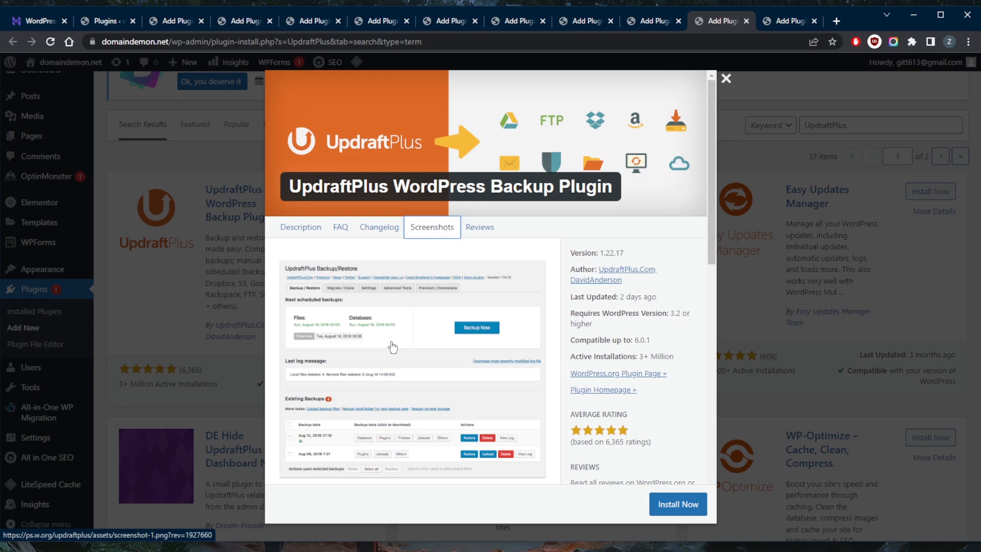
mouse_move(392, 347)
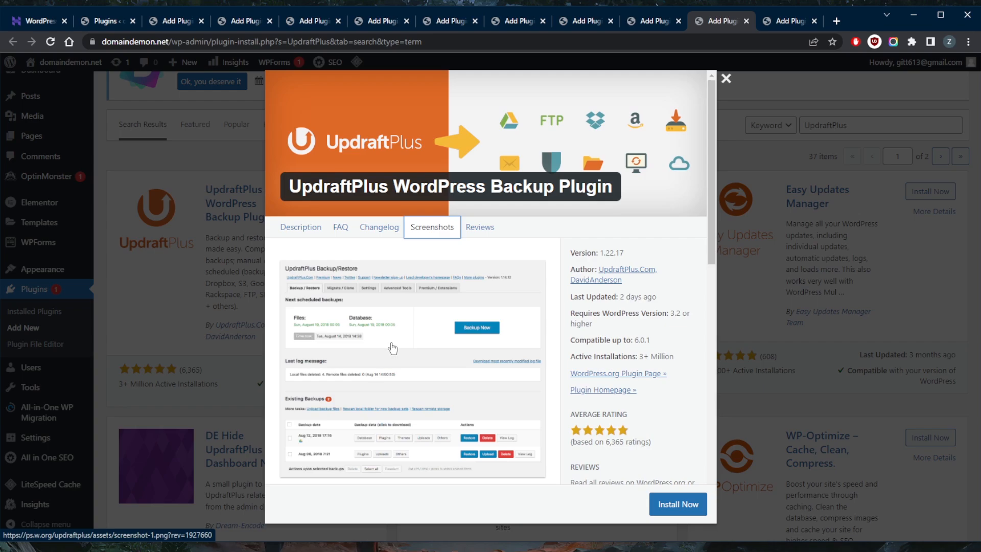
scroll("down", 3)
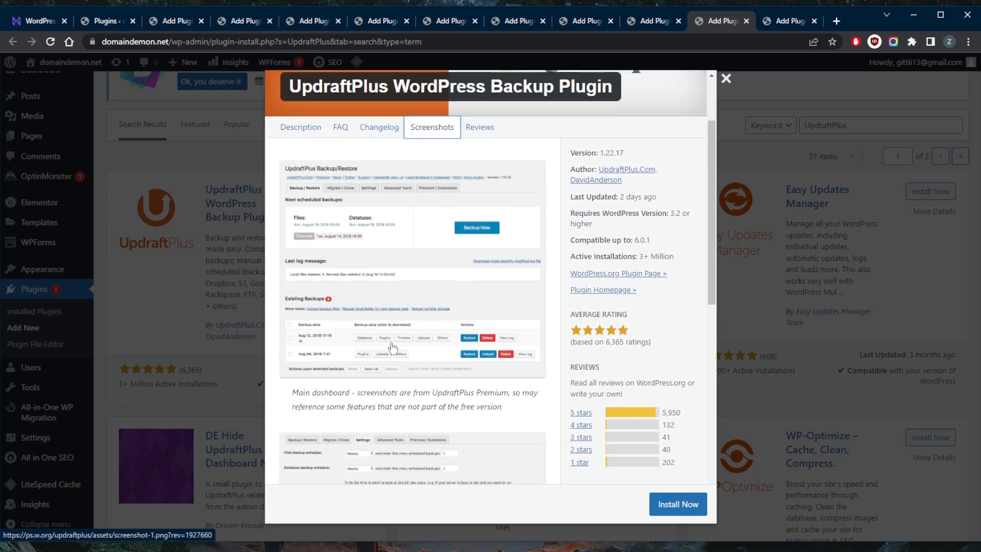
scroll("down", 3)
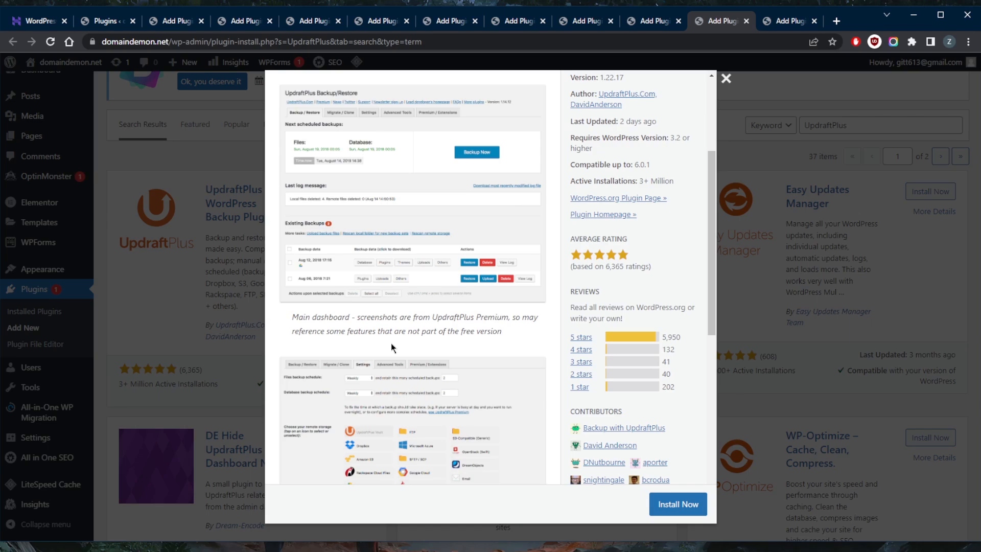
scroll("down", 3)
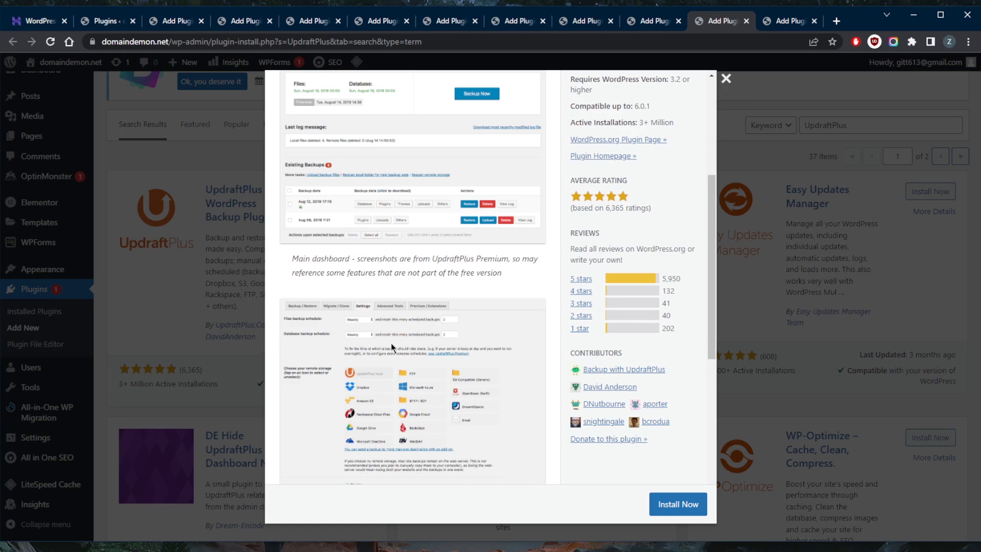
scroll("down", 3)
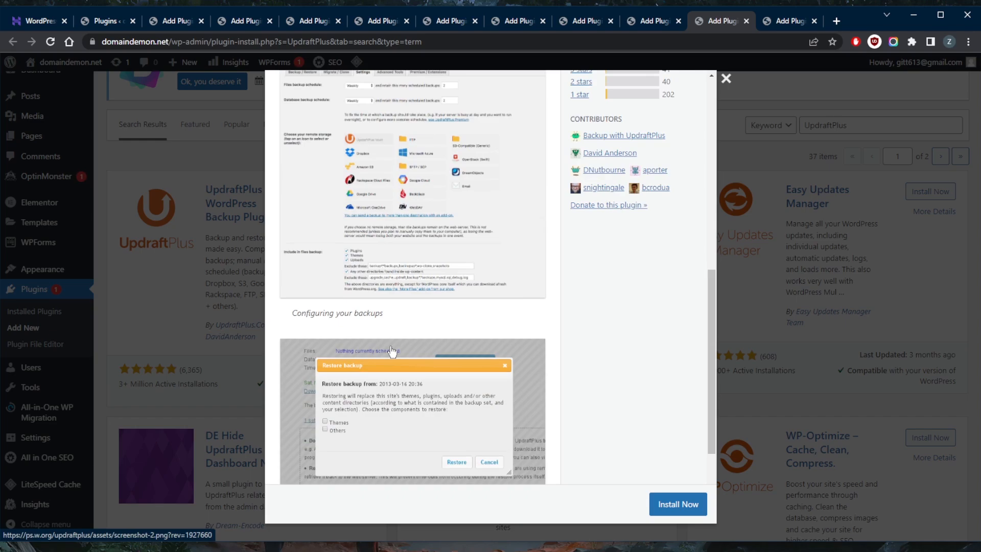
scroll("down", 3)
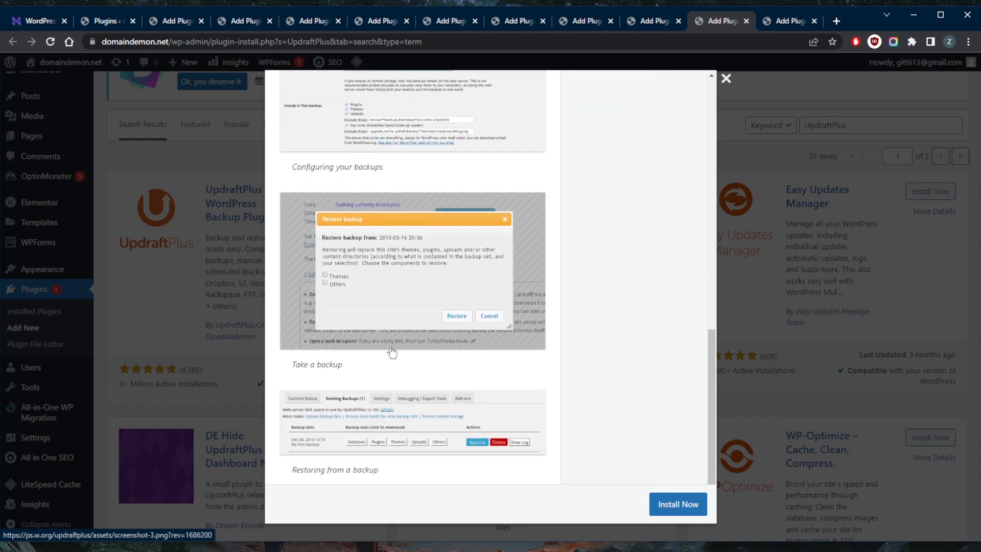
mouse_move(690, 147)
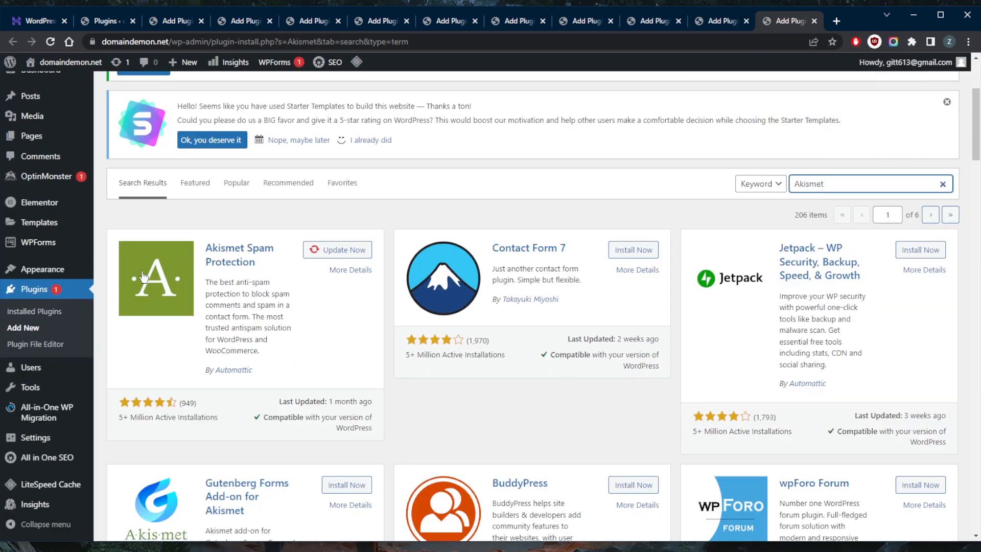
View Akismet Spam Protection's details, reading its description, features and 949-rating breakdown.
left_click(351, 269)
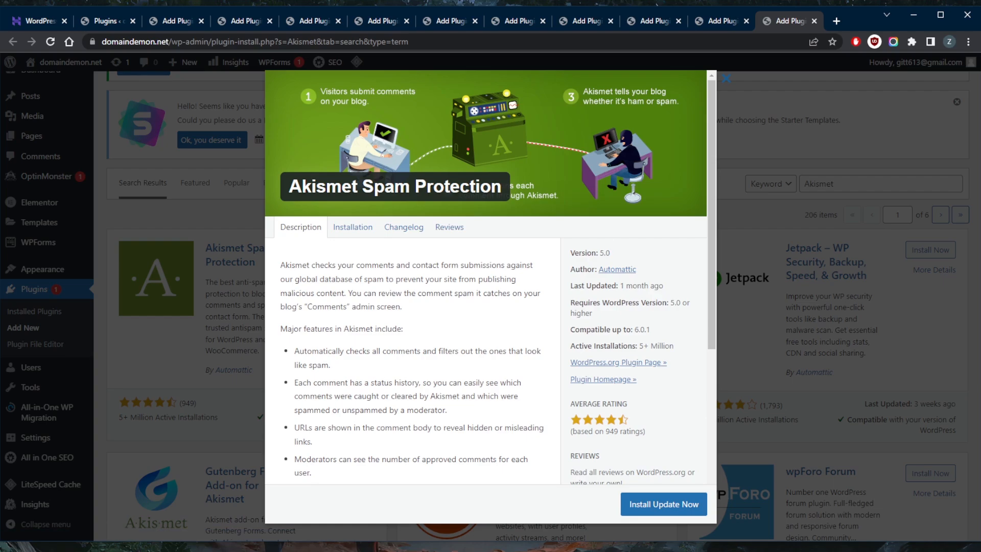
mouse_move(492, 269)
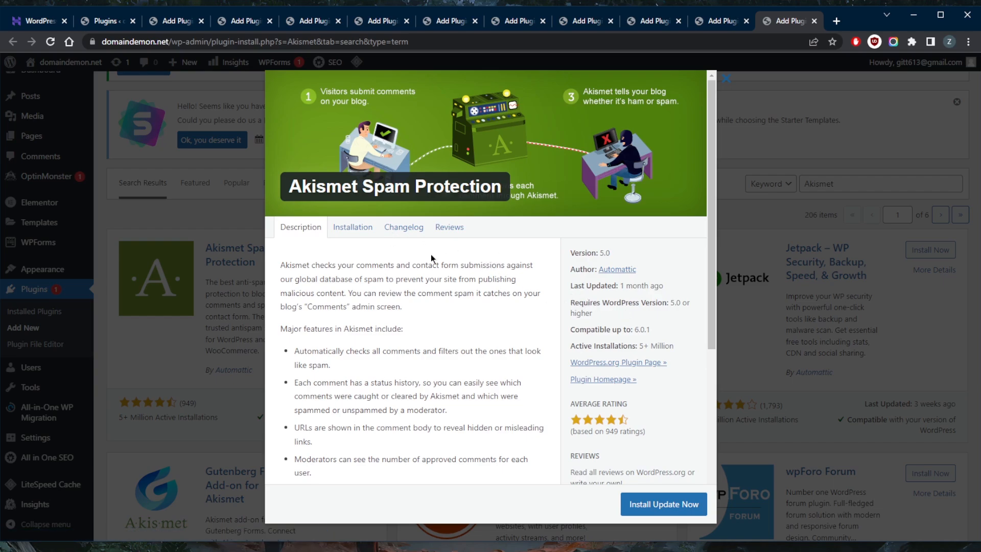
scroll("down", 3)
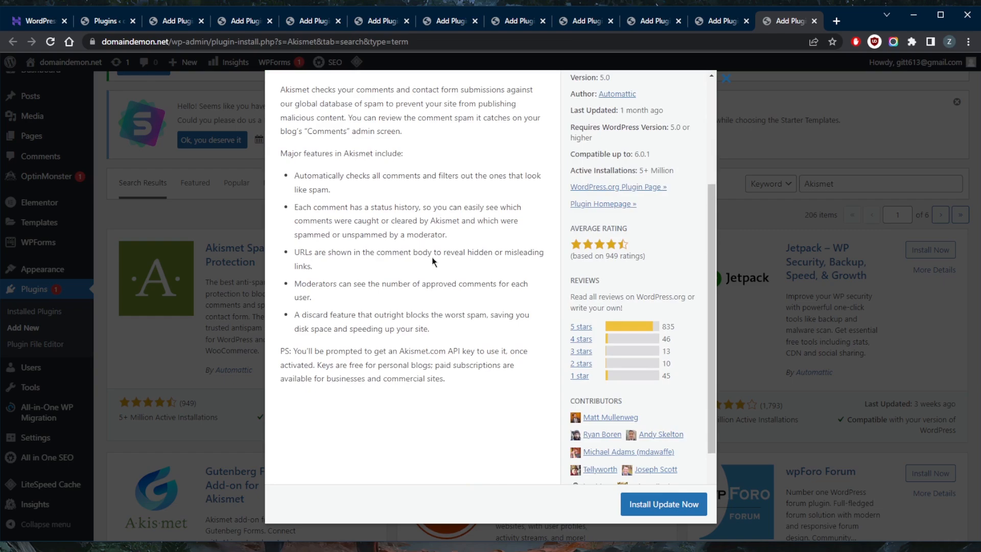
scroll("up", 3)
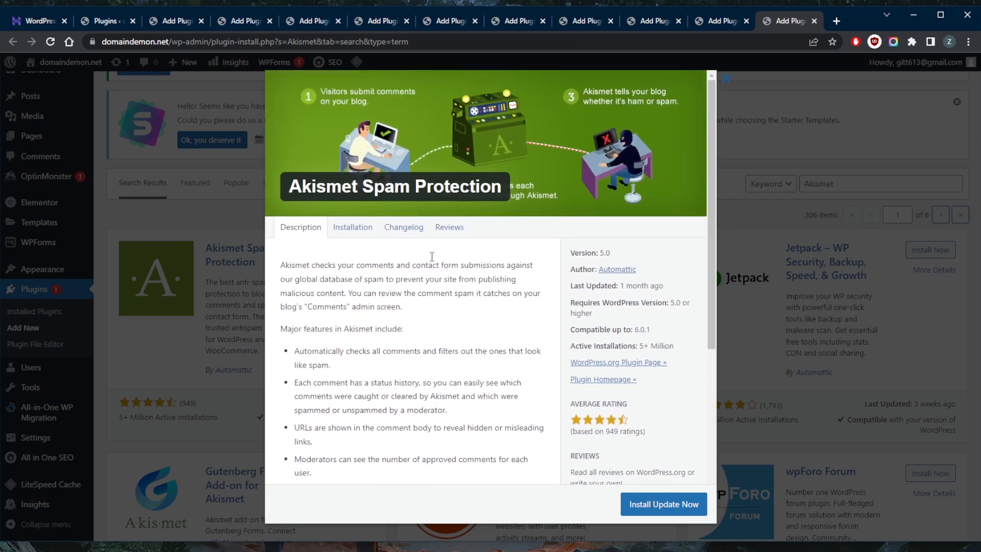
scroll("down", 3)
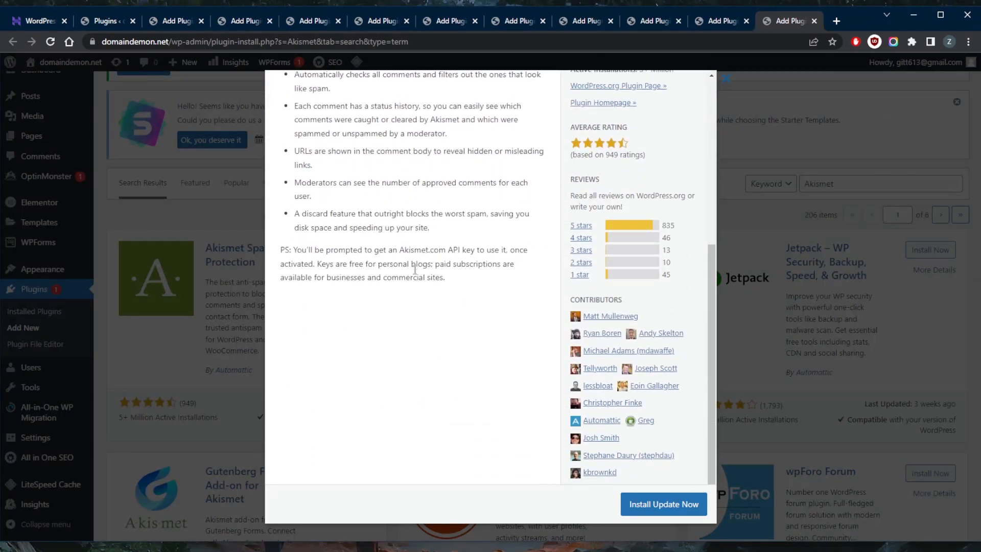
scroll("up", 3)
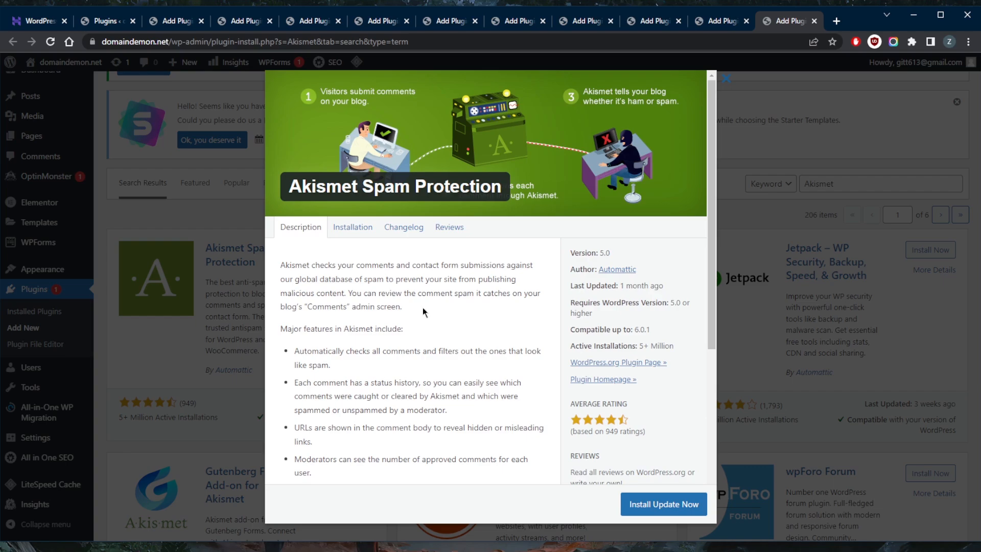
mouse_move(427, 323)
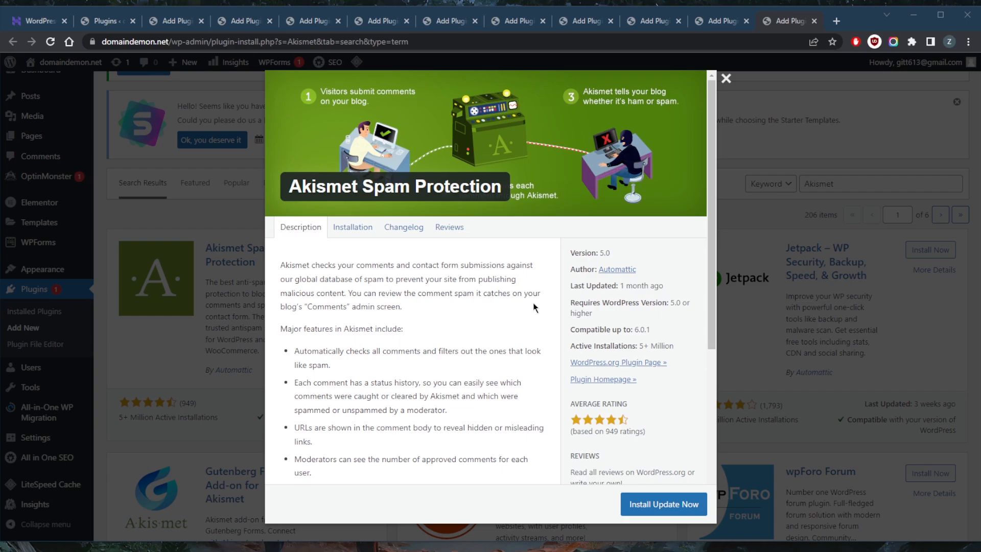
mouse_move(119, 61)
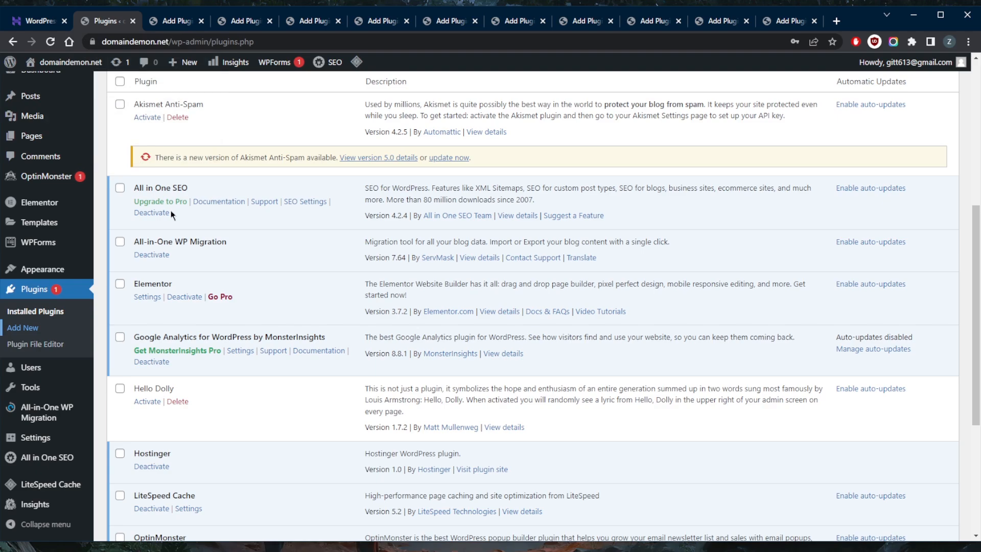
mouse_move(438, 255)
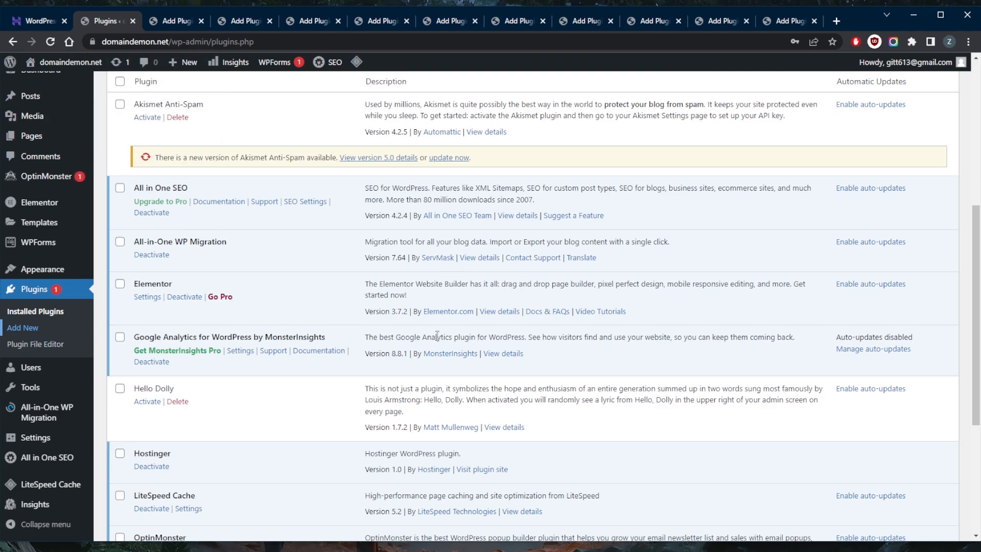
scroll("down", 3)
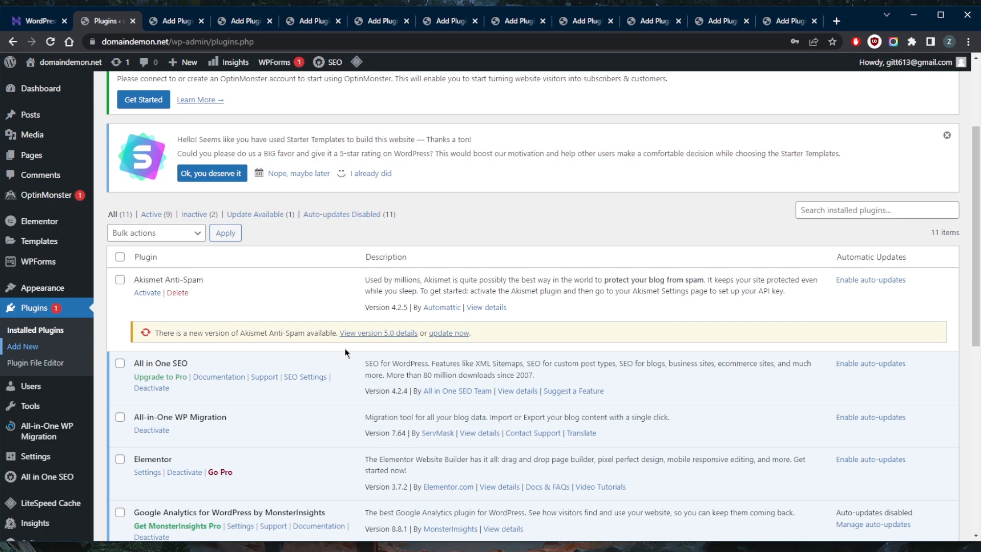
scroll("up", 3)
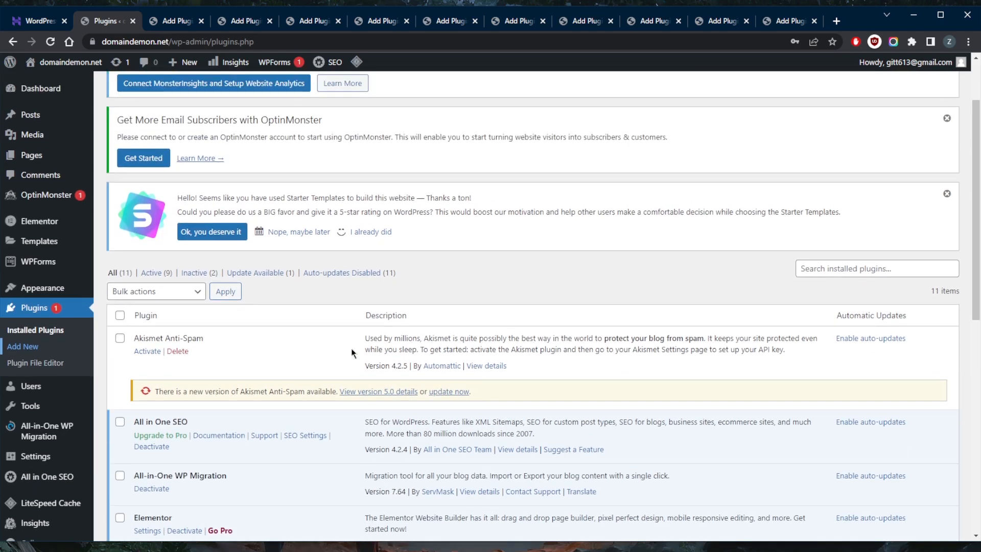
mouse_move(341, 358)
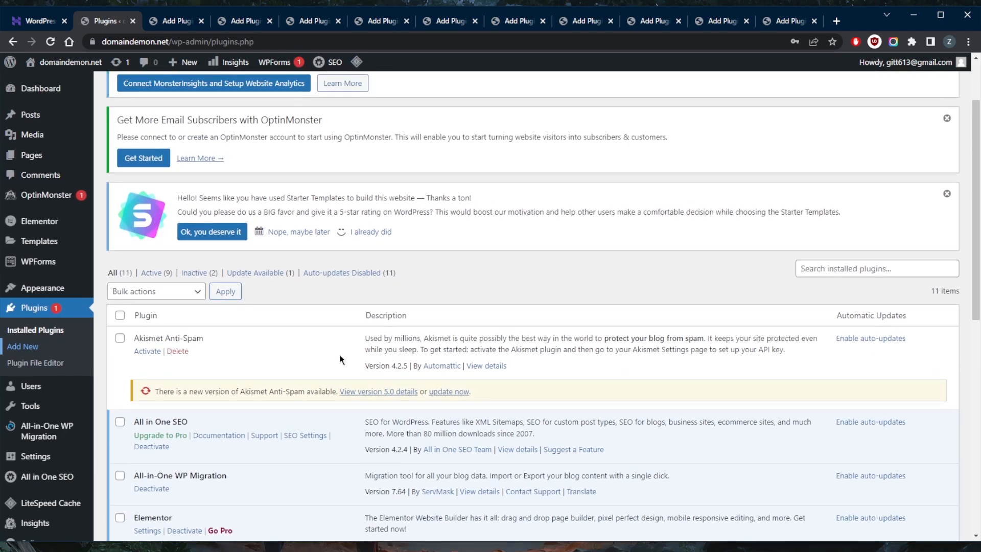
scroll("down", 3)
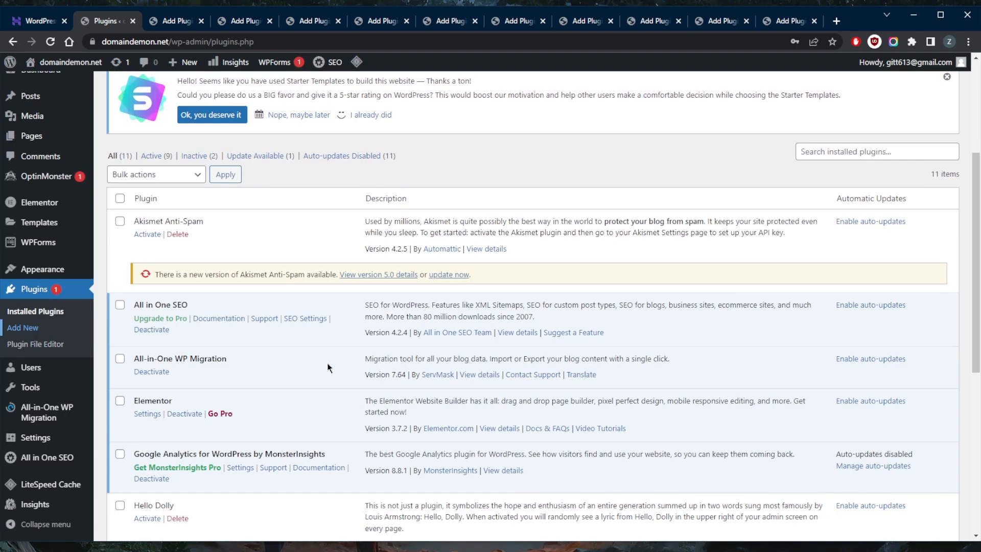
mouse_move(353, 366)
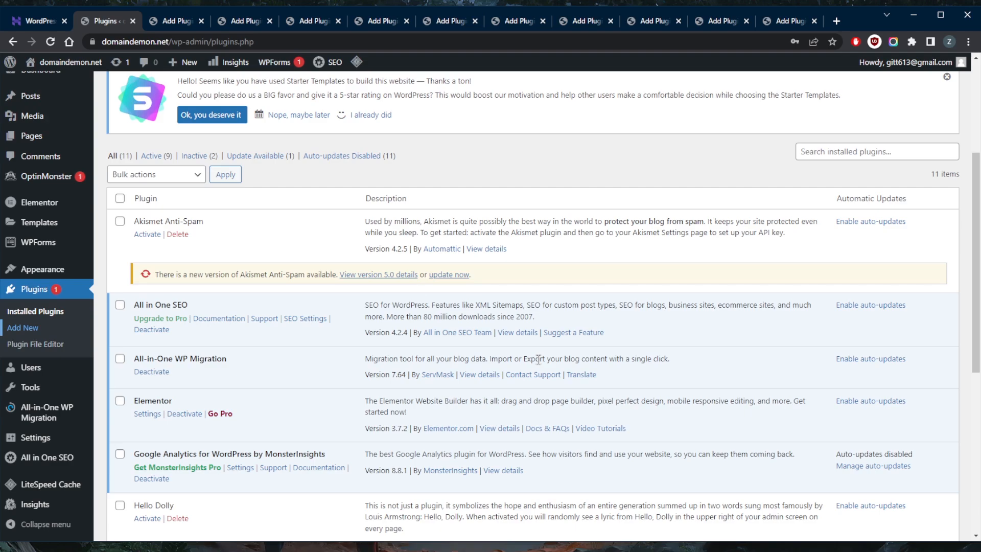
mouse_move(345, 380)
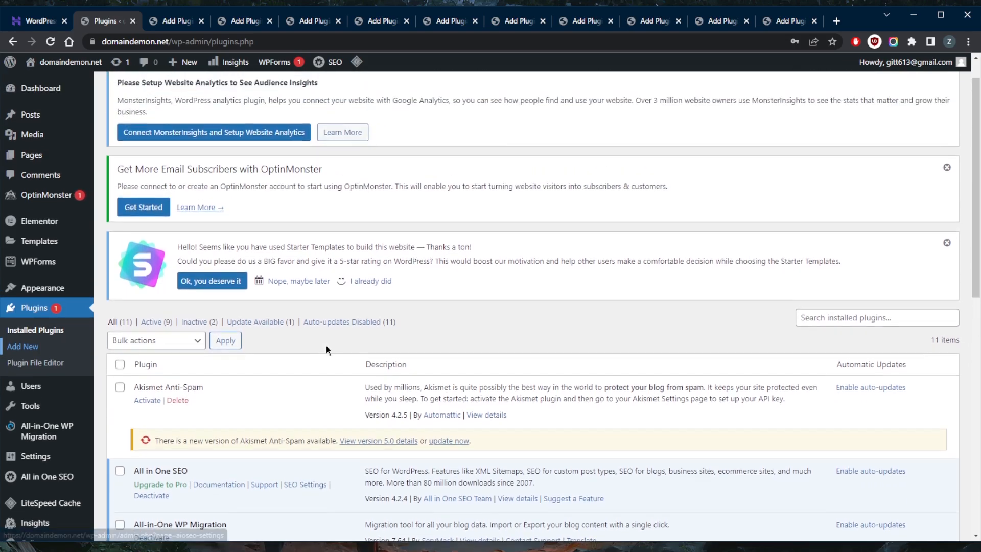
scroll("down", 3)
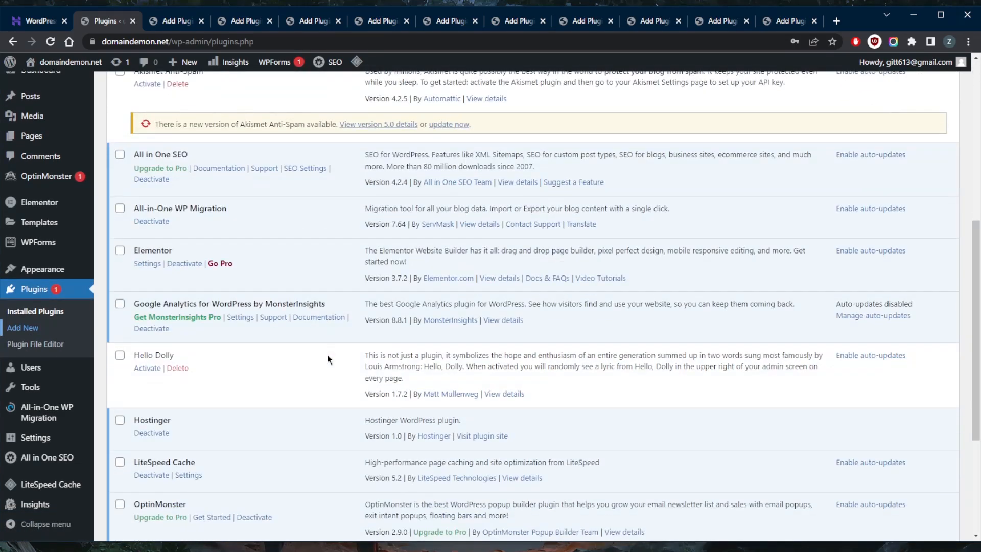
scroll("down", 3)
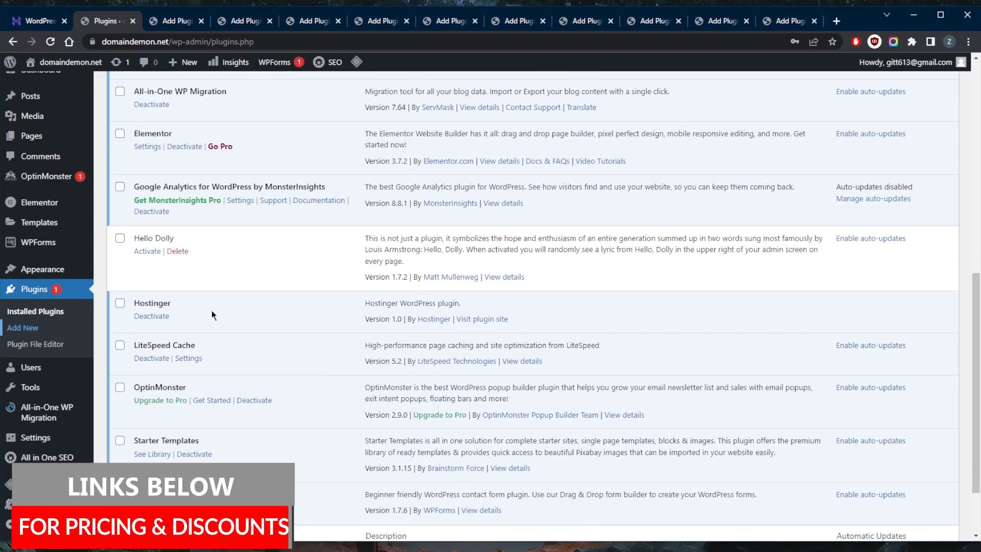
left_click(35, 20)
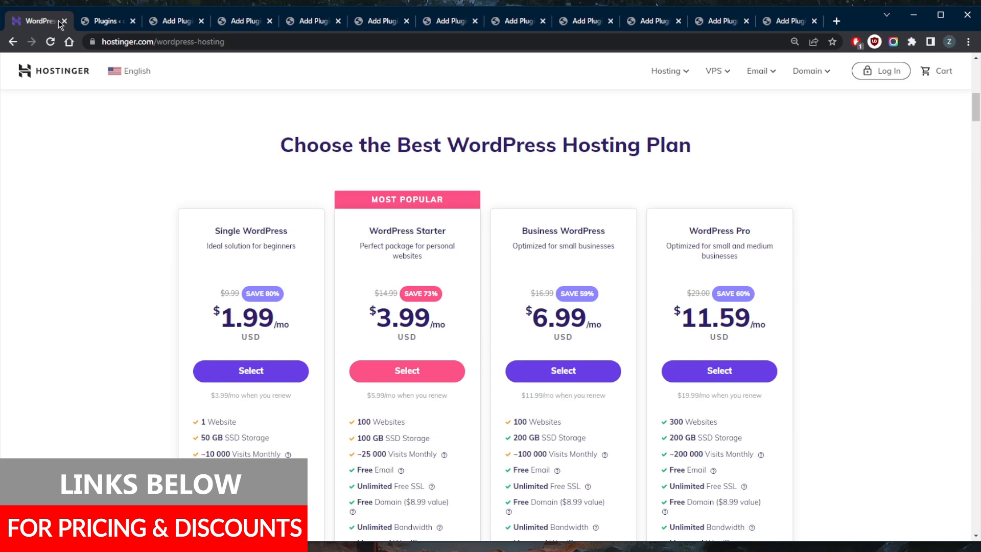
Glance at the installed plugins list, then return to Hostinger's WordPress hosting plans page.
scroll("down", 3)
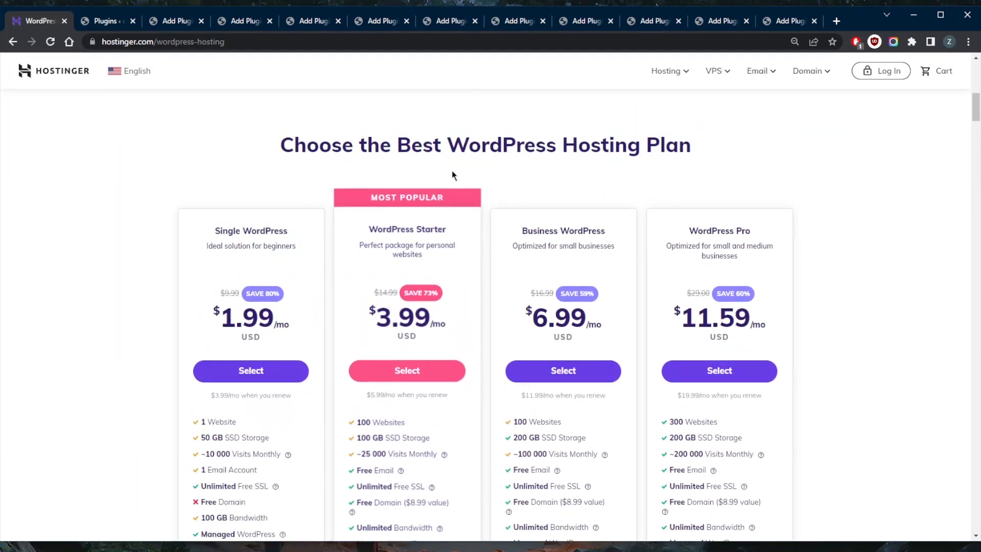
mouse_move(469, 178)
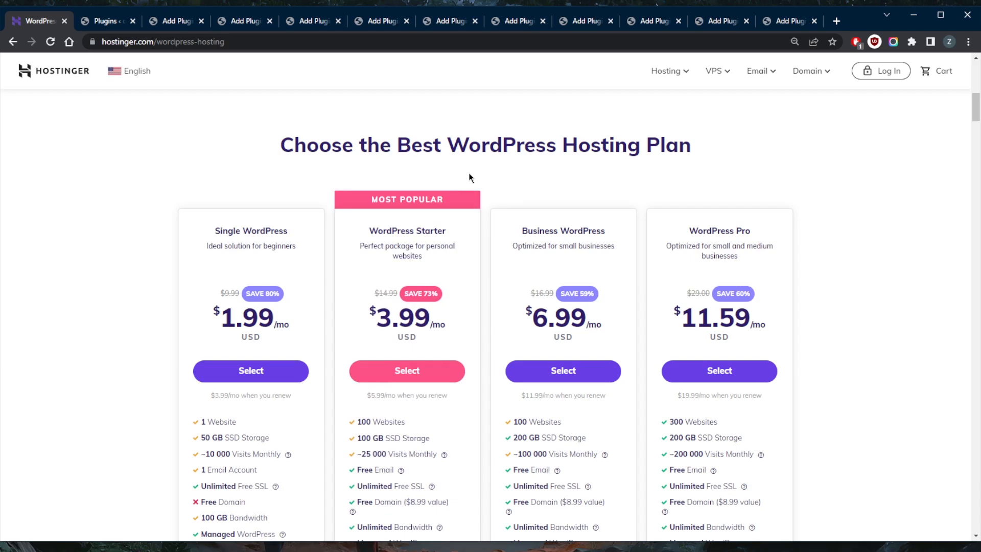
mouse_move(153, 110)
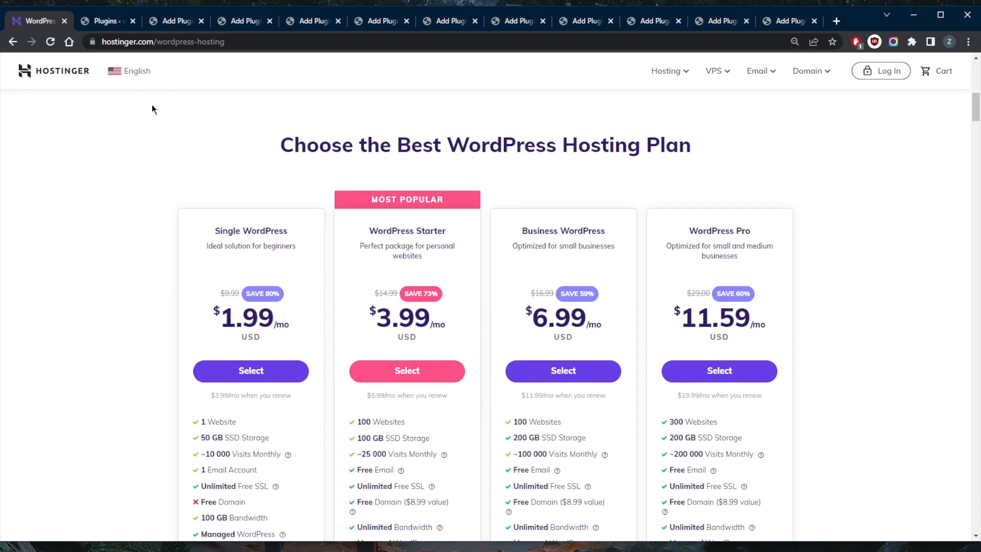
left_click(106, 20)
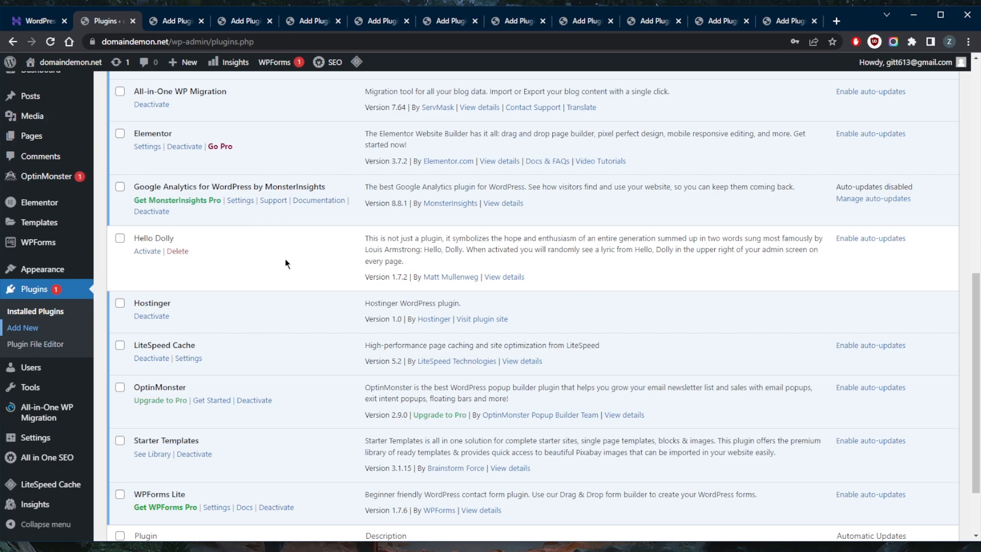
left_click(35, 20)
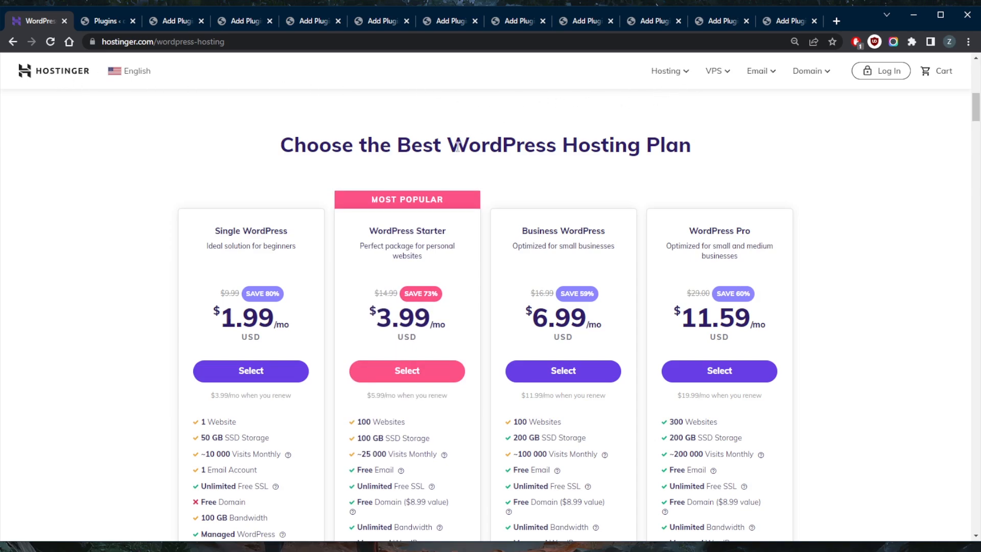
mouse_move(436, 170)
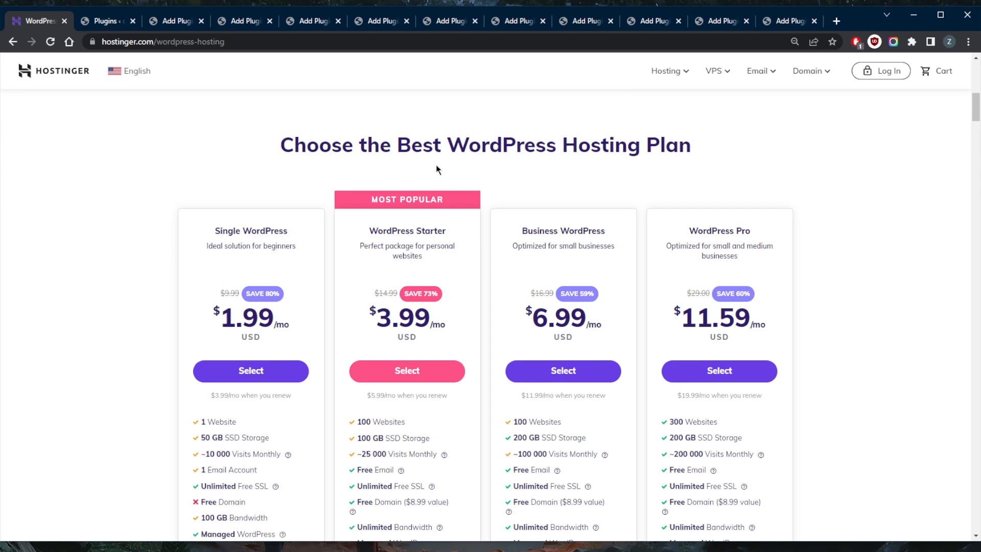
Scroll the Hostinger homepage through its services, client stories and owner ratings sections.
scroll("up", 3)
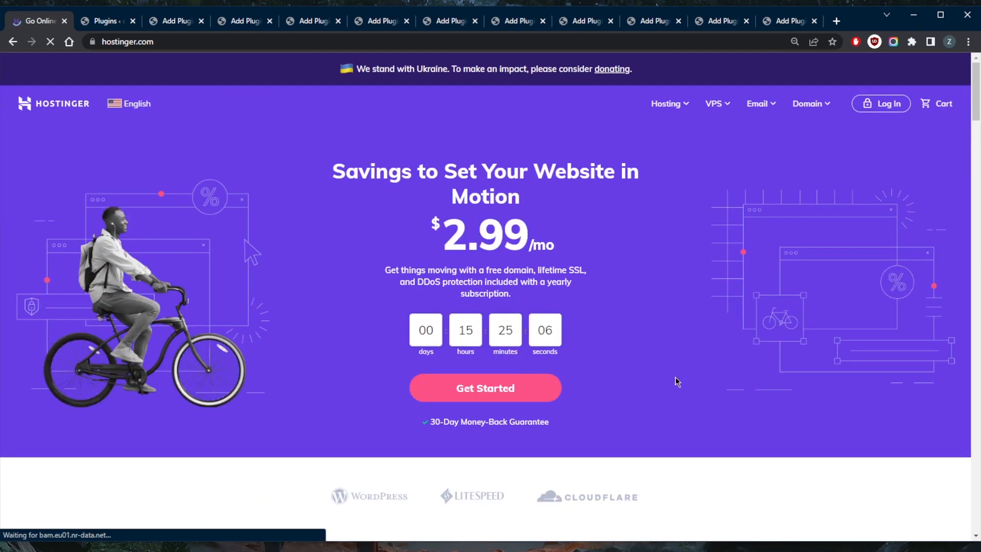
mouse_move(649, 359)
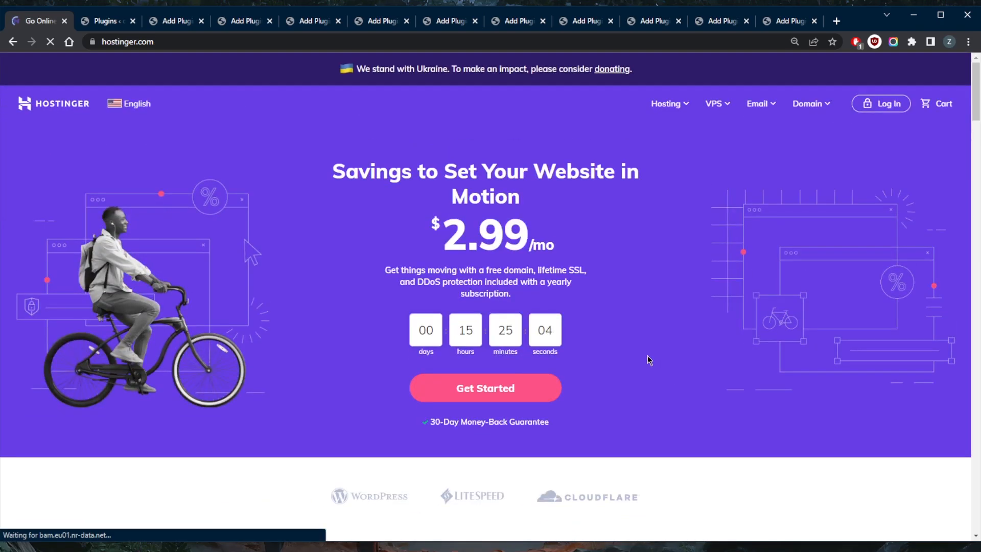
scroll("down", 3)
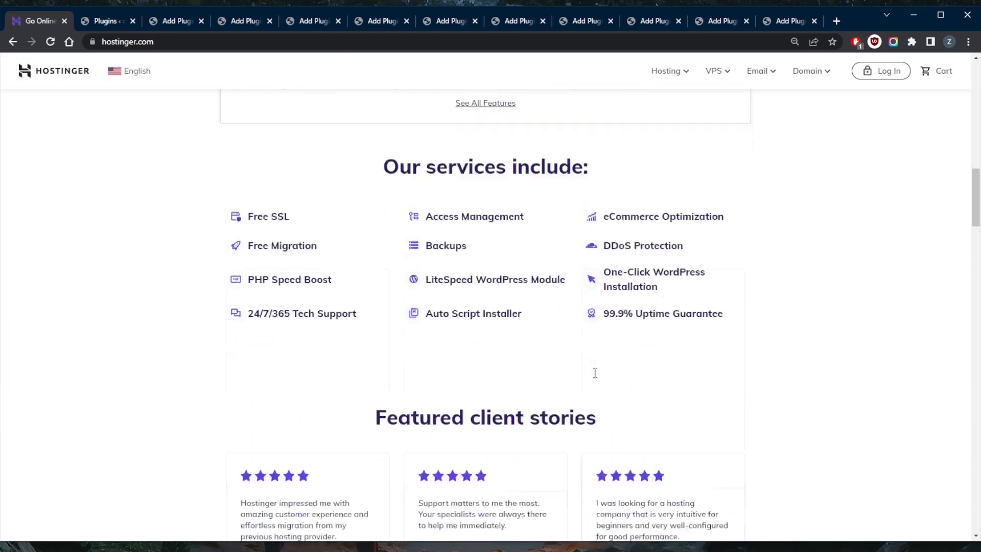
scroll("up", 3)
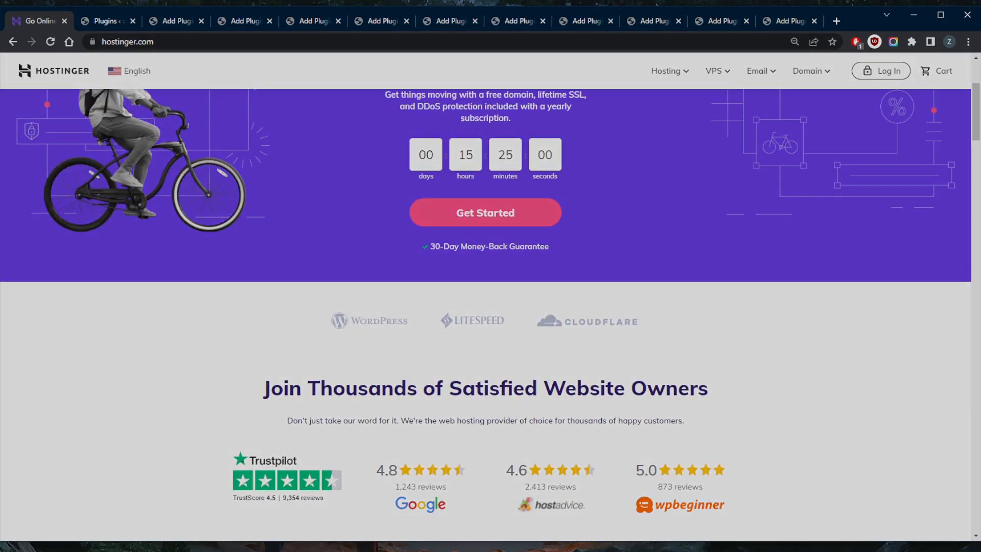